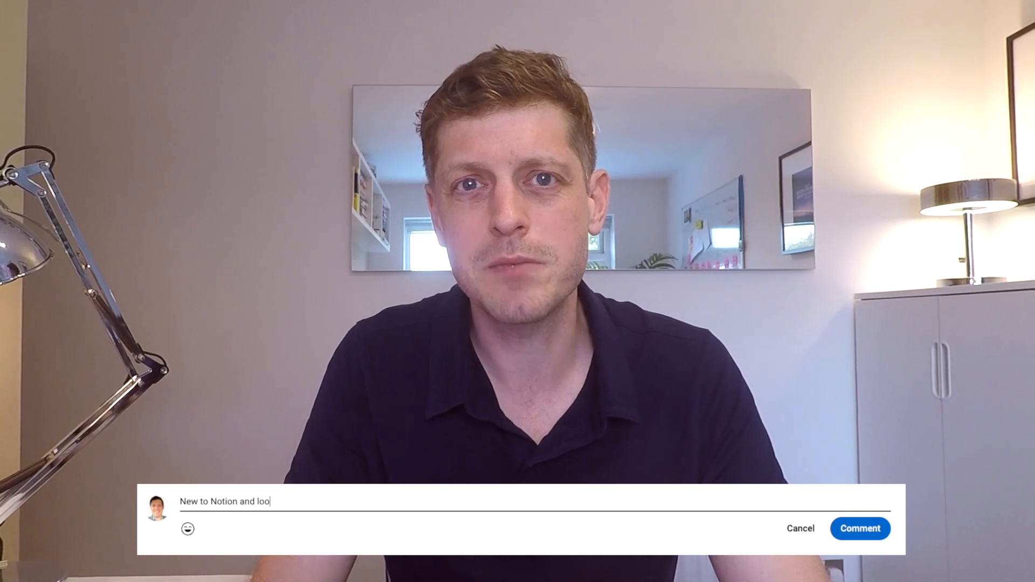
# Finish the 'learning more!' line, then type /col on a new line below the columns
pyautogui.write('king forward to learning more')
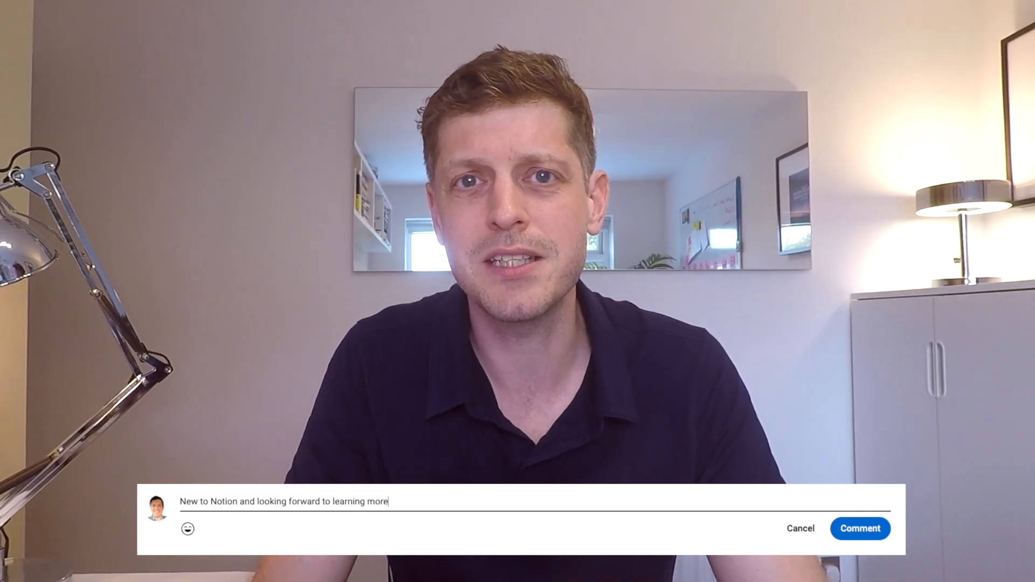
pyautogui.write('!')
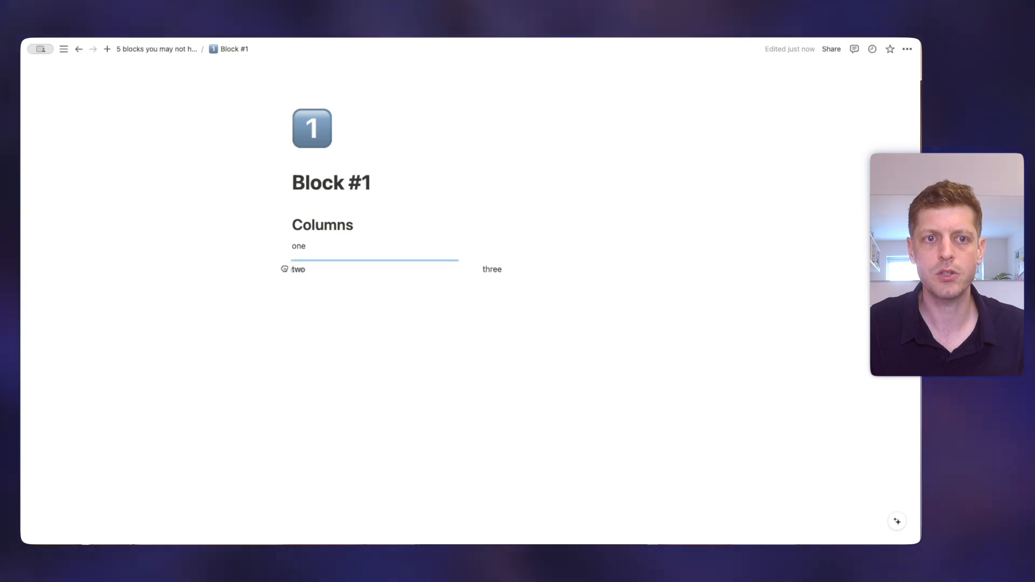
pyautogui.doubleClick(297, 253)
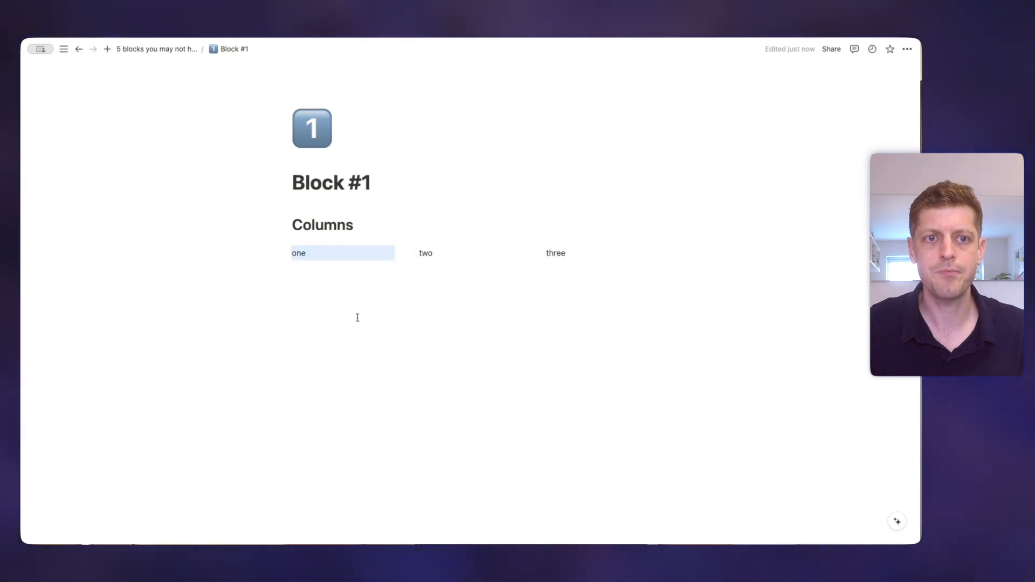
pyautogui.click(357, 291)
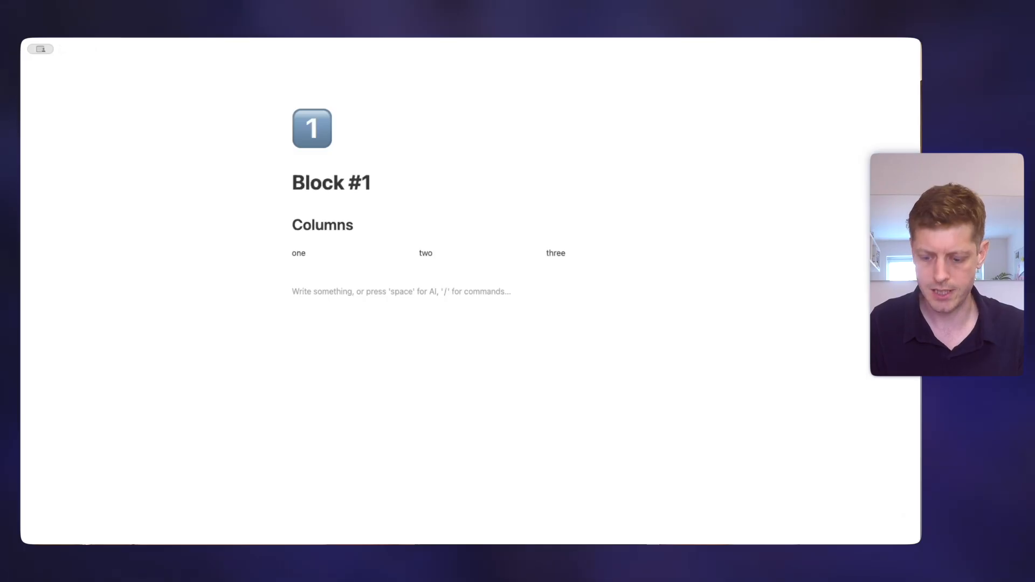
pyautogui.write('/')
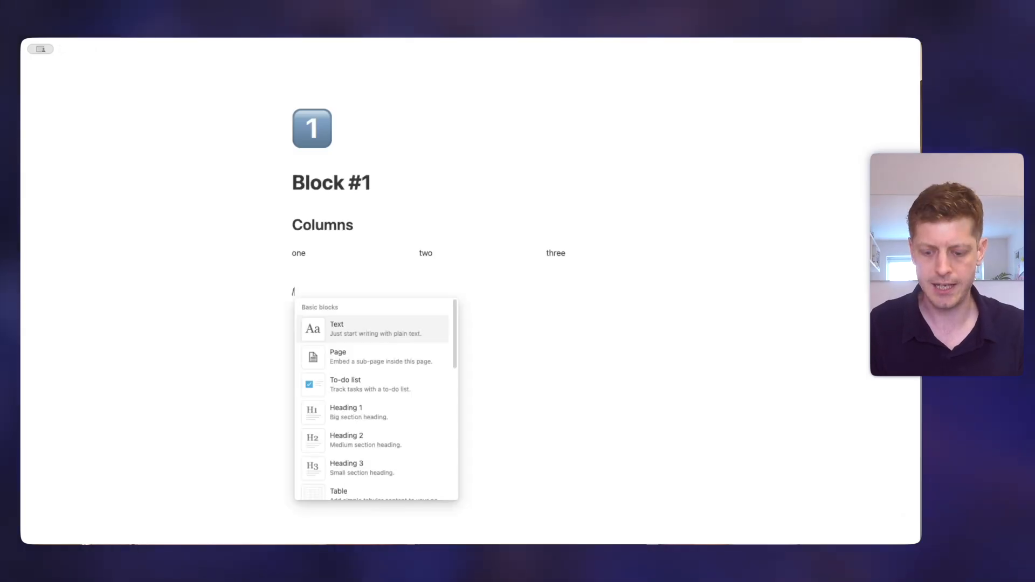
pyautogui.write('col')
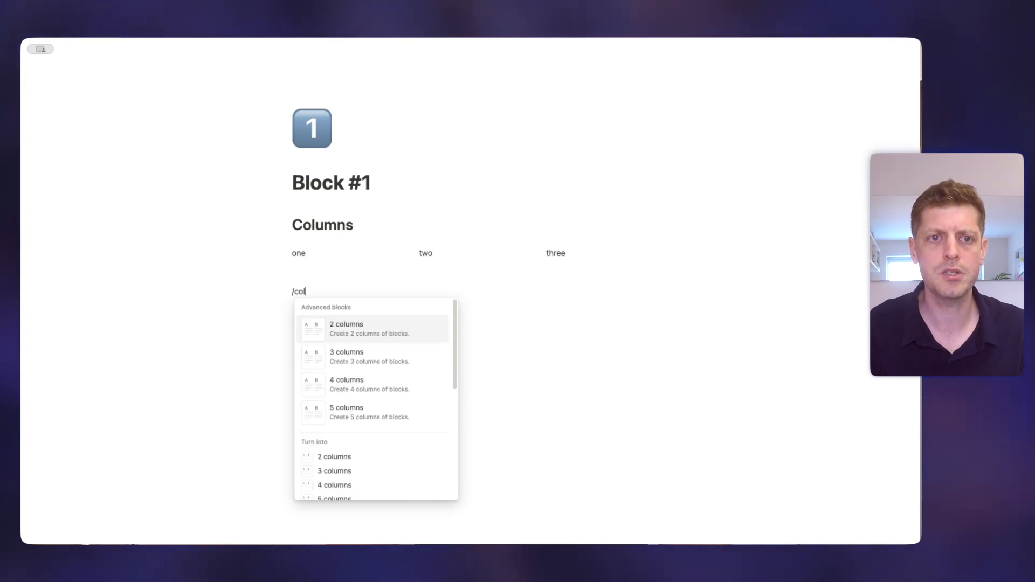
pyautogui.moveTo(374, 412)
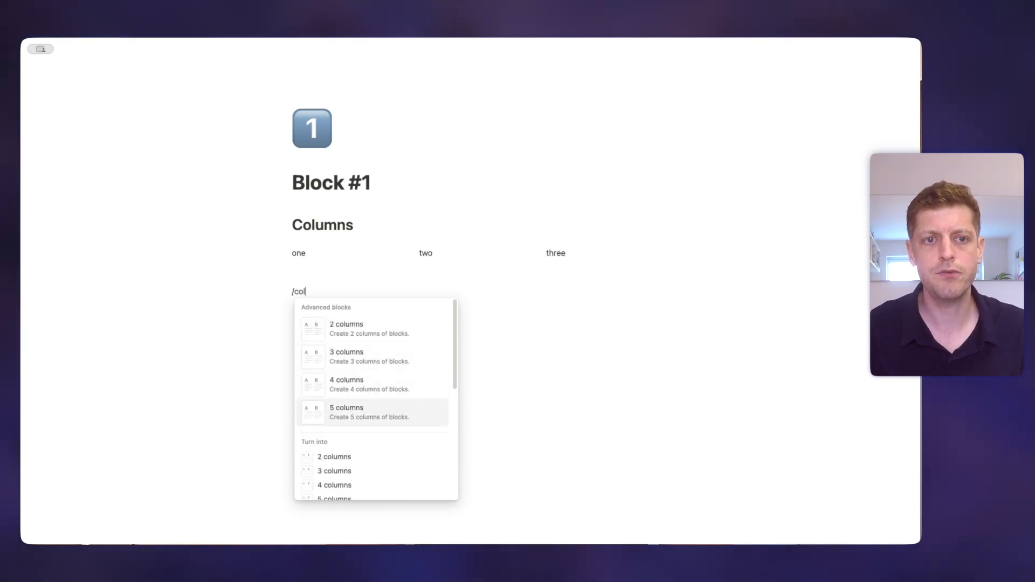
pyautogui.moveTo(374, 384)
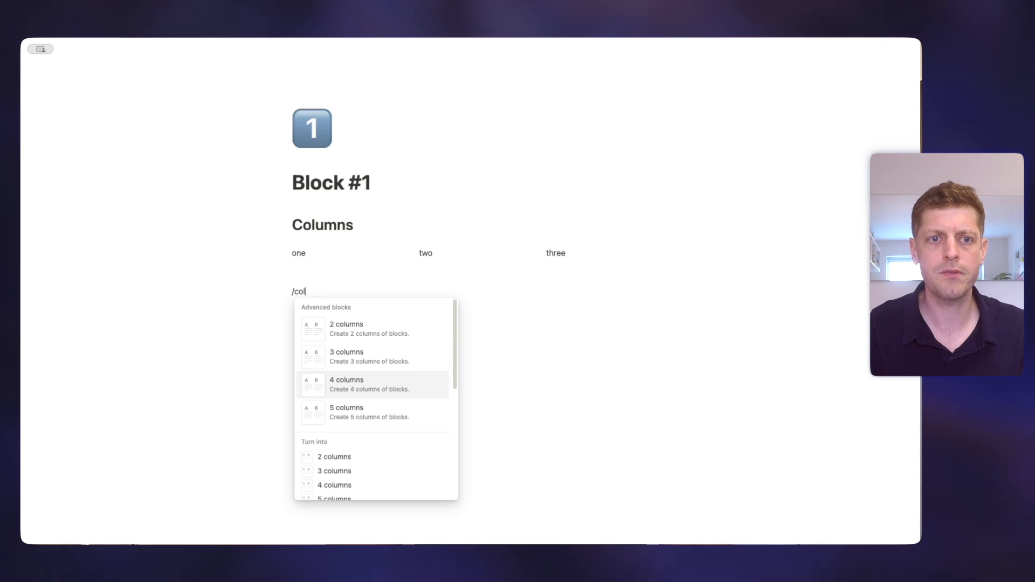
# Insert a three-column row and fill its columns with one, two and three
pyautogui.press('Escape')
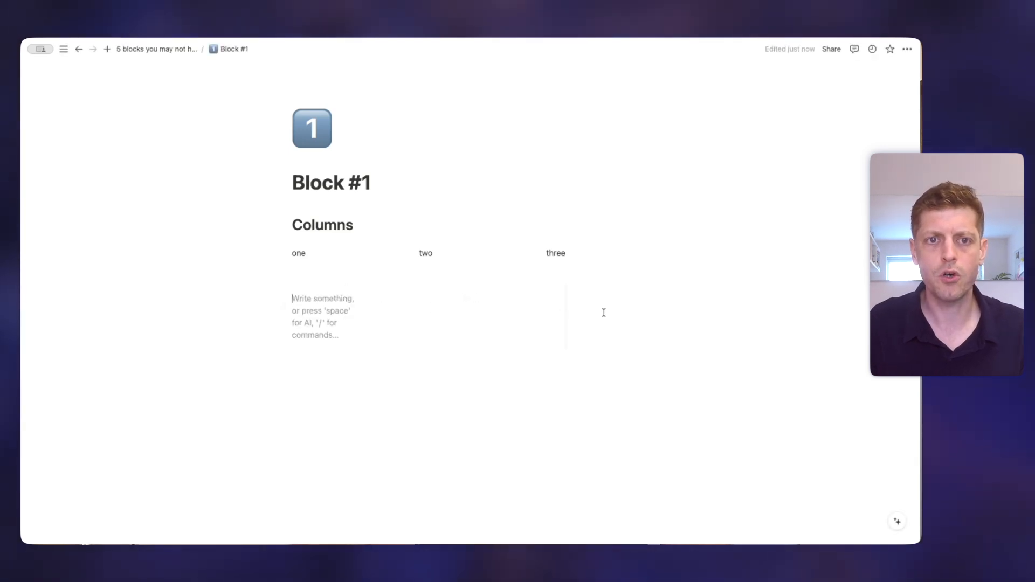
pyautogui.moveTo(297, 304)
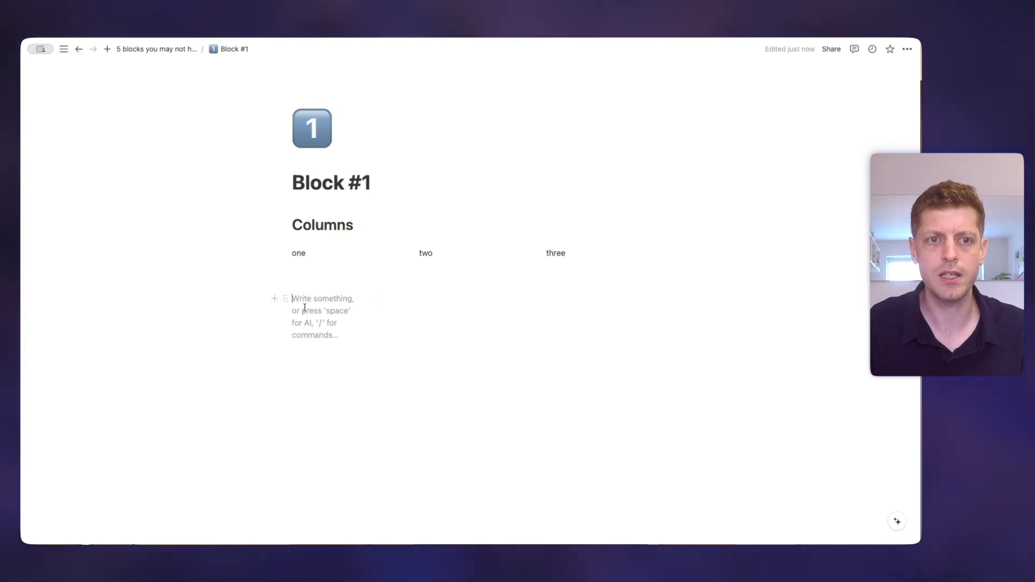
pyautogui.write('one')
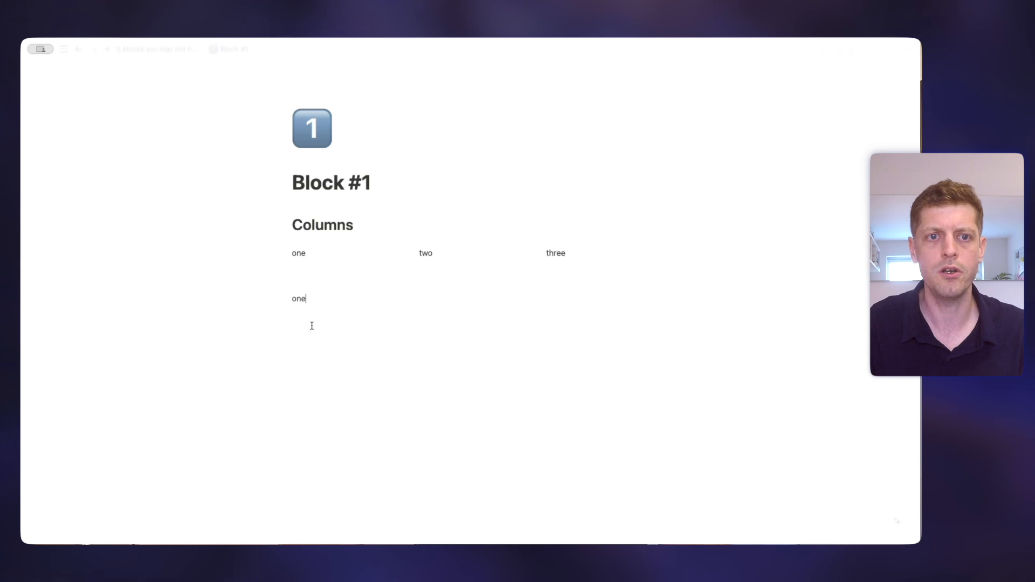
pyautogui.moveTo(357, 298)
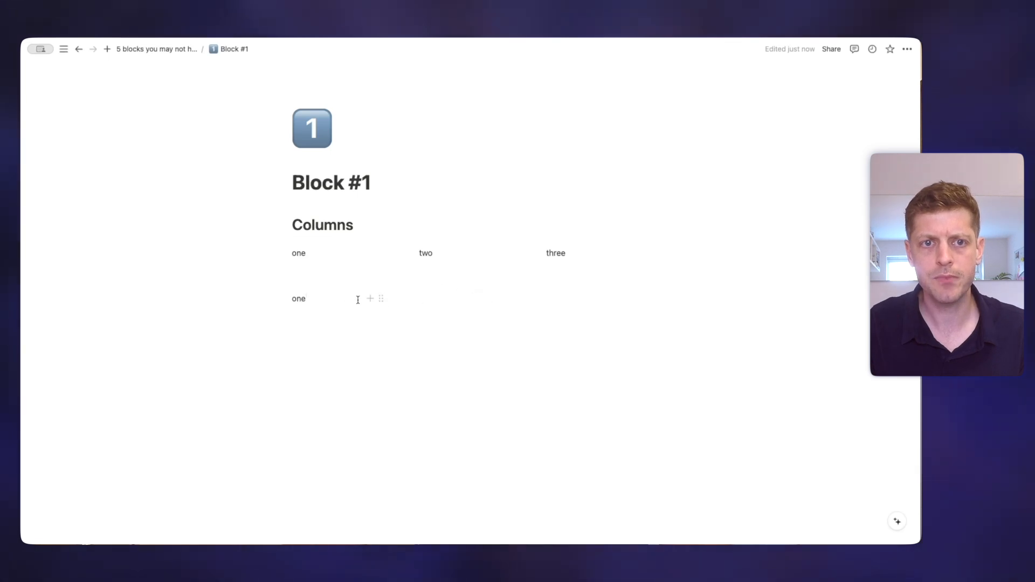
pyautogui.write('two')
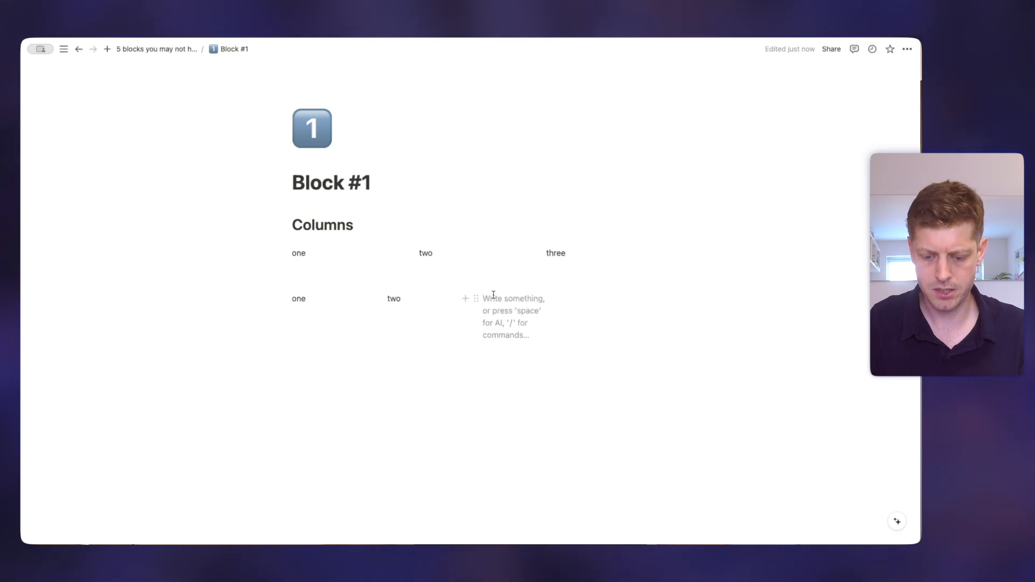
pyautogui.write('three')
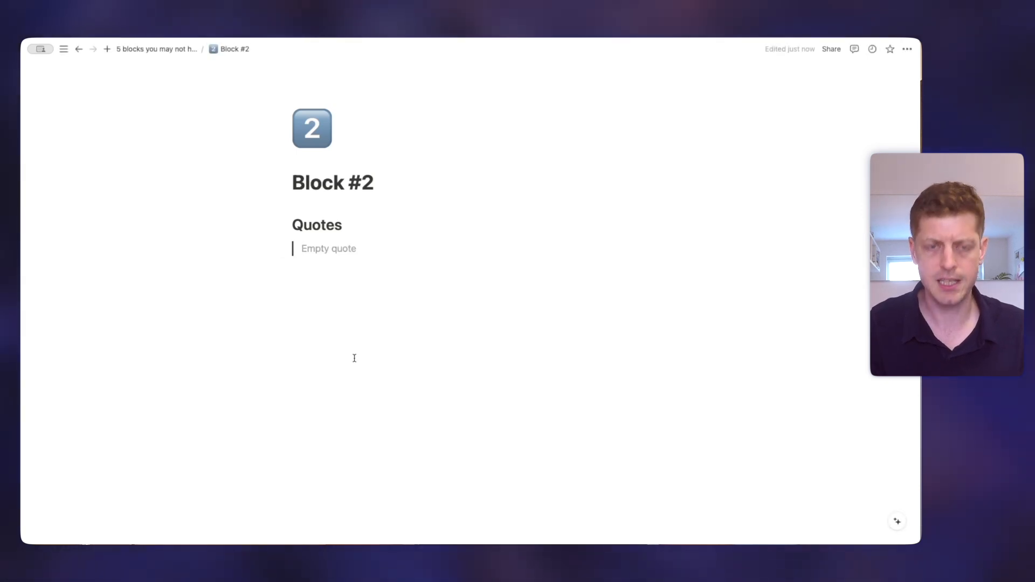
# Write 'This is a quote' in the quote block and give it a coloured background
pyautogui.write('This is a quote')
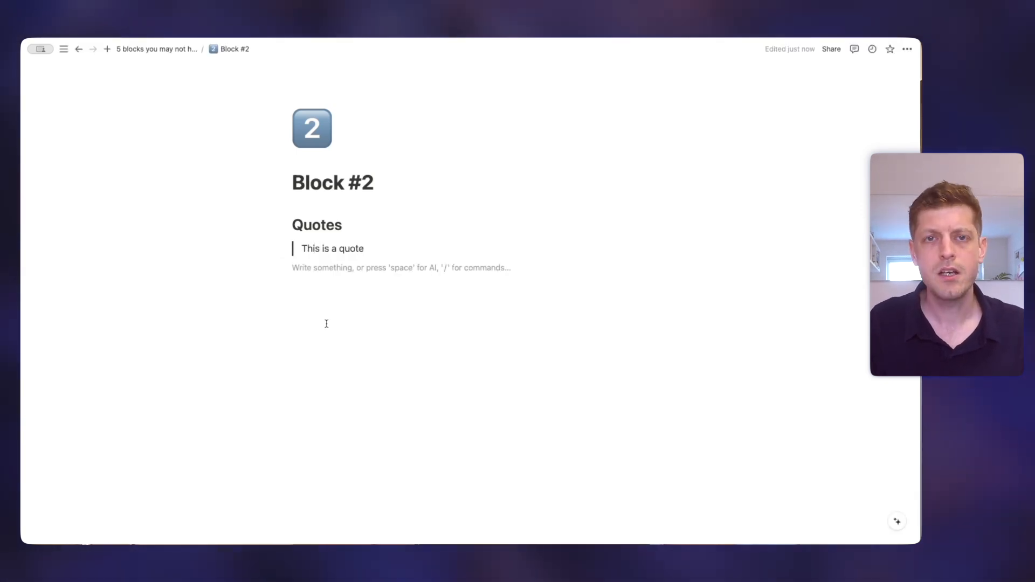
pyautogui.moveTo(284, 268)
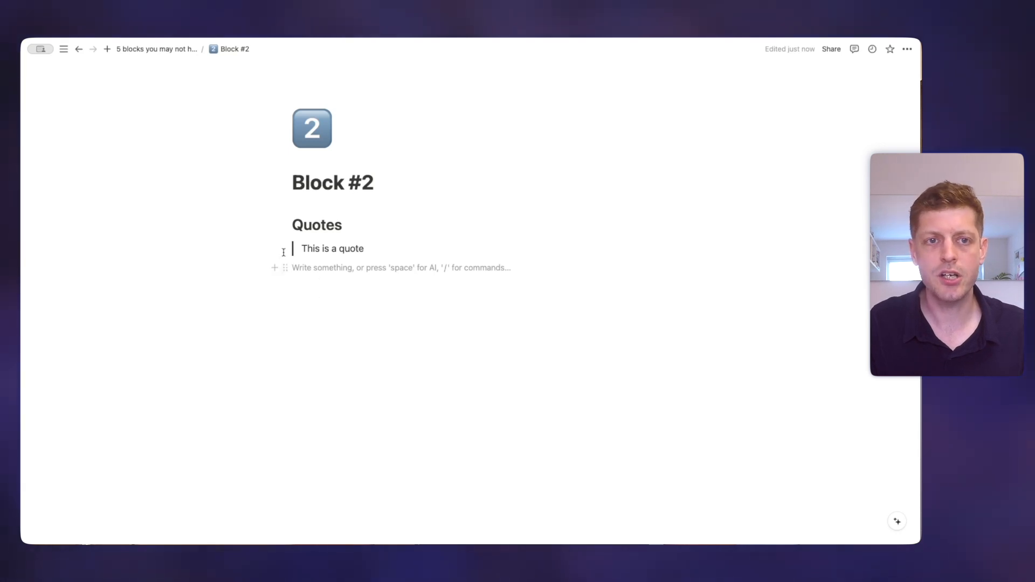
pyautogui.click(332, 248)
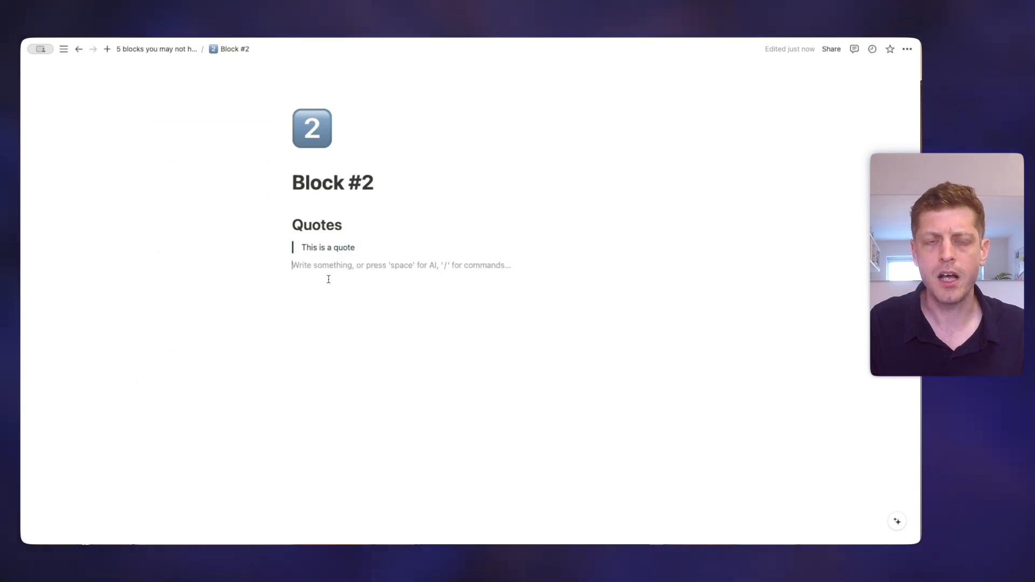
pyautogui.rightClick(328, 247)
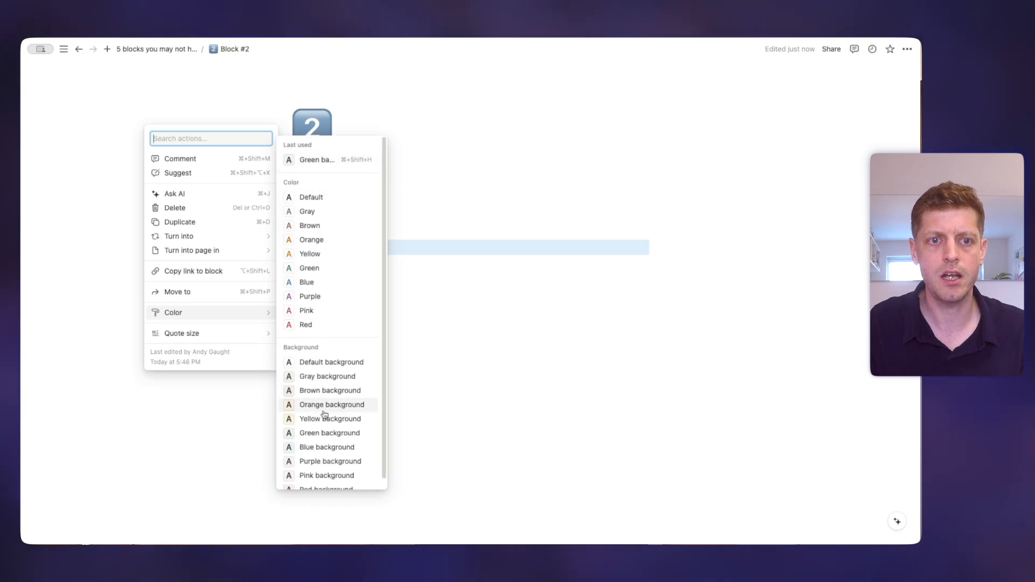
pyautogui.click(329, 418)
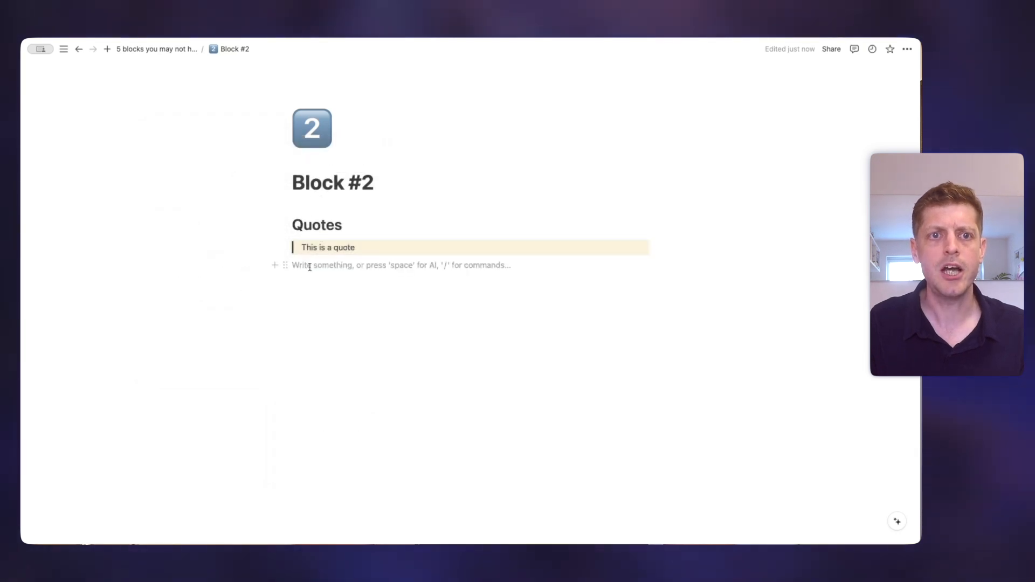
pyautogui.moveTo(615, 268)
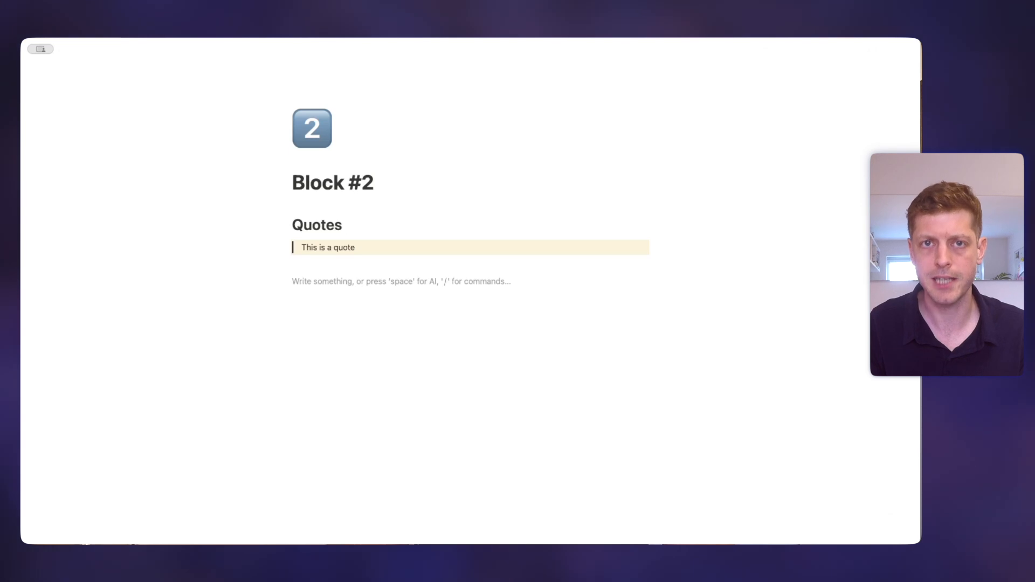
# Insert a three-column layout with /col3 and start writing in the new quote
pyautogui.write('/col')
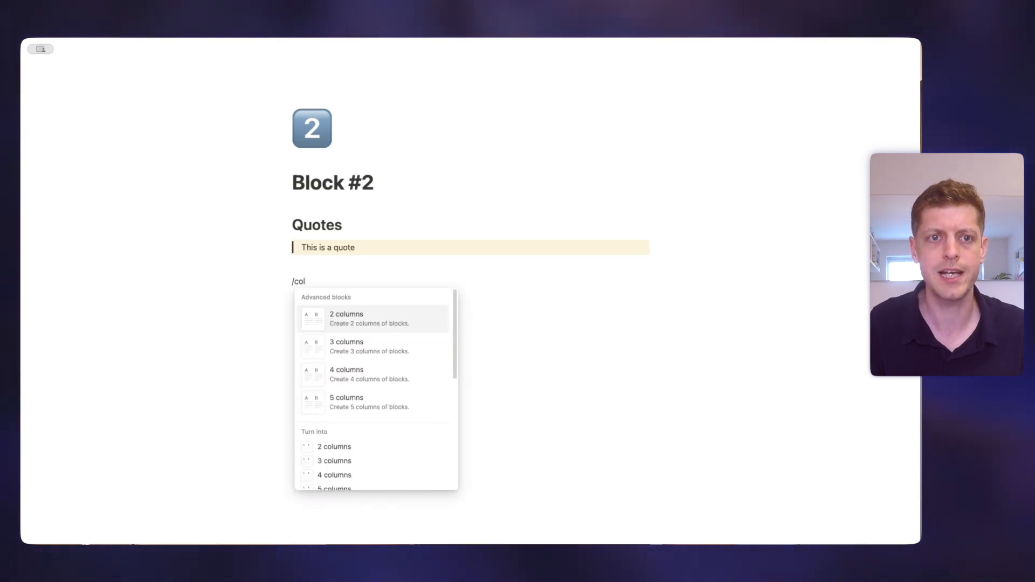
pyautogui.write('3')
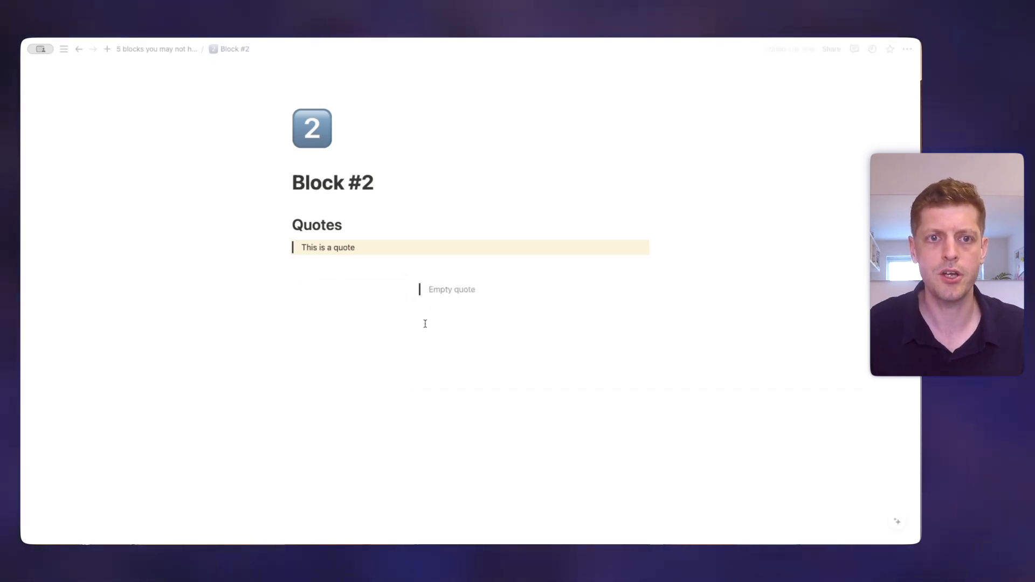
pyautogui.click(424, 311)
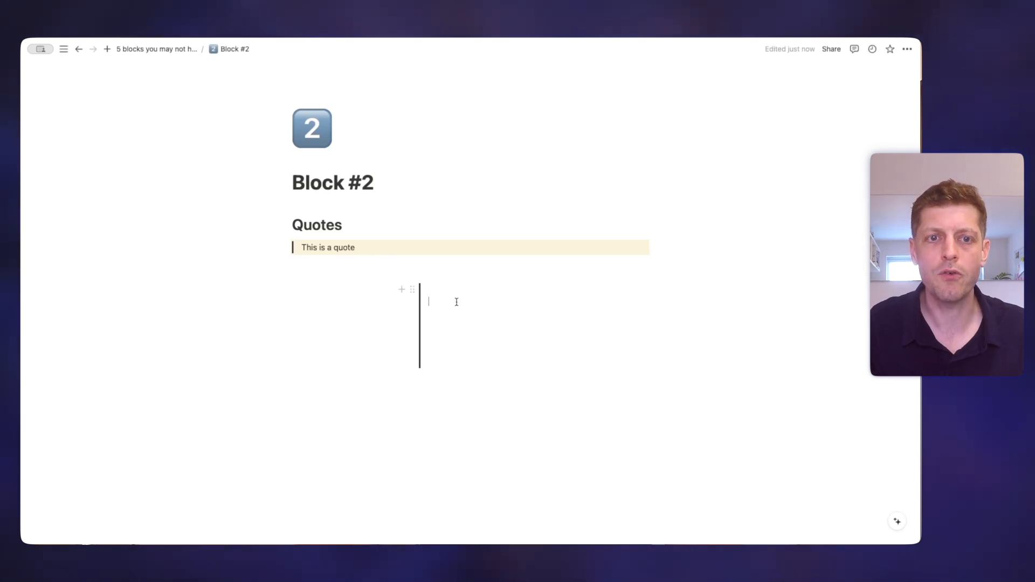
pyautogui.moveTo(450, 339)
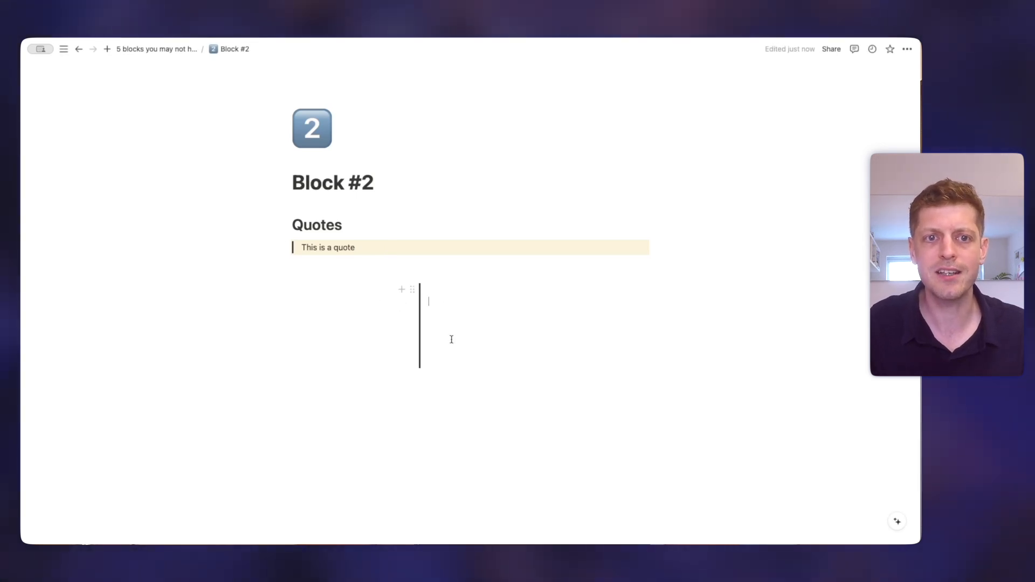
pyautogui.moveTo(429, 315)
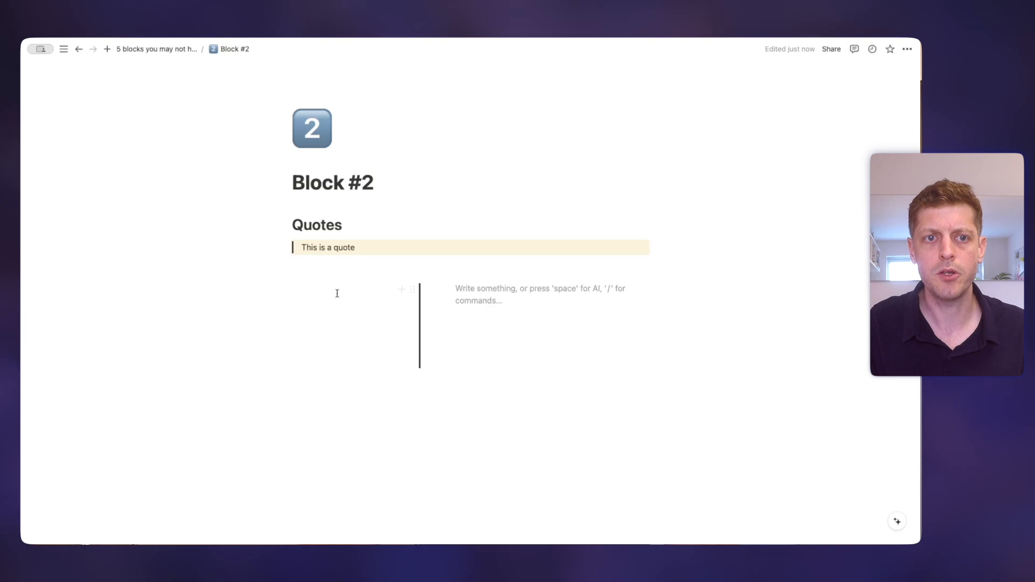
# Type 'Some t' in the left column and insert a simple table inside the quote
pyautogui.write('Some text')
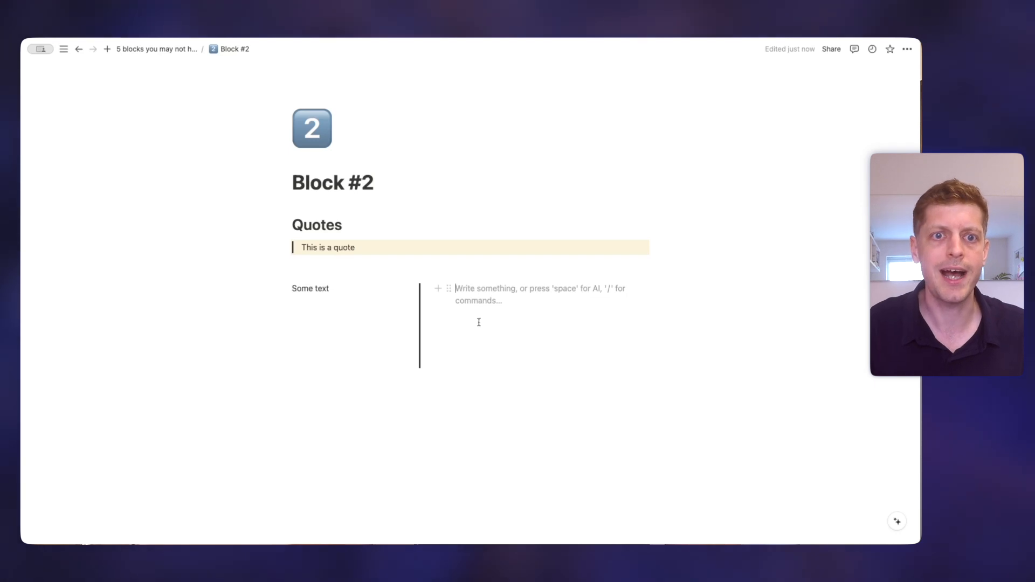
pyautogui.write('/table')
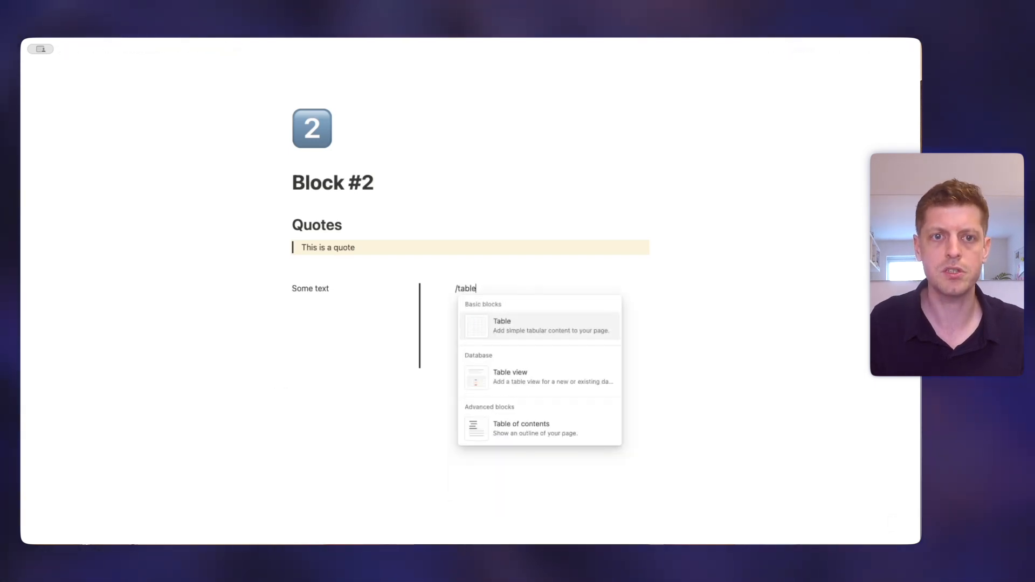
pyautogui.click(502, 325)
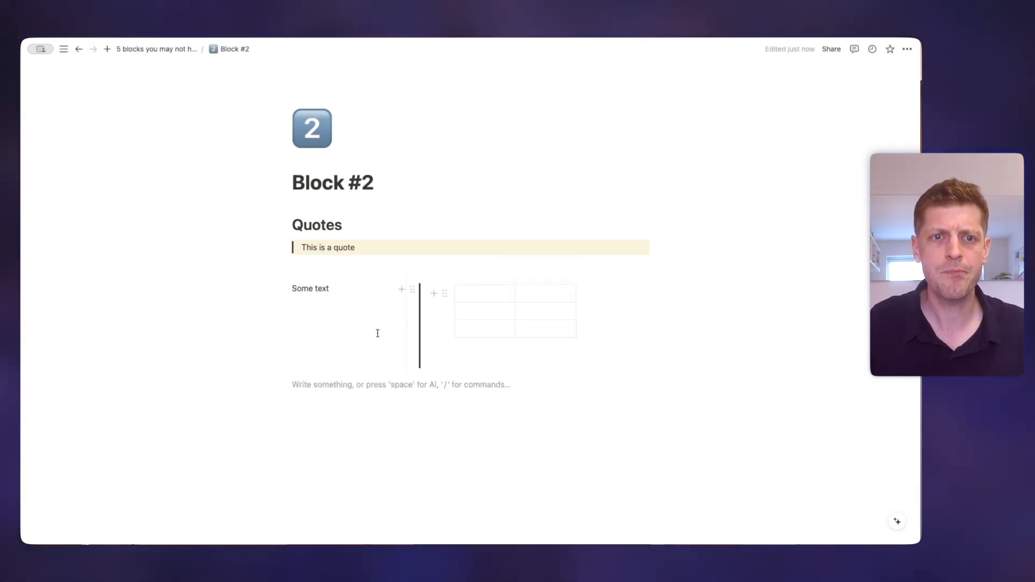
pyautogui.click(311, 304)
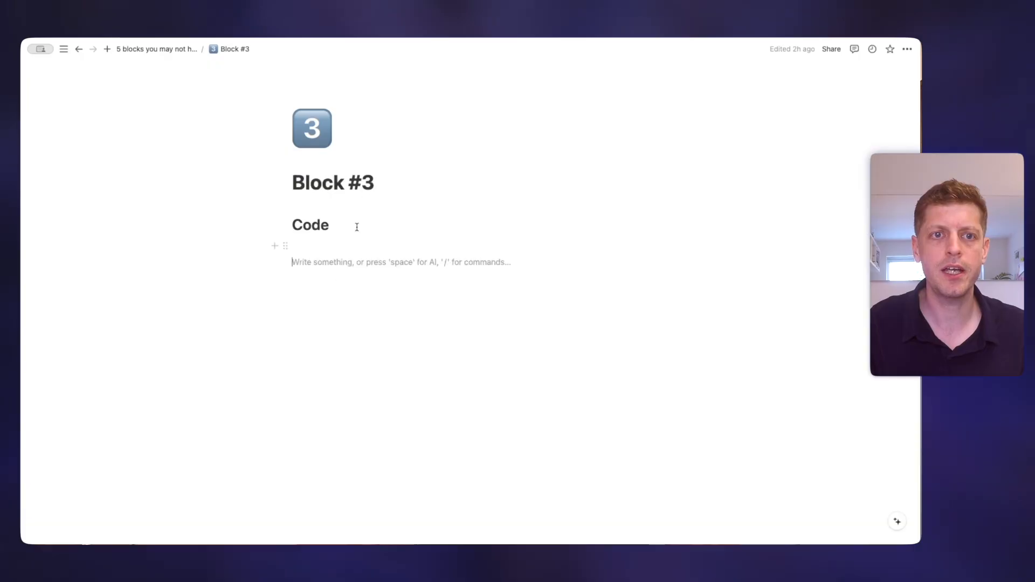
# Insert a code block under the Code heading and set its language to Ruby
pyautogui.write('/col')
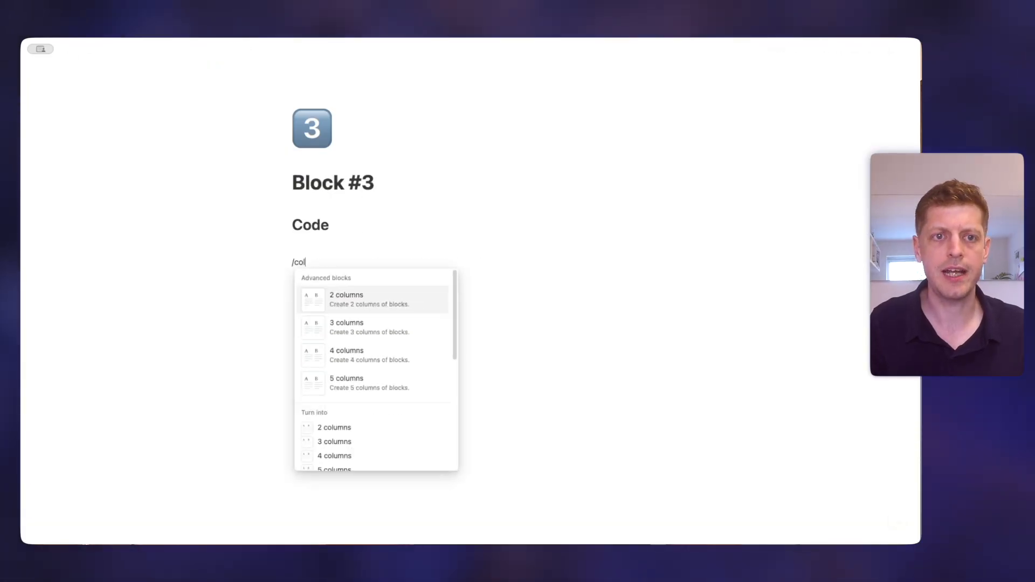
pyautogui.write('de')
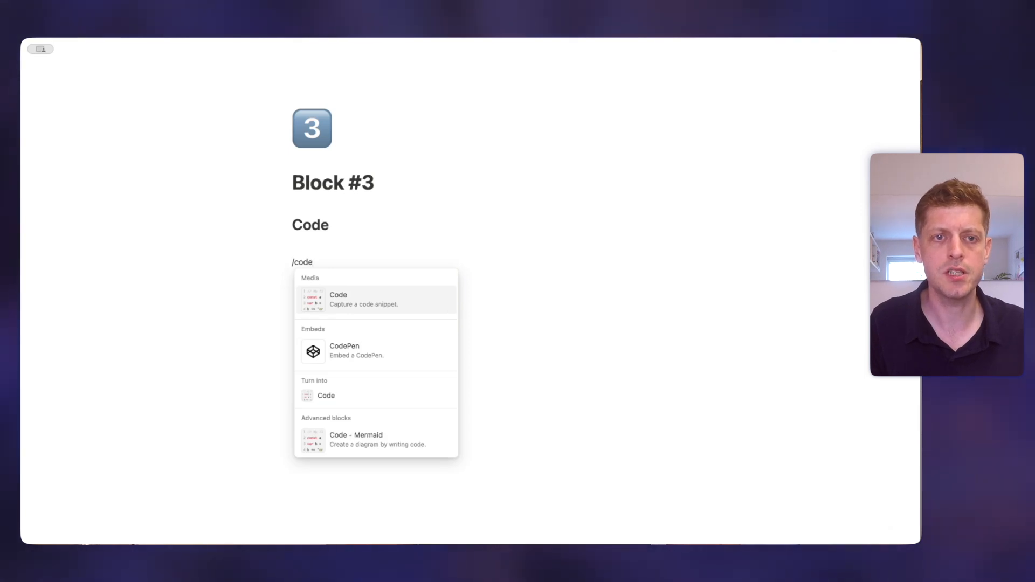
pyautogui.click(338, 299)
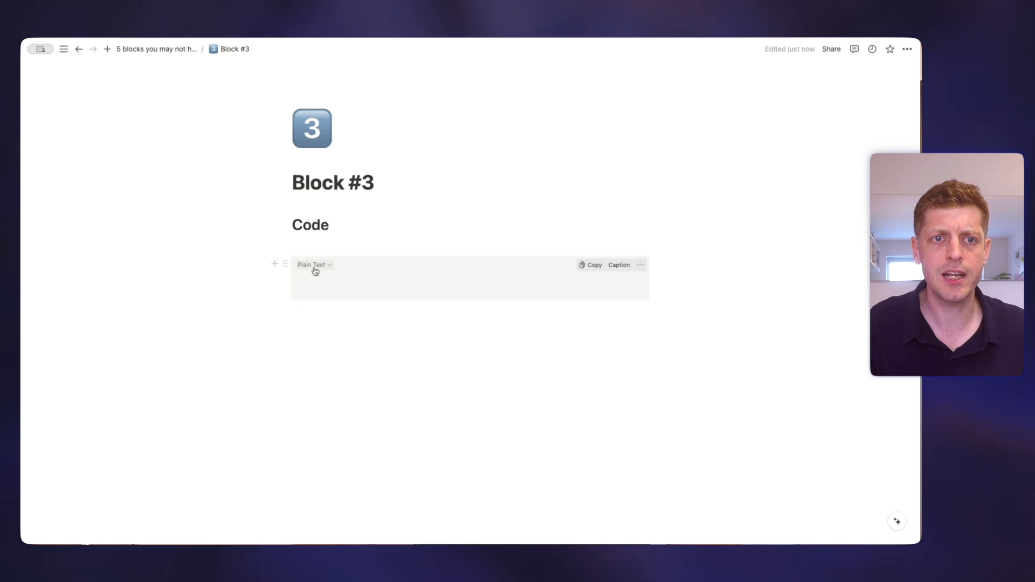
pyautogui.click(314, 265)
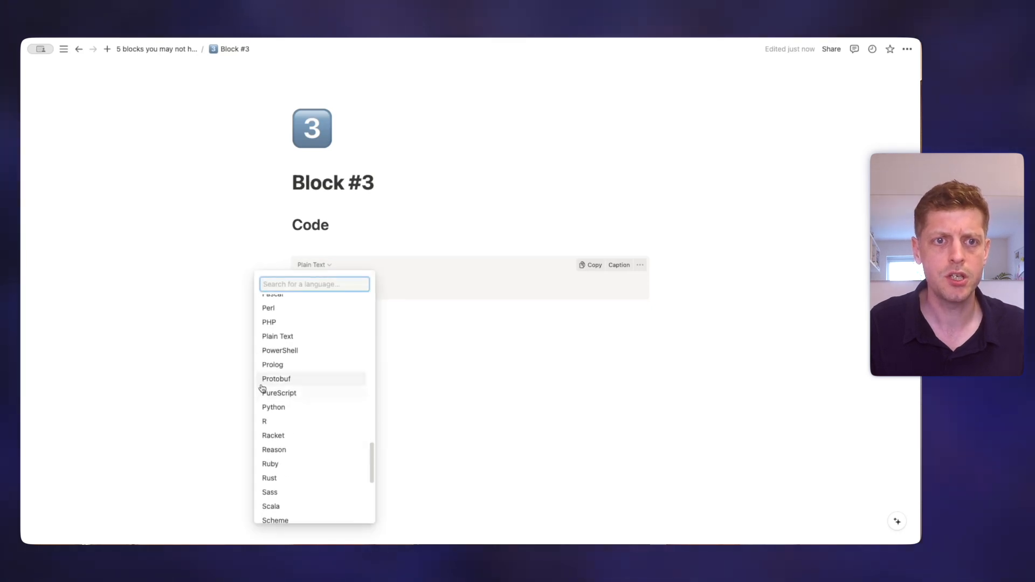
pyautogui.scroll(-3)
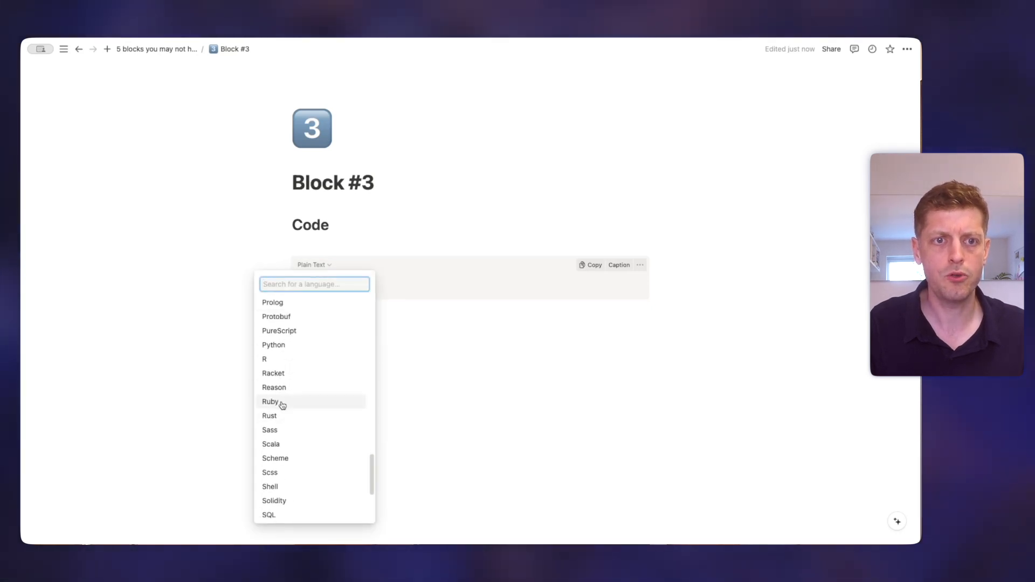
pyautogui.click(270, 401)
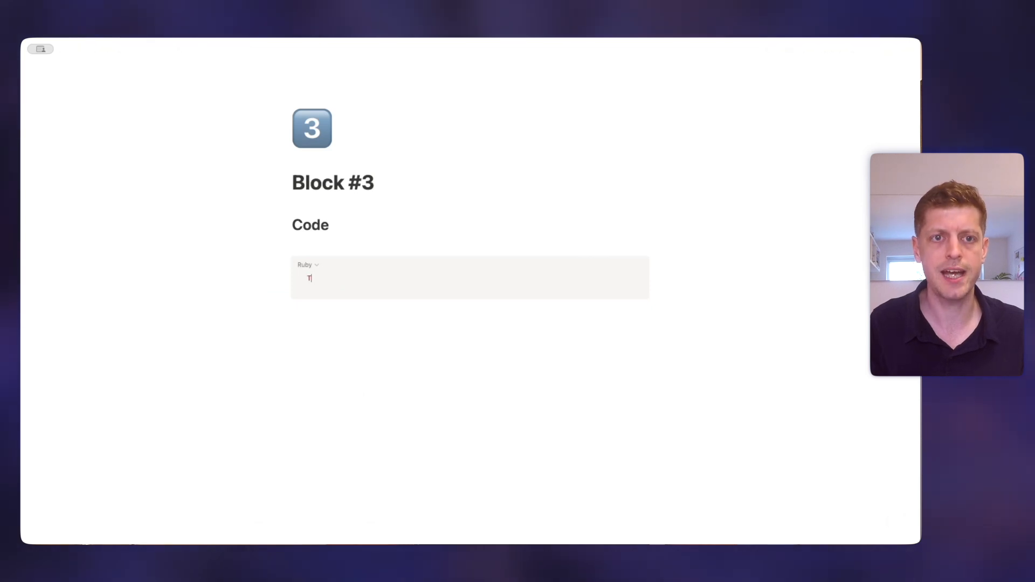
# Switch the code block to Plain Text and enter 'This is some text'
pyautogui.write('/sasd')
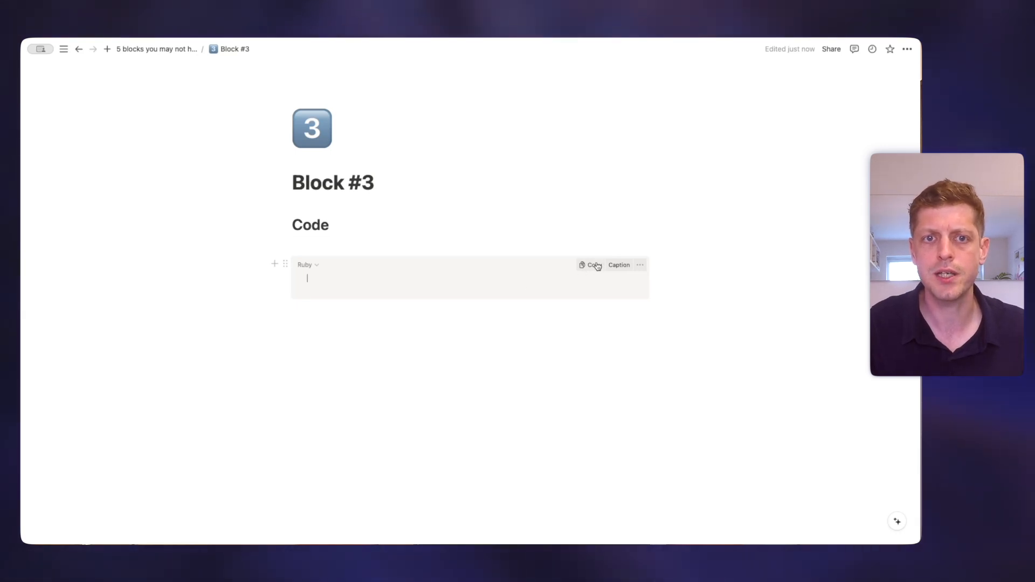
pyautogui.click(592, 265)
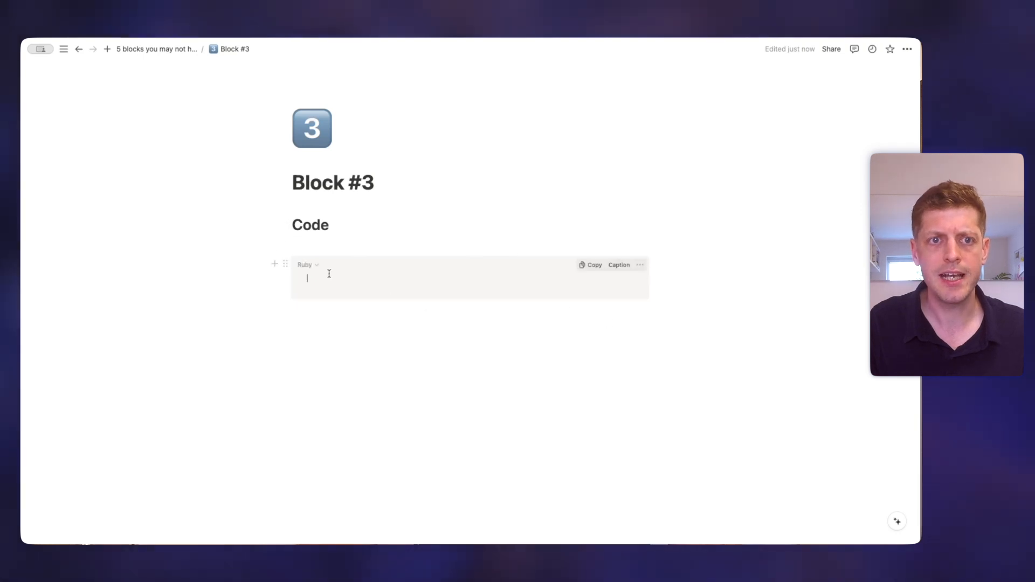
pyautogui.click(305, 265)
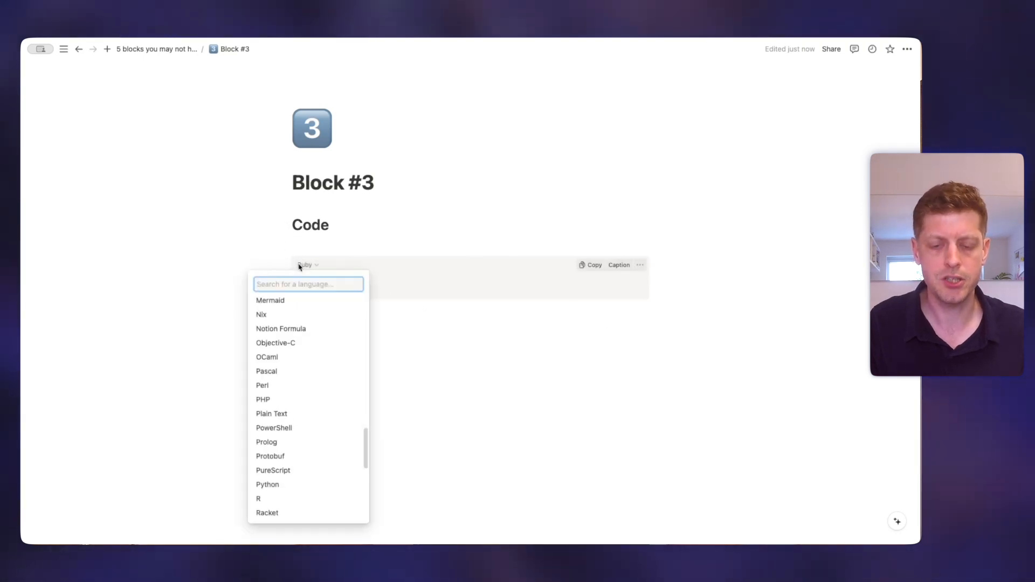
pyautogui.write('pla')
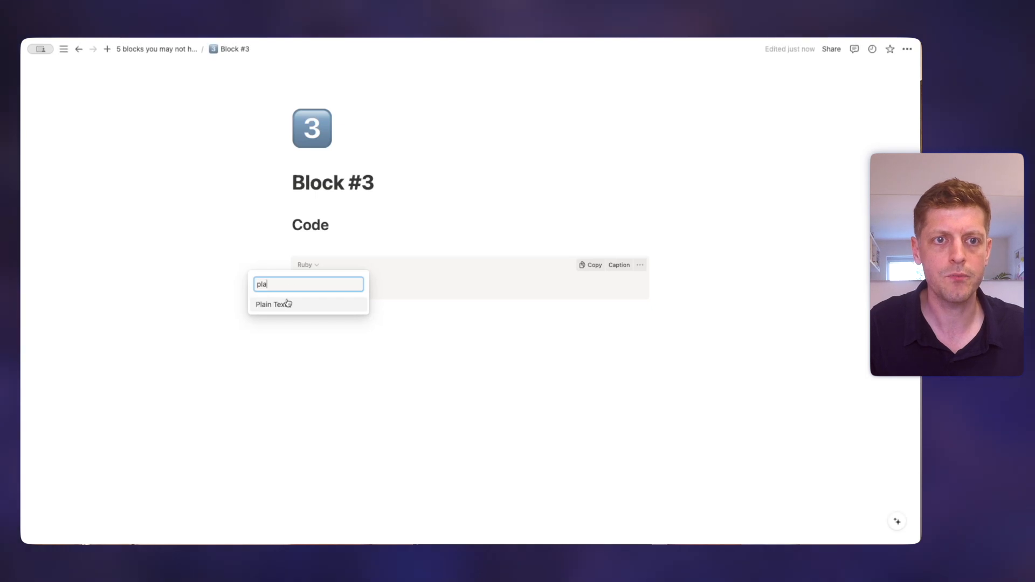
pyautogui.click(273, 304)
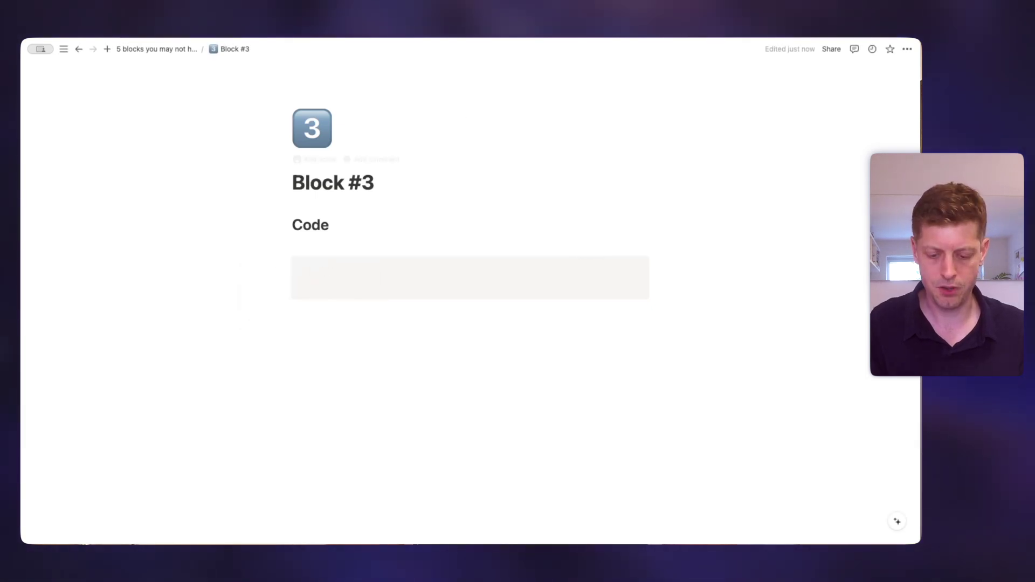
pyautogui.write('This is some text')
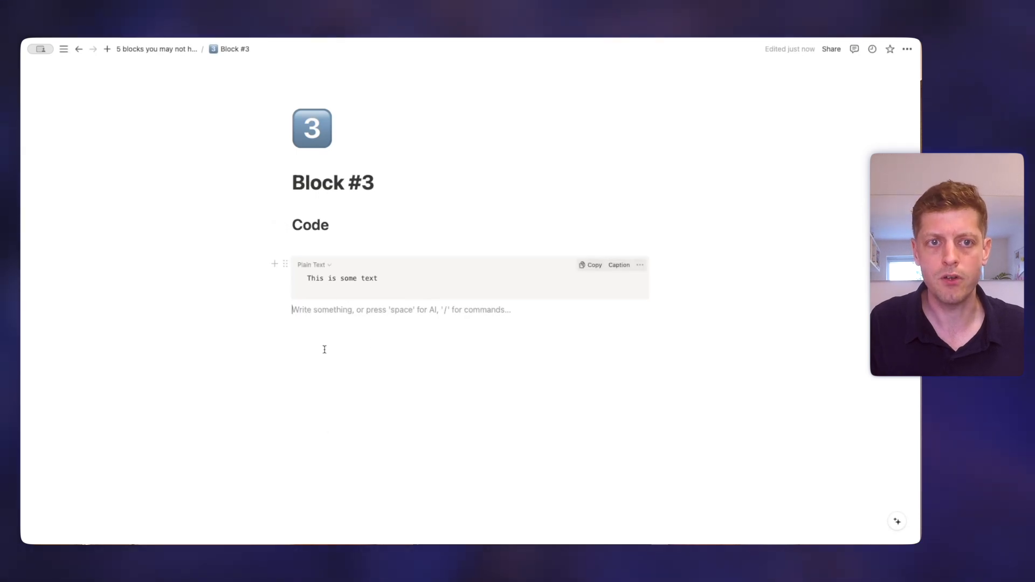
pyautogui.moveTo(325, 427)
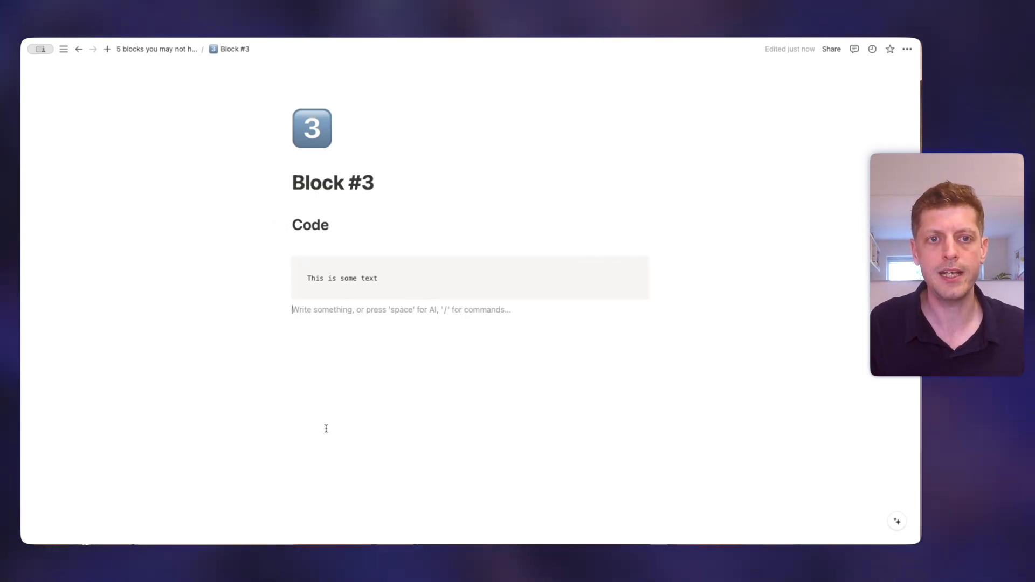
pyautogui.moveTo(353, 317)
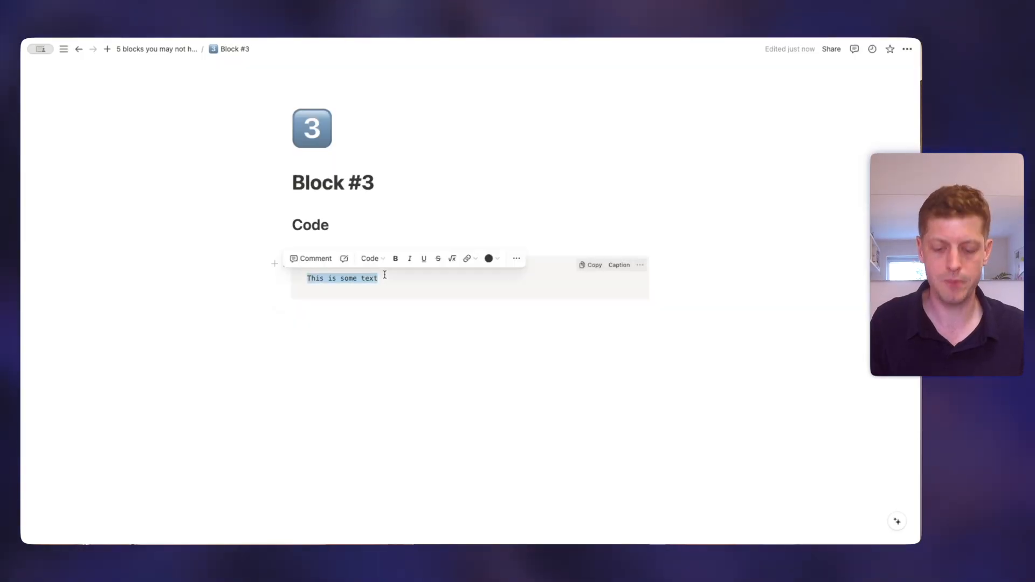
# Type 'THIS IS IMPORTANT' and edit the code block's text
pyautogui.write('THIS IS IM')
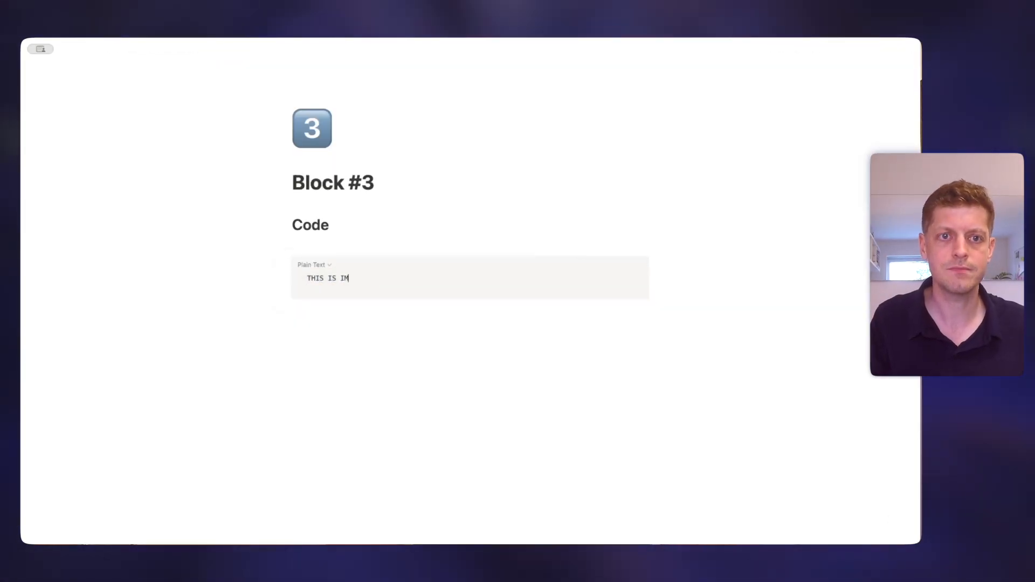
pyautogui.write('PORTANT')
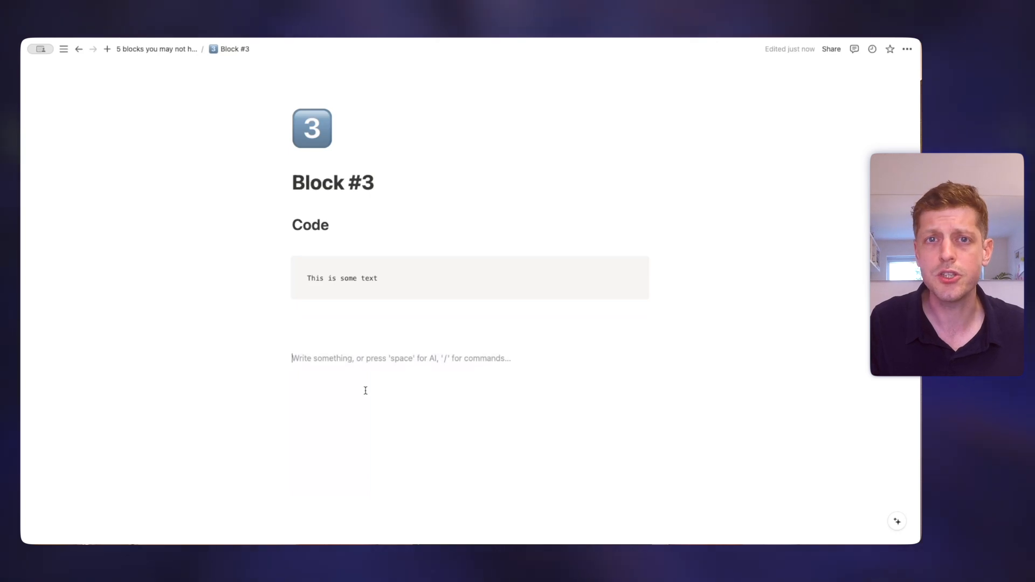
pyautogui.moveTo(341, 277)
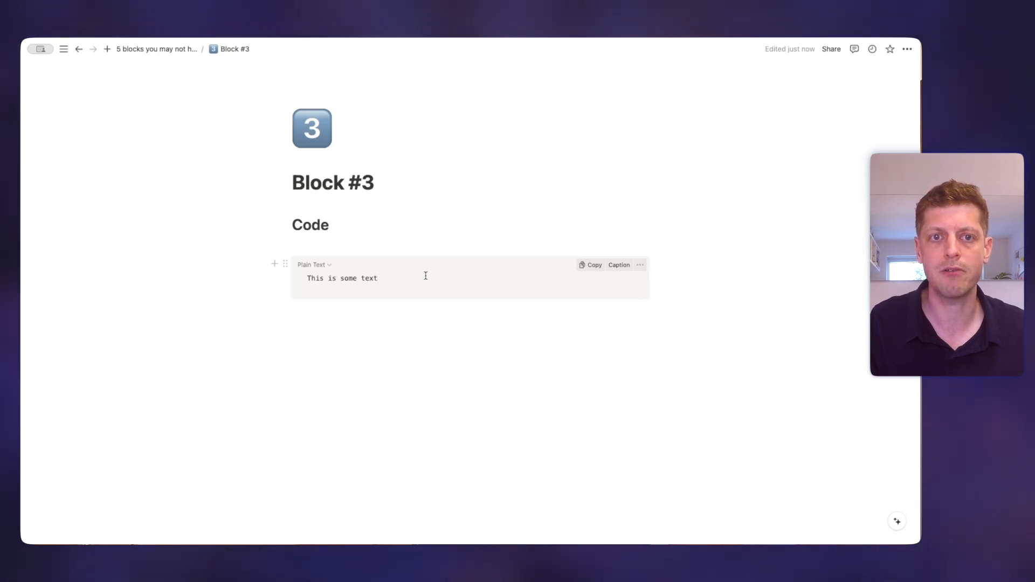
pyautogui.click(592, 264)
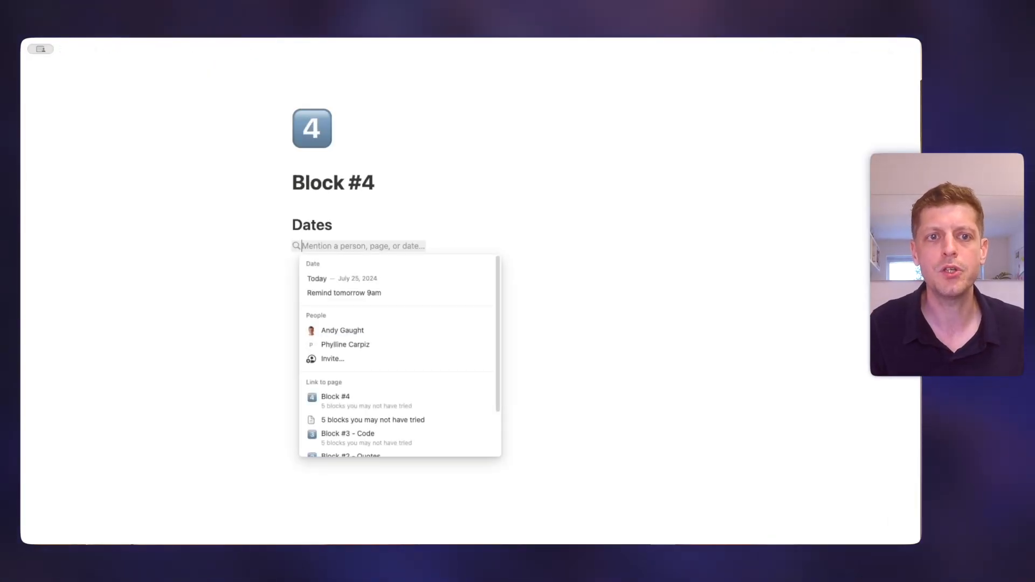
# Insert an inline date by typing 23/08/2024 and confirming August 23, 2024
pyautogui.click(342, 330)
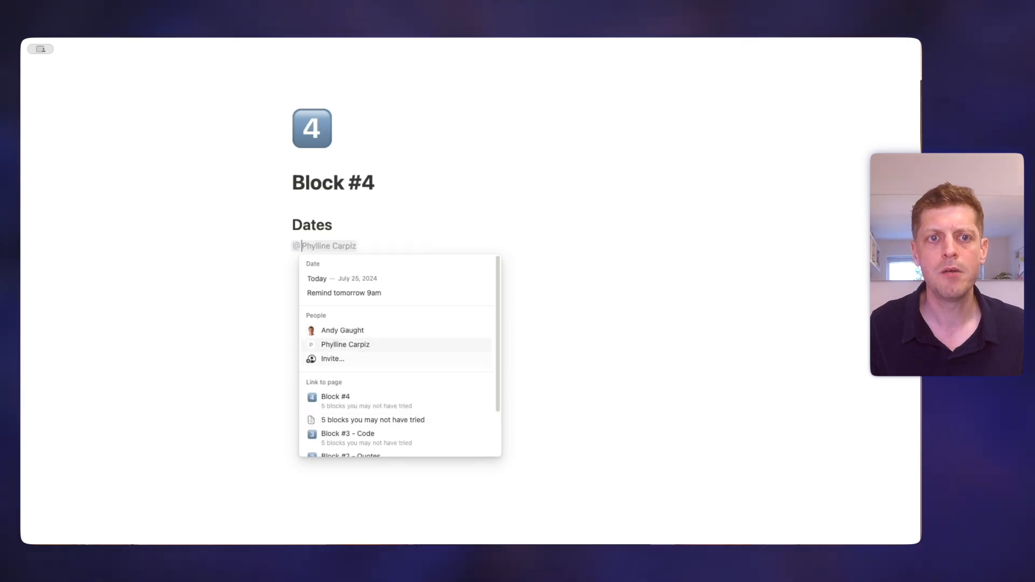
pyautogui.click(344, 292)
pyautogui.write('/')
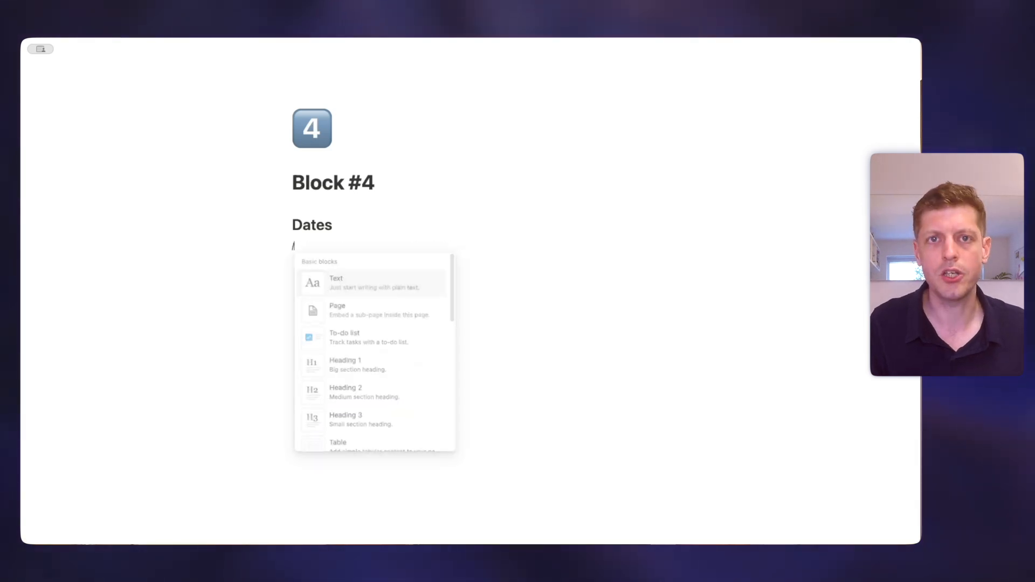
pyautogui.write('da')
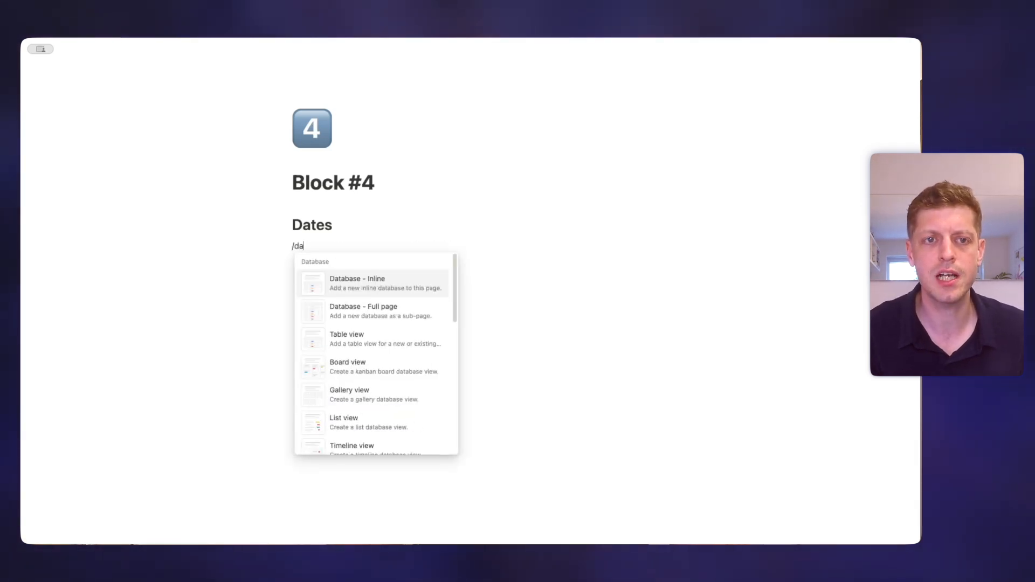
pyautogui.write('te')
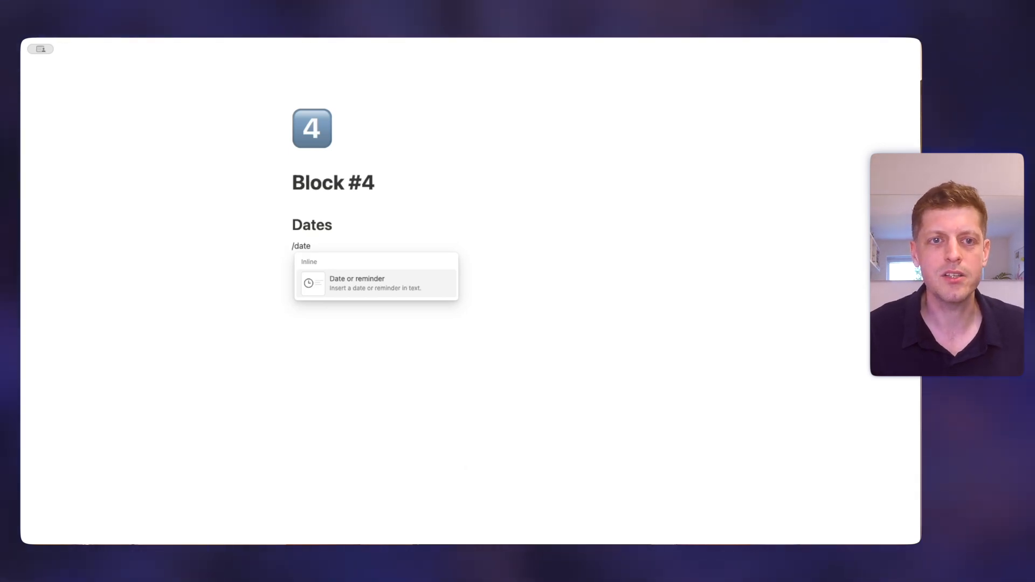
pyautogui.click(356, 283)
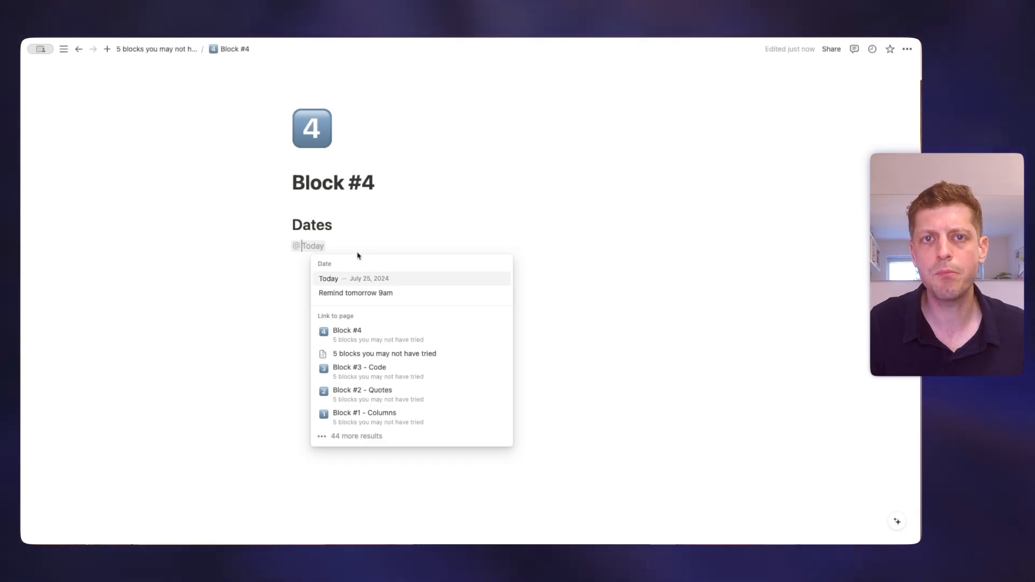
pyautogui.write('23')
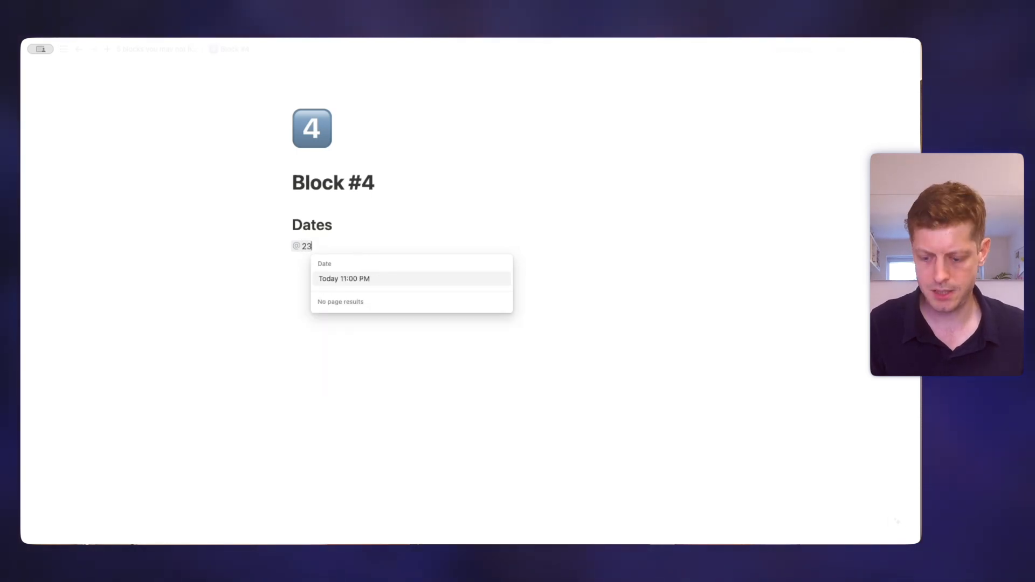
pyautogui.write('/08/202')
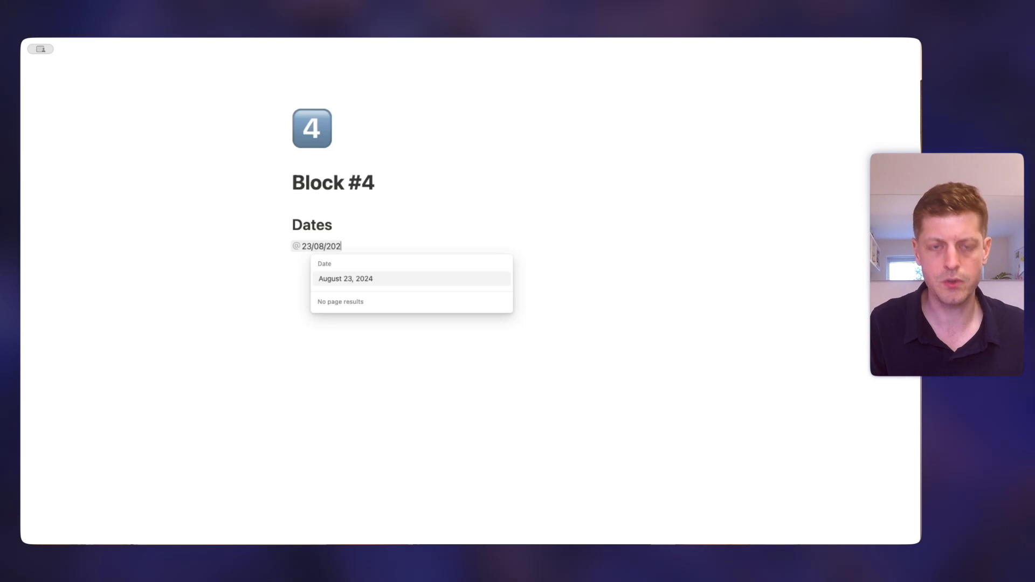
pyautogui.write('4')
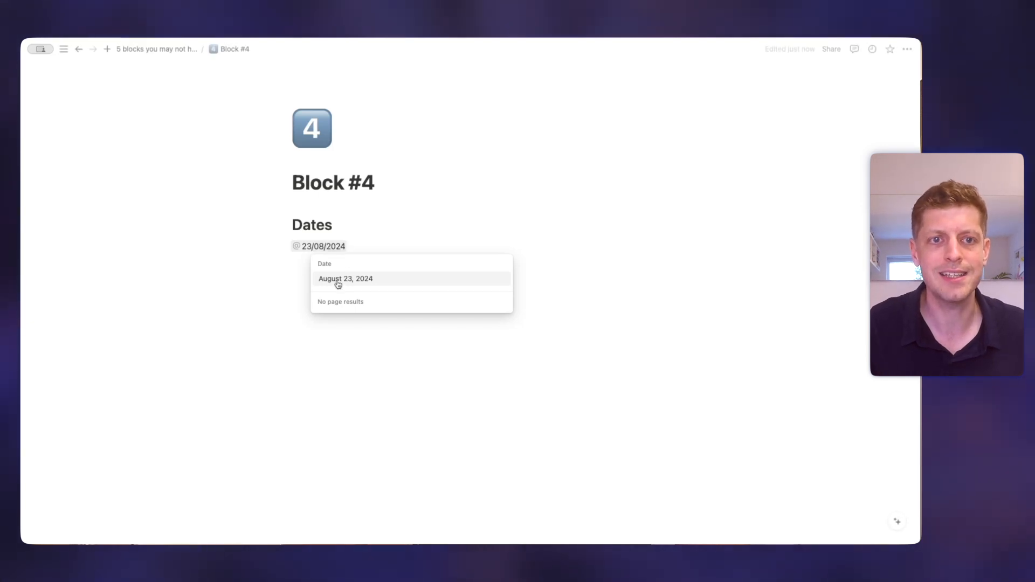
pyautogui.click(345, 278)
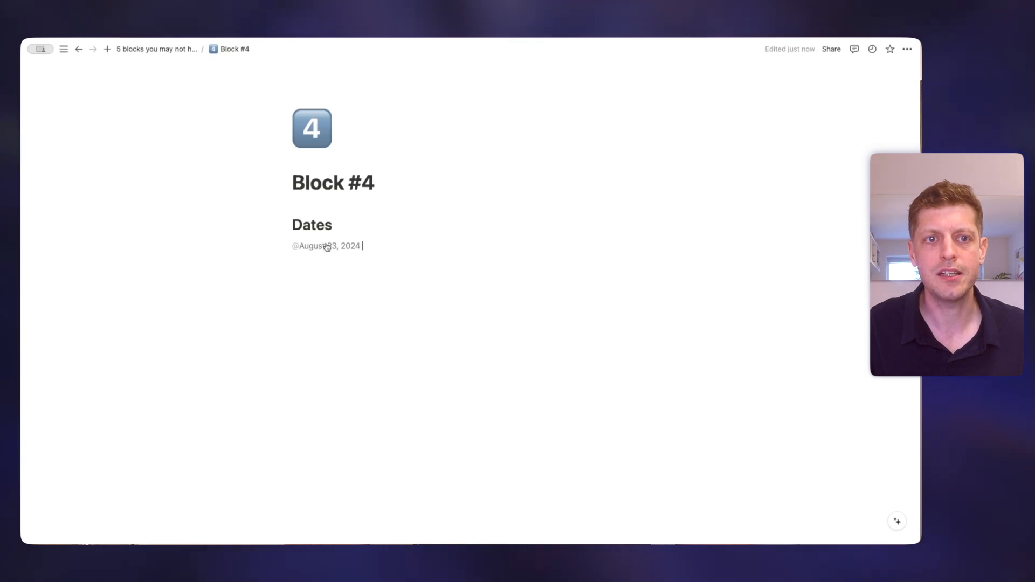
# Try the calendar picker, choosing August 30, 2024 for the date
pyautogui.click(325, 245)
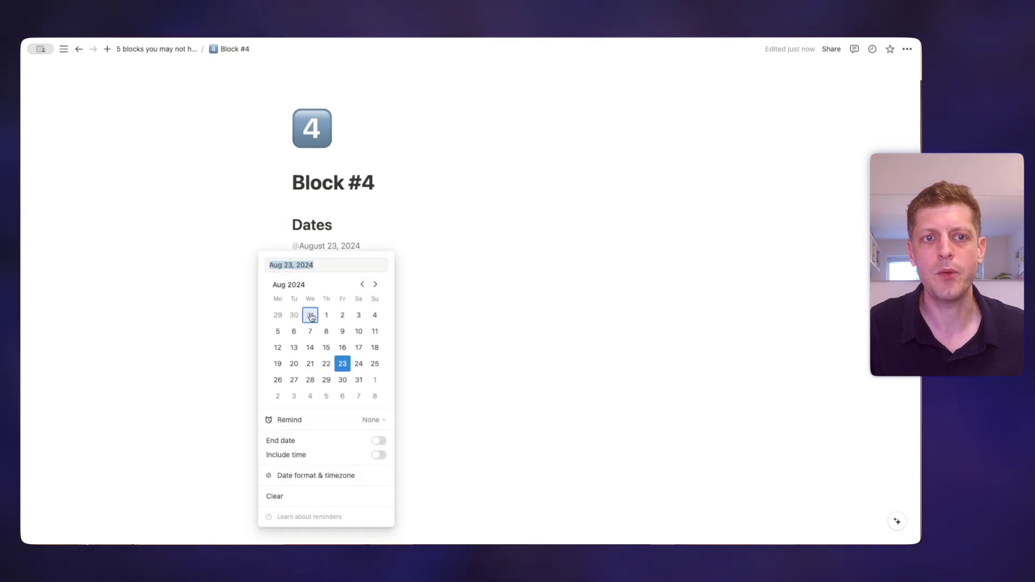
pyautogui.click(342, 379)
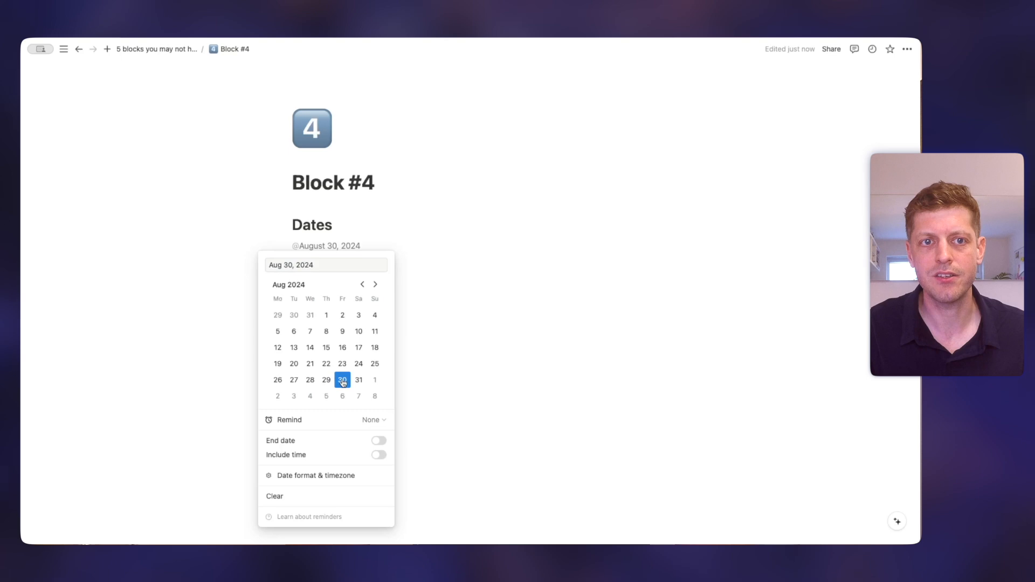
pyautogui.click(342, 363)
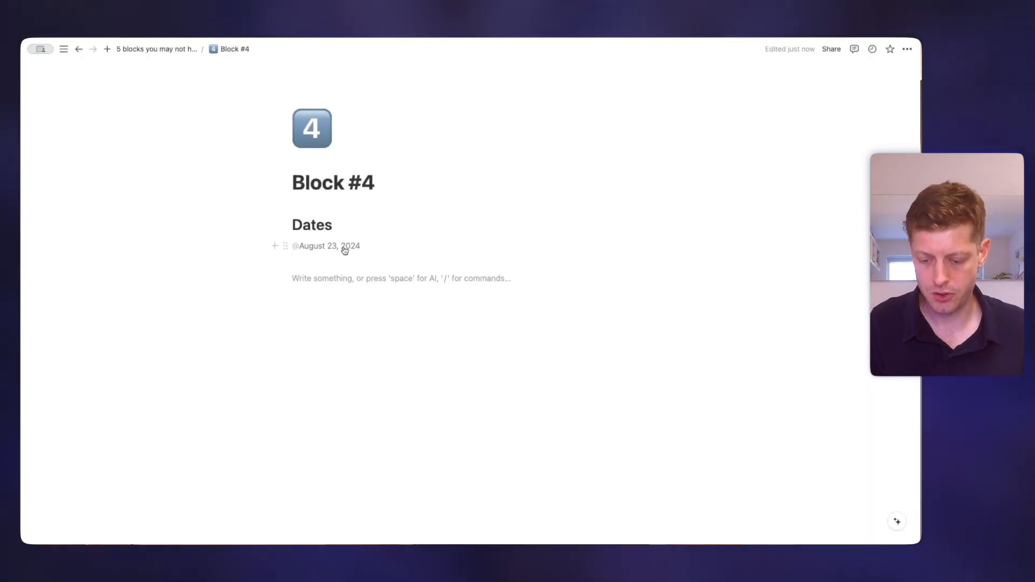
# Add a table and put an August 23, 2024 date (23/08/24) in a cell
pyautogui.write('/table')
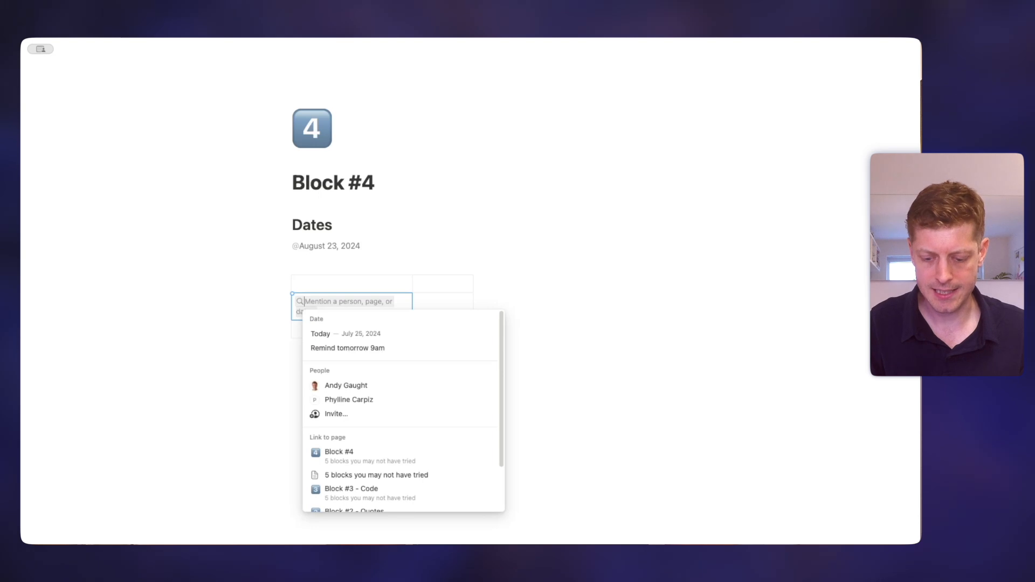
pyautogui.write('23/08/24')
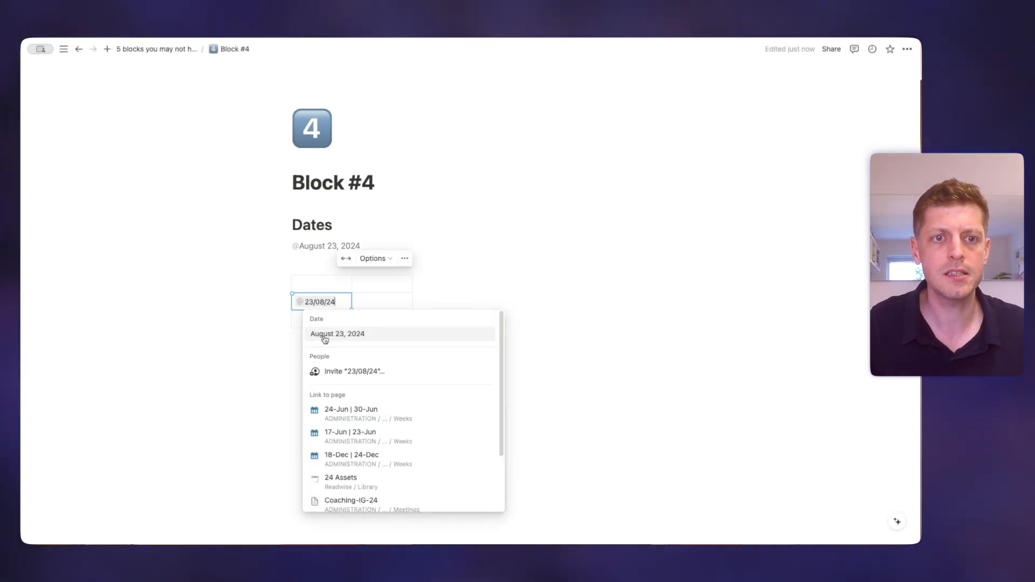
pyautogui.click(337, 333)
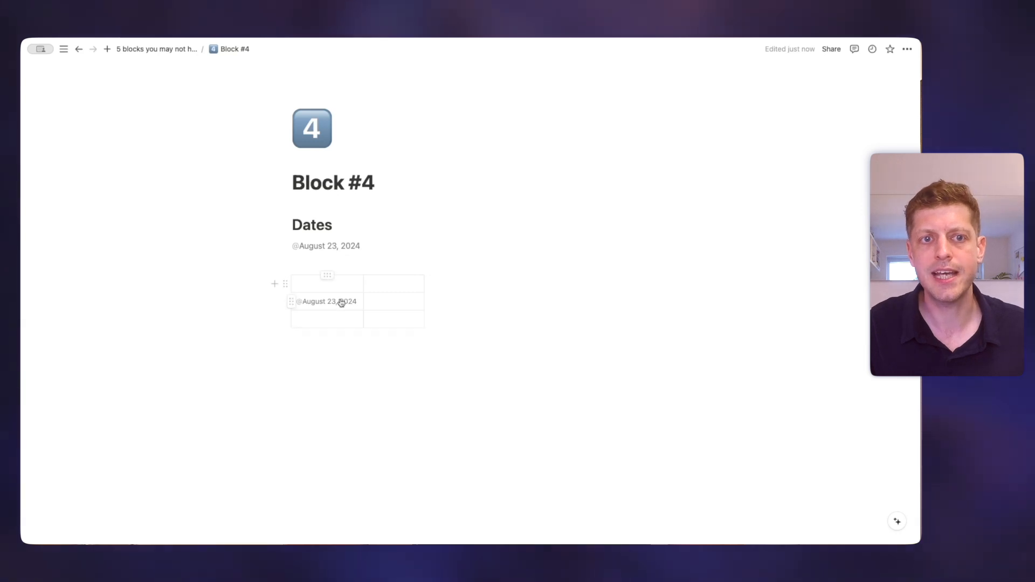
pyautogui.moveTo(504, 308)
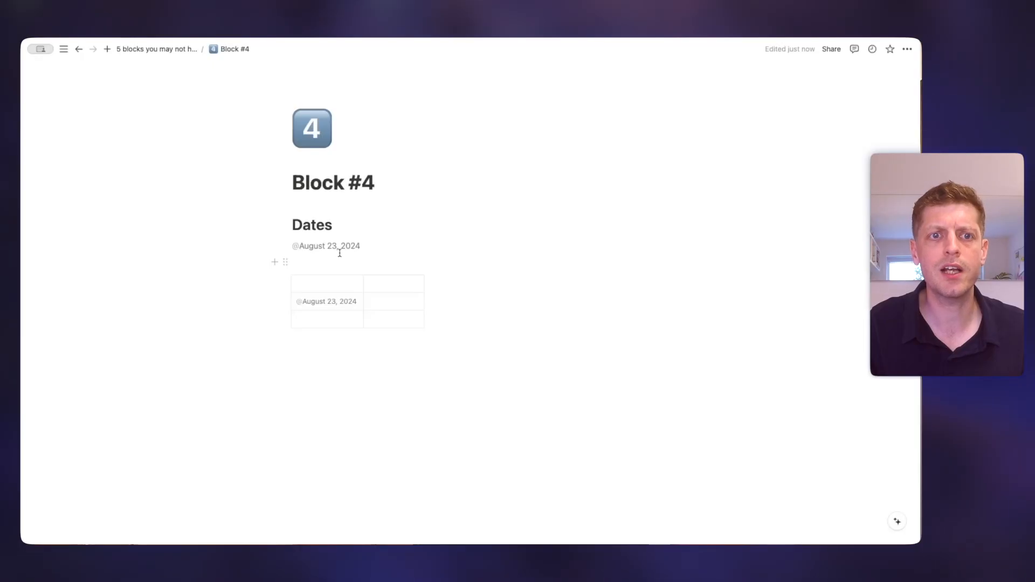
# Set the Dates mention to remind on the day of the event and show Tomorrow
pyautogui.click(326, 245)
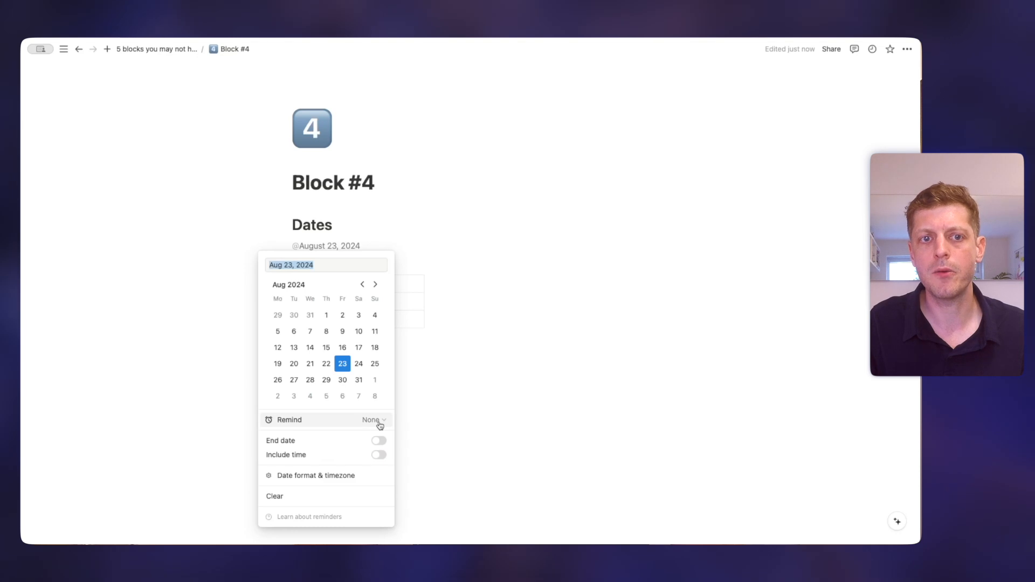
pyautogui.click(372, 420)
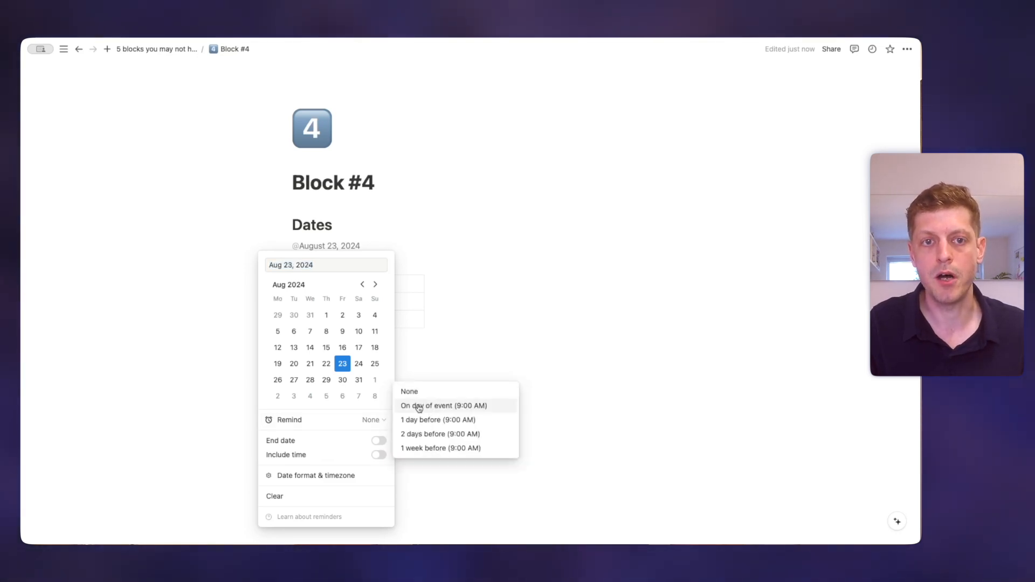
pyautogui.moveTo(472, 420)
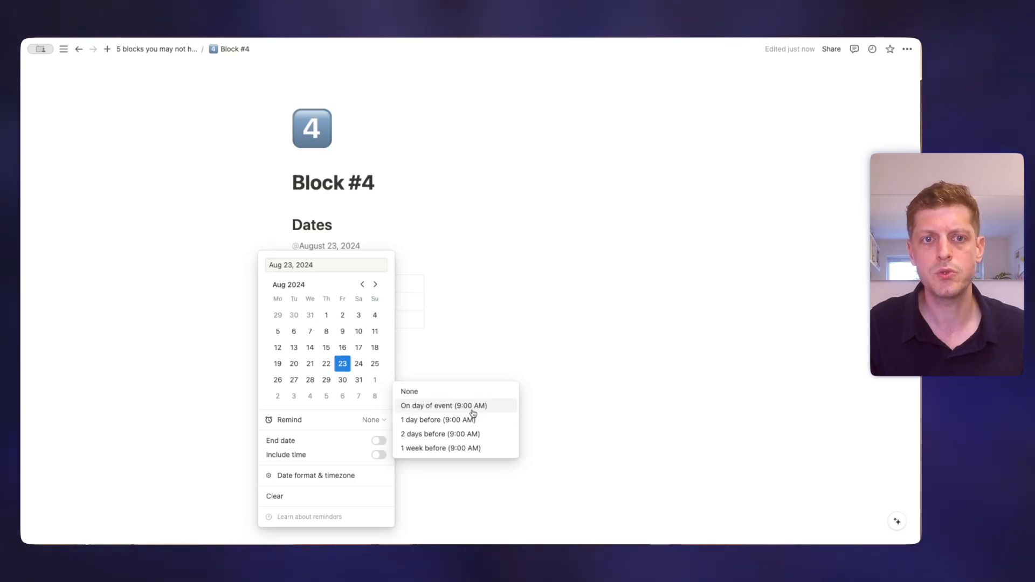
pyautogui.moveTo(425, 448)
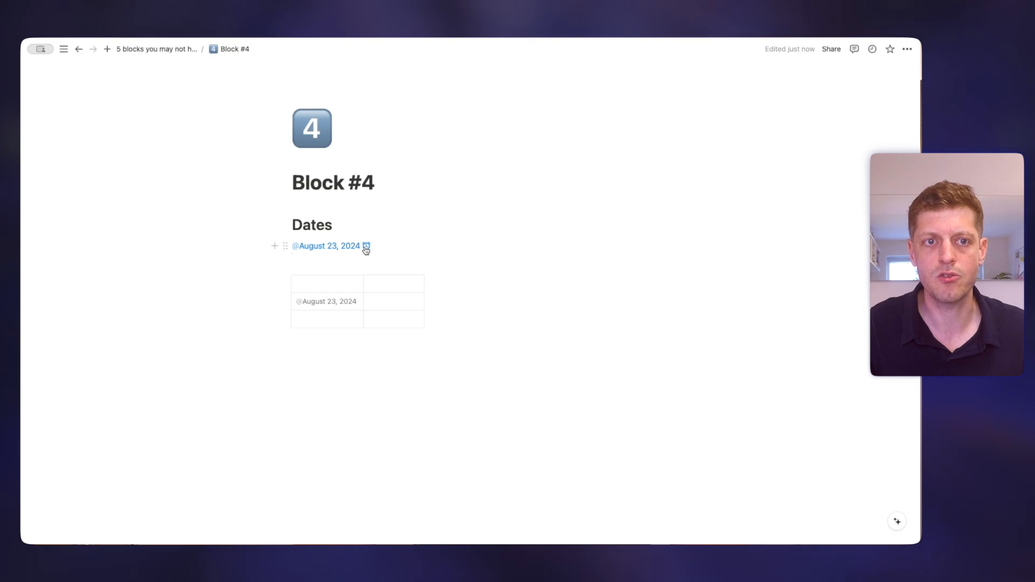
pyautogui.click(324, 246)
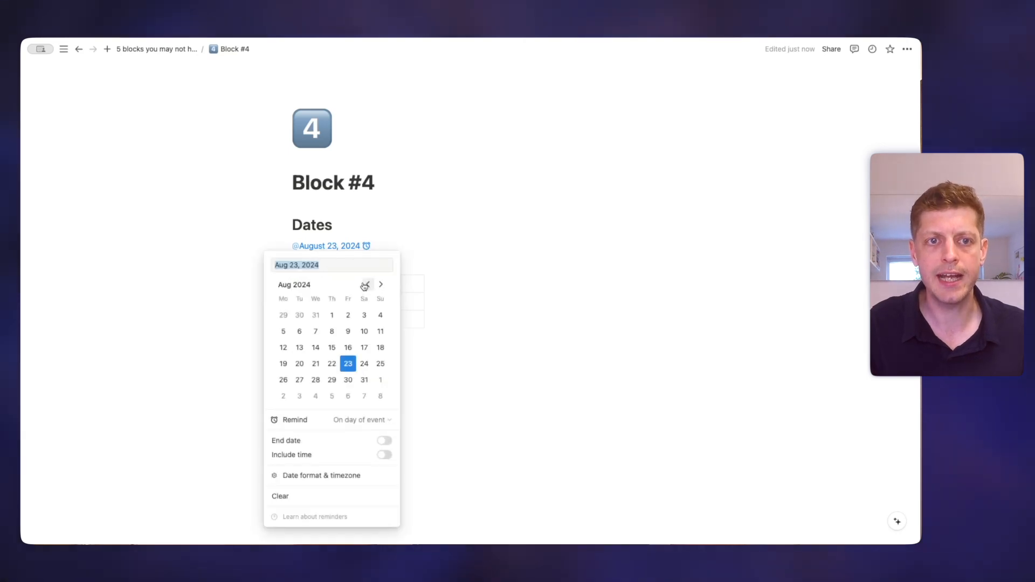
pyautogui.click(367, 284)
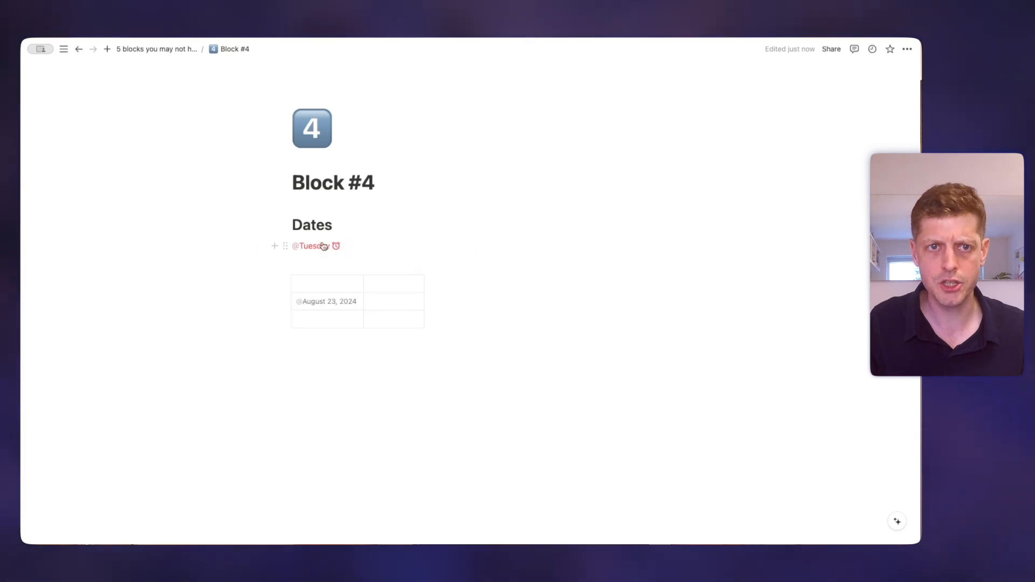
pyautogui.moveTo(313, 246)
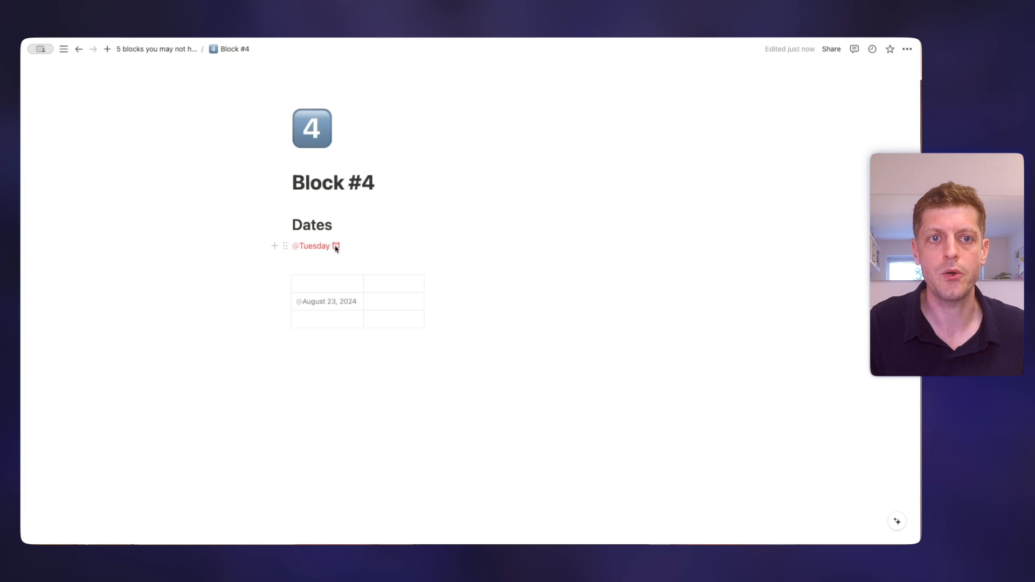
pyautogui.click(312, 245)
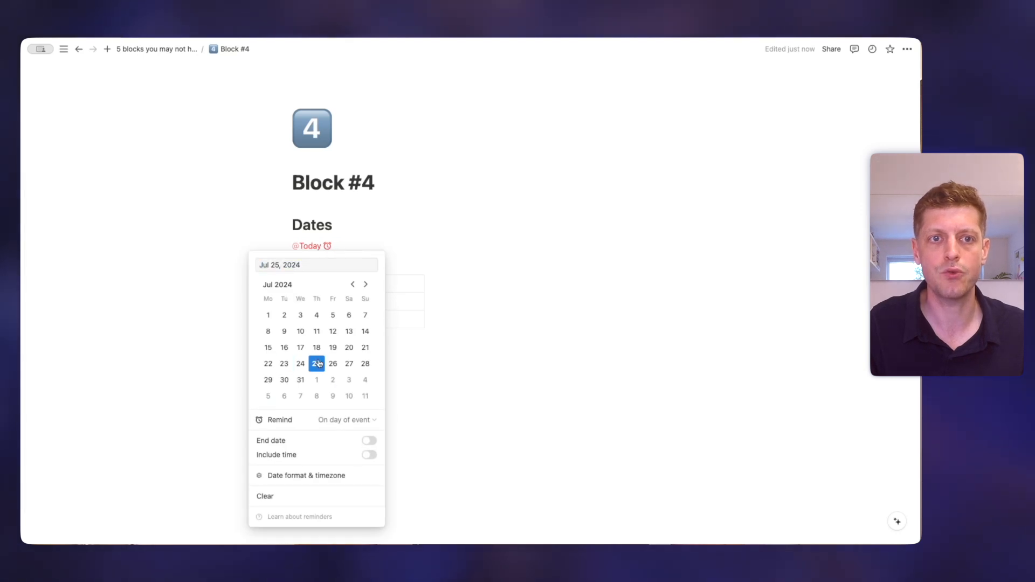
pyautogui.click(333, 364)
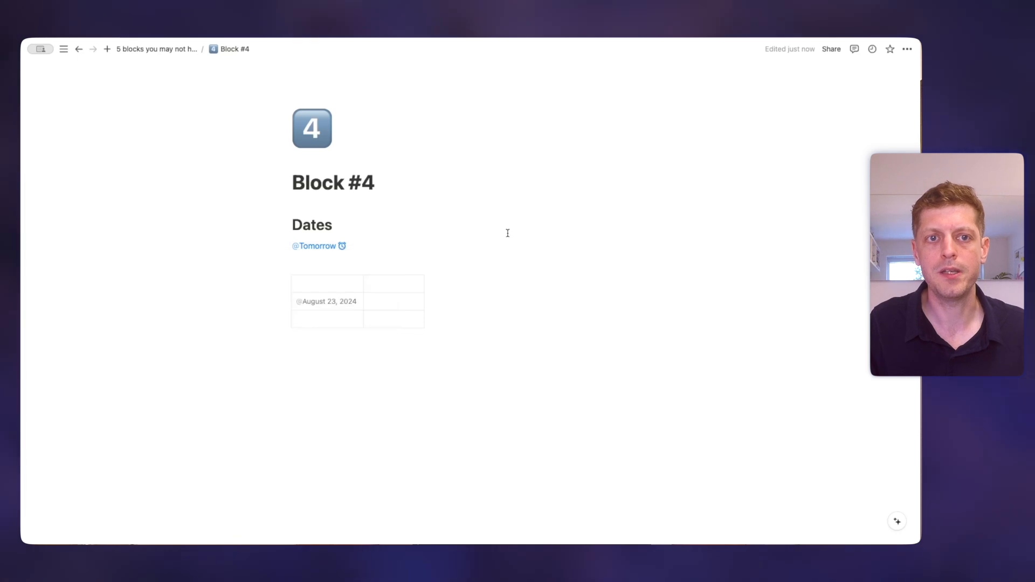
pyautogui.moveTo(311, 224)
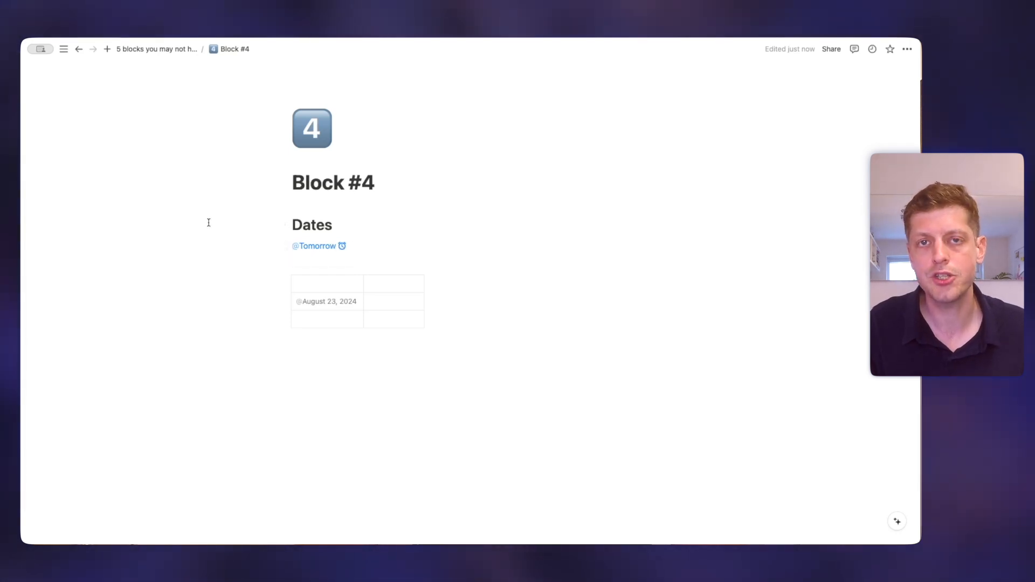
pyautogui.click(64, 49)
pyautogui.write(' @')
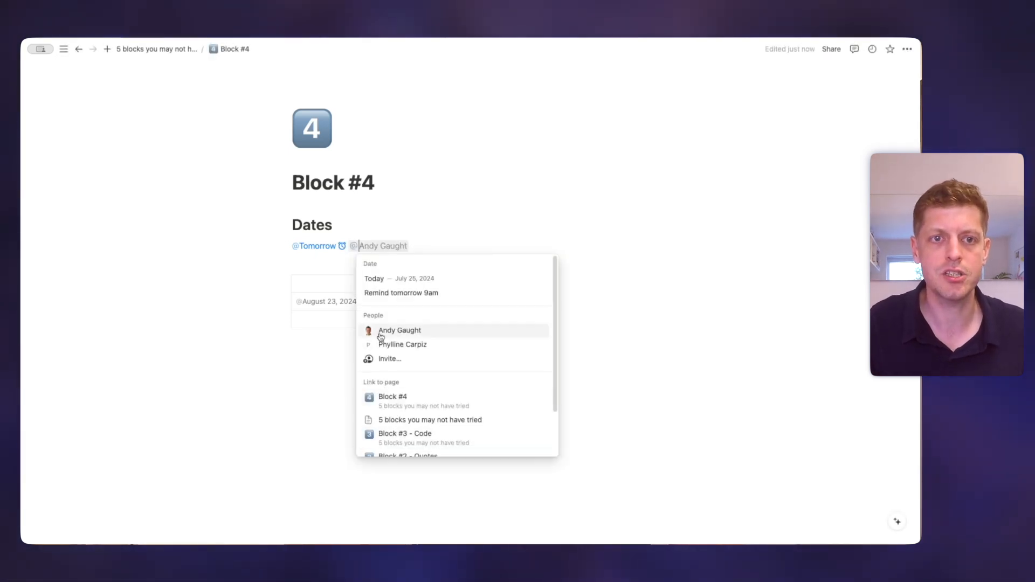
# Pick a person from the People mention suggestions after the Tomorrow date
pyautogui.click(402, 344)
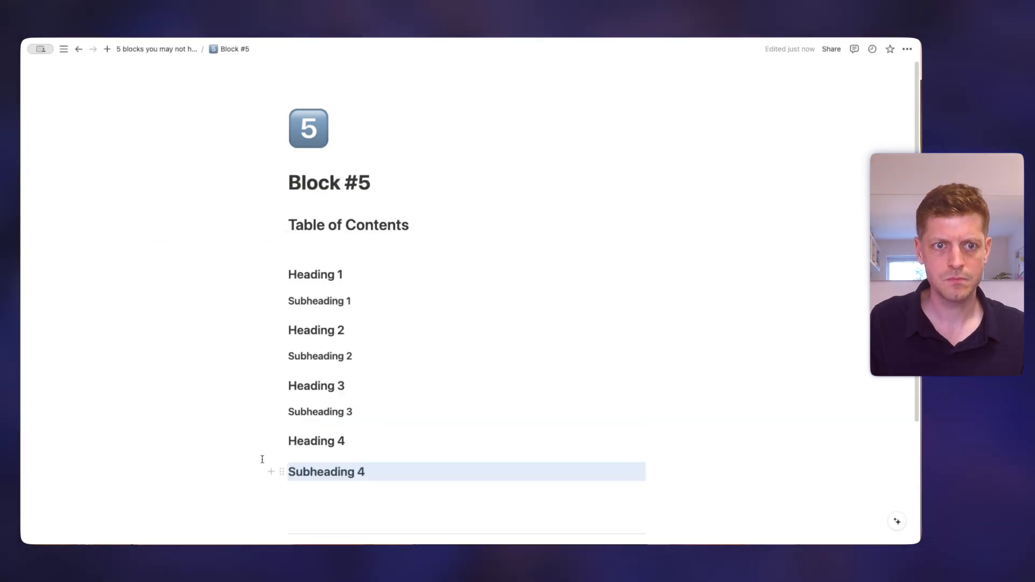
pyautogui.scroll(-3)
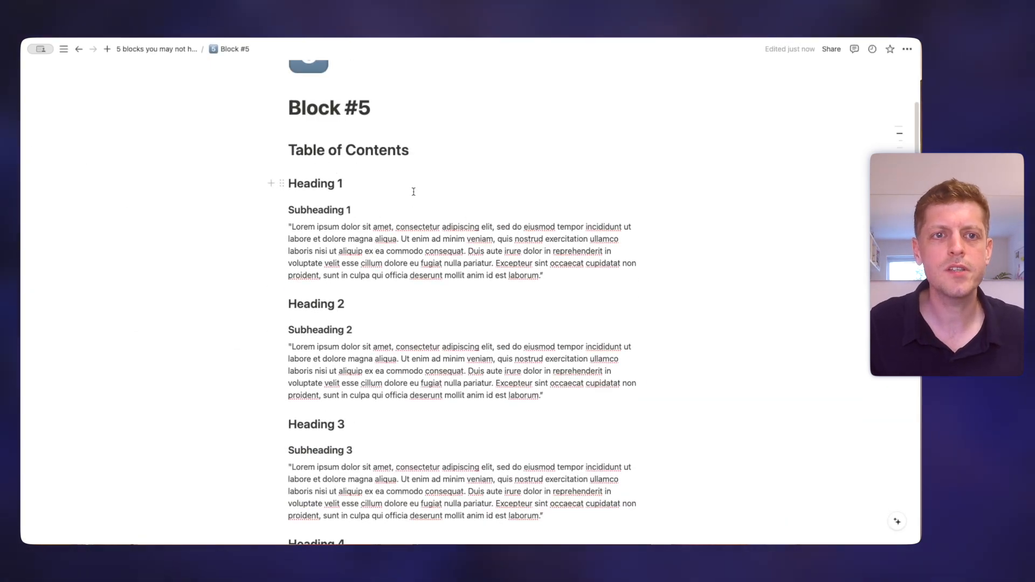
pyautogui.click(176, 156)
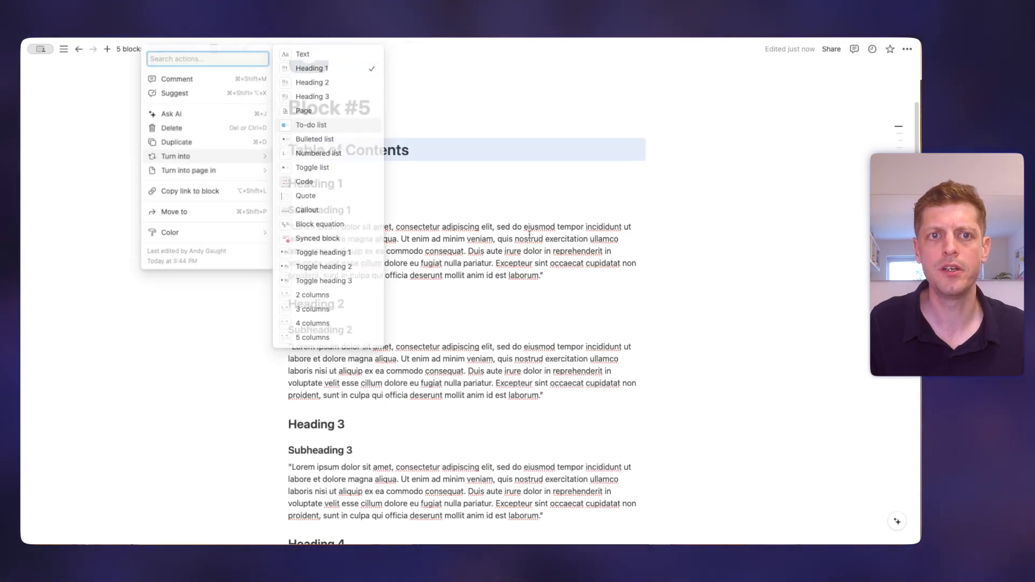
pyautogui.click(312, 81)
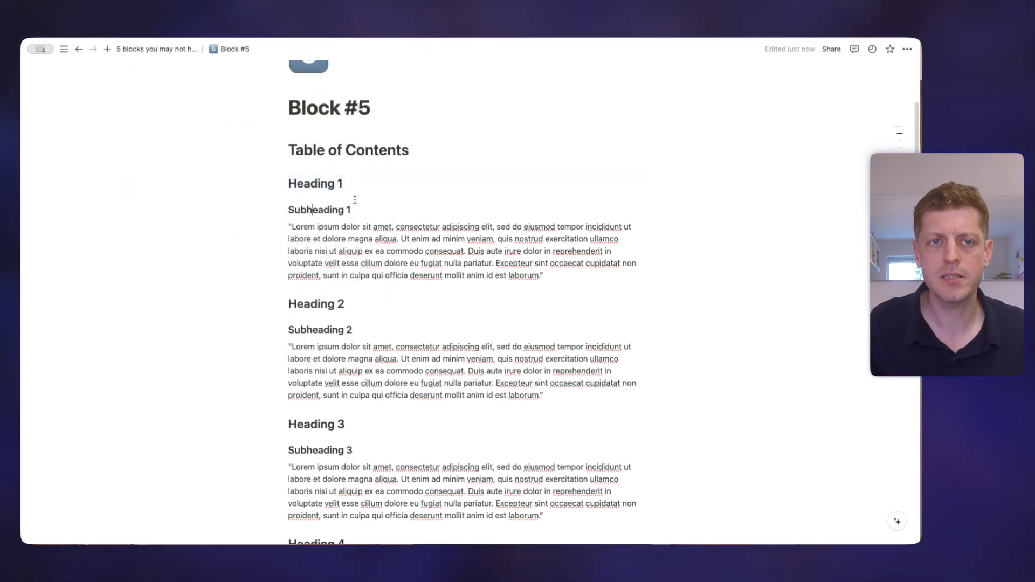
pyautogui.scroll(3)
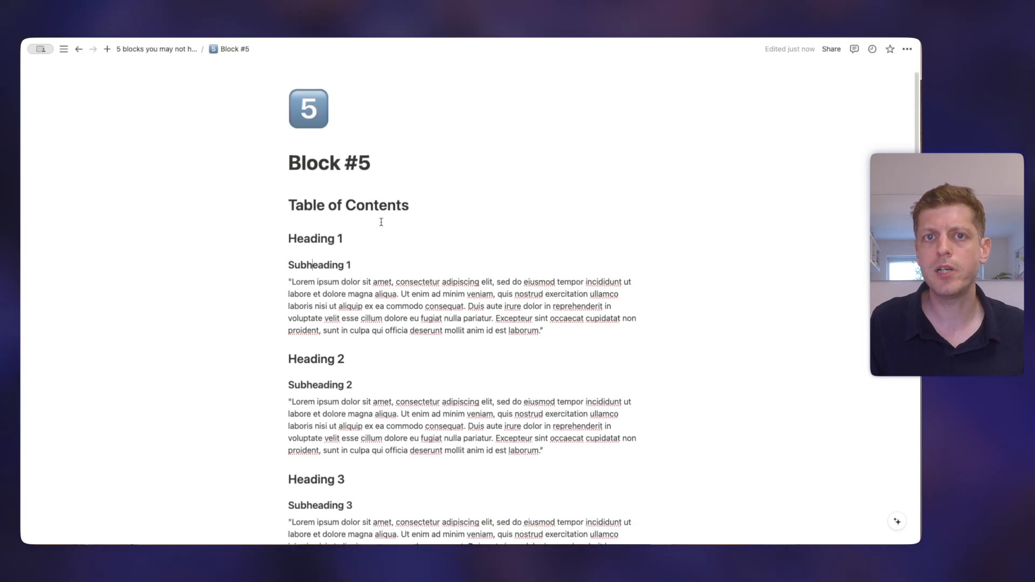
pyautogui.scroll(3)
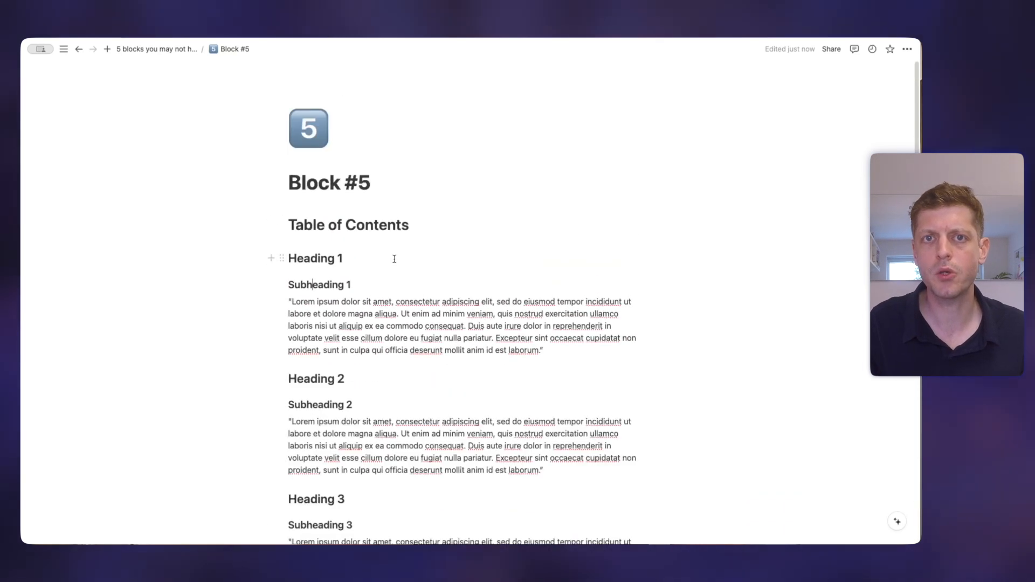
# Insert a table of contents under the Block #5 title with /toc
pyautogui.scroll(-3)
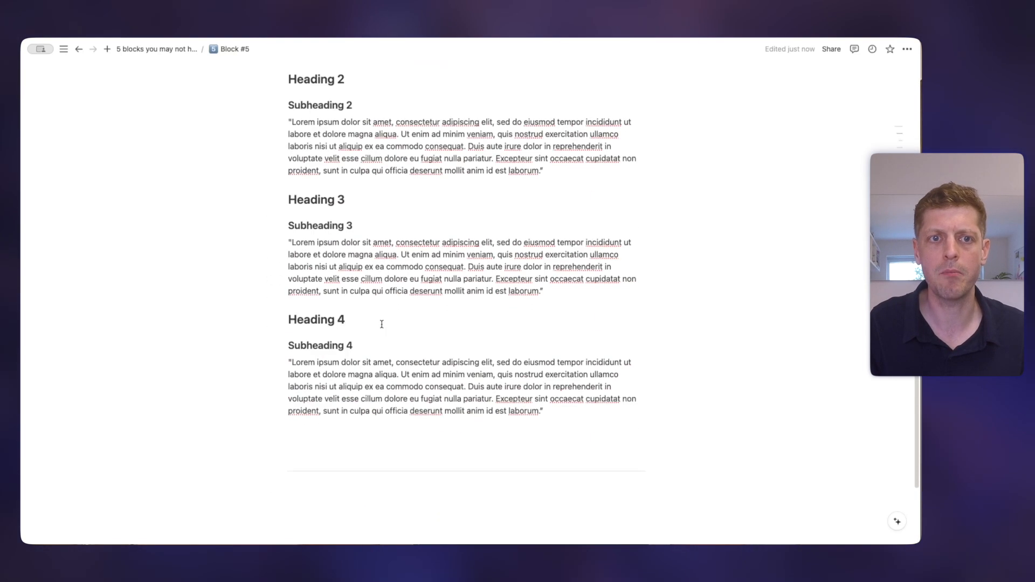
pyautogui.scroll(3)
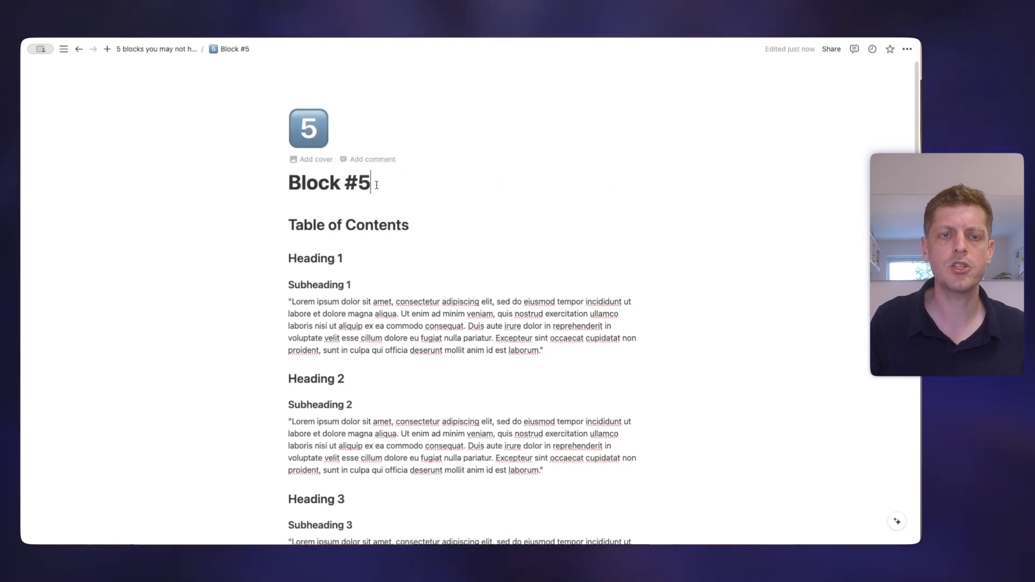
pyautogui.write('/')
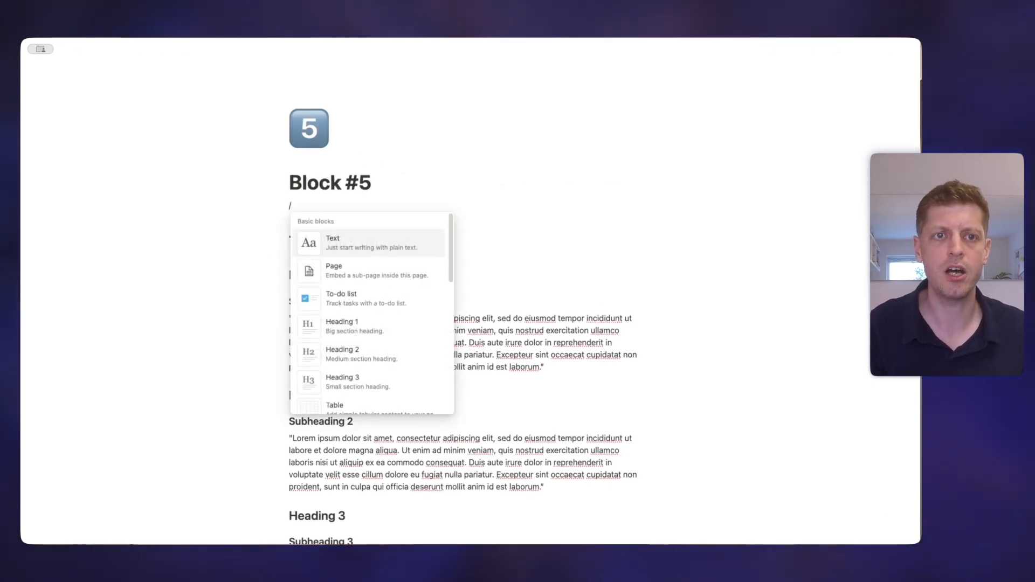
pyautogui.write('toc')
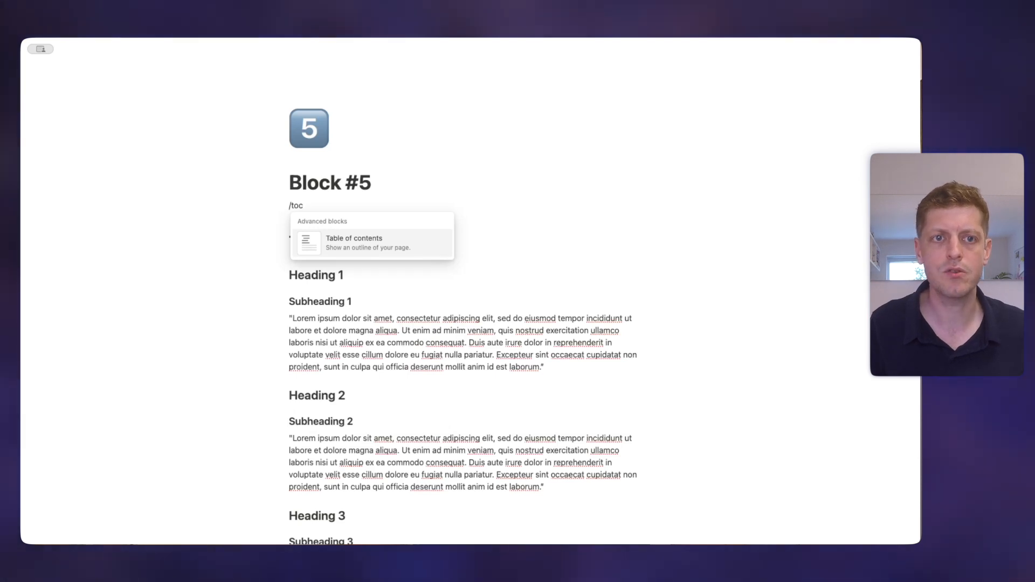
pyautogui.click(353, 242)
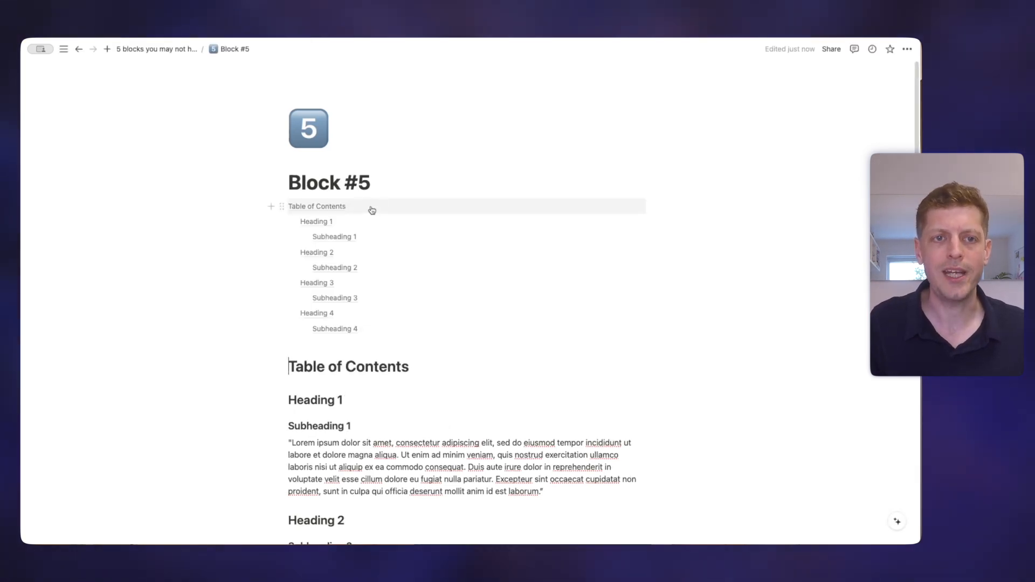
pyautogui.moveTo(334, 236)
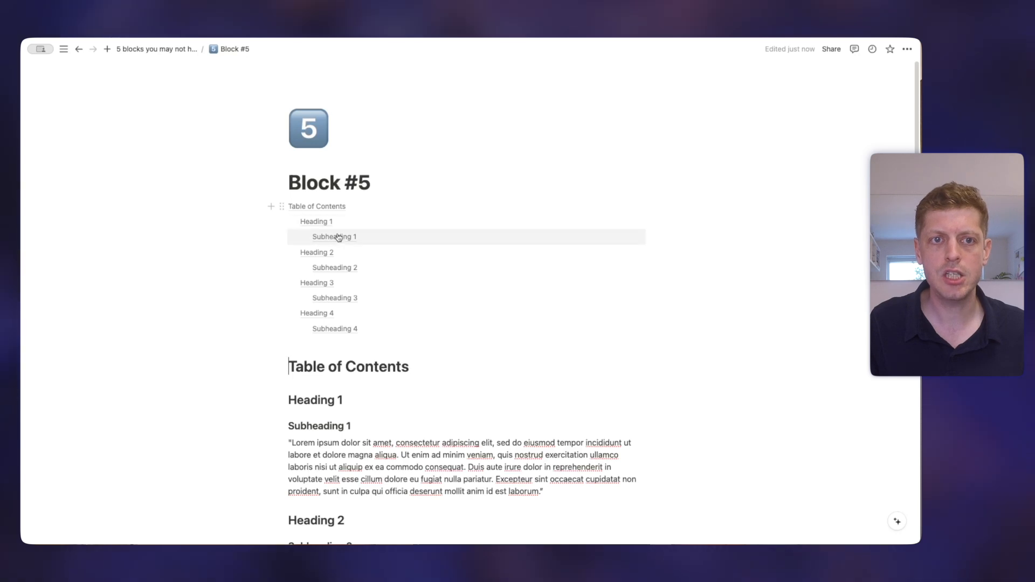
pyautogui.moveTo(316, 206)
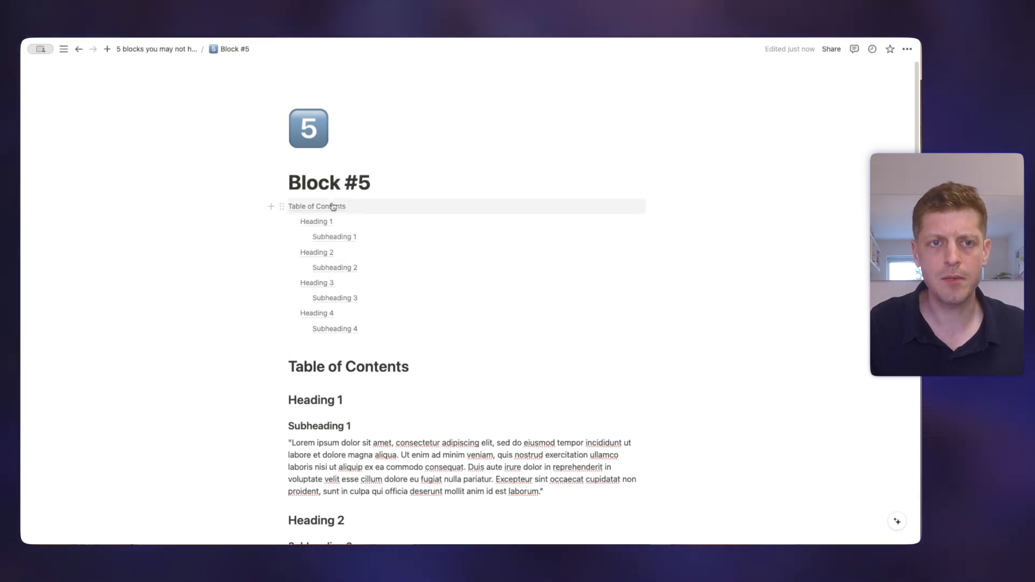
pyautogui.moveTo(305, 366)
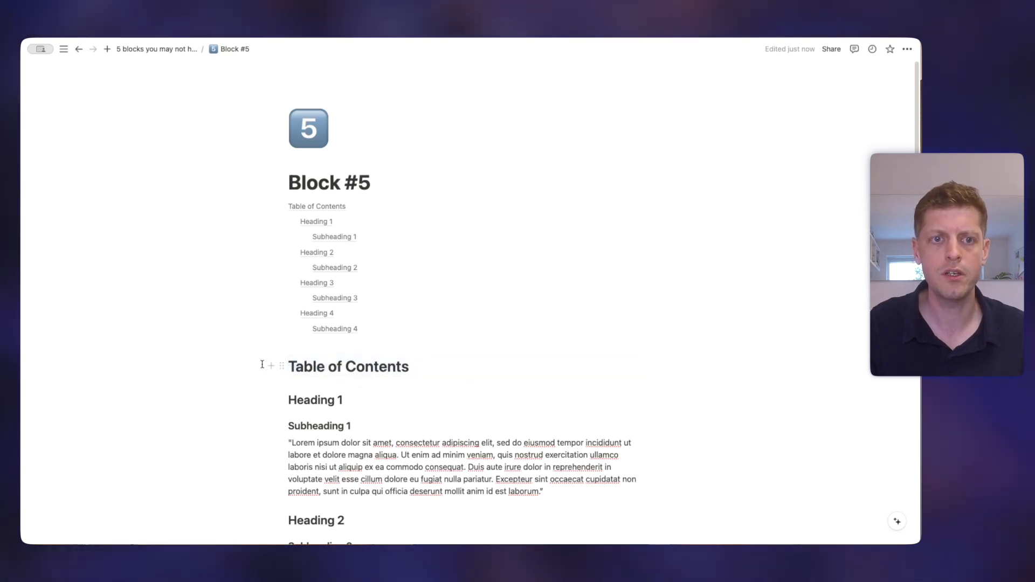
# Select the Table of Contents heading block and scroll through the page
pyautogui.click(280, 366)
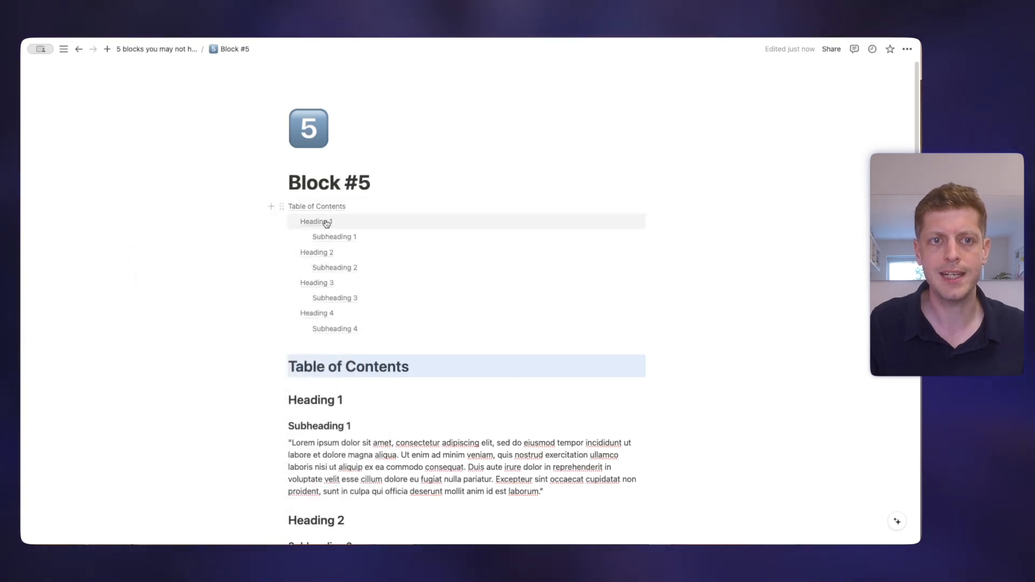
pyautogui.moveTo(334, 329)
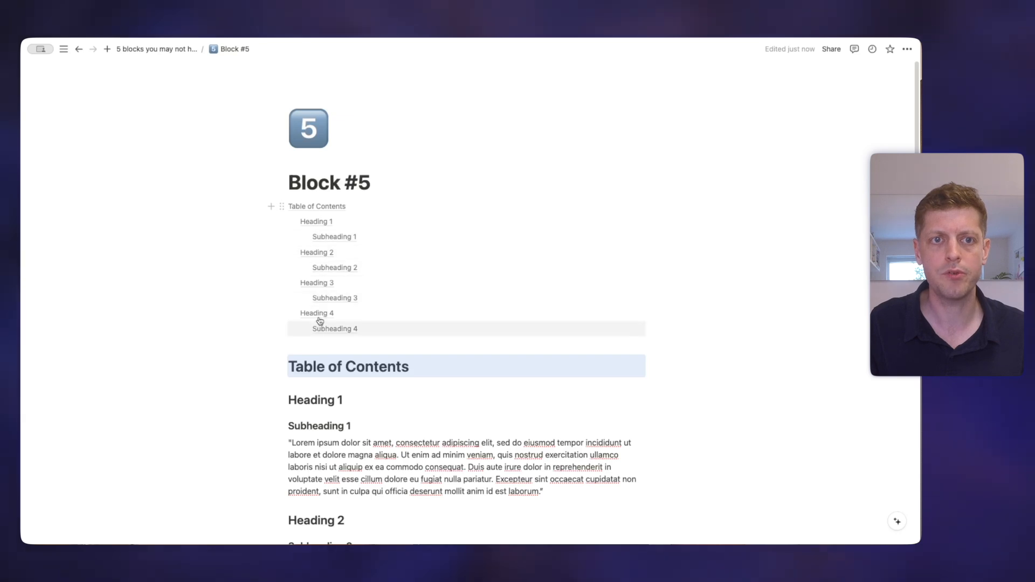
pyautogui.moveTo(324, 206)
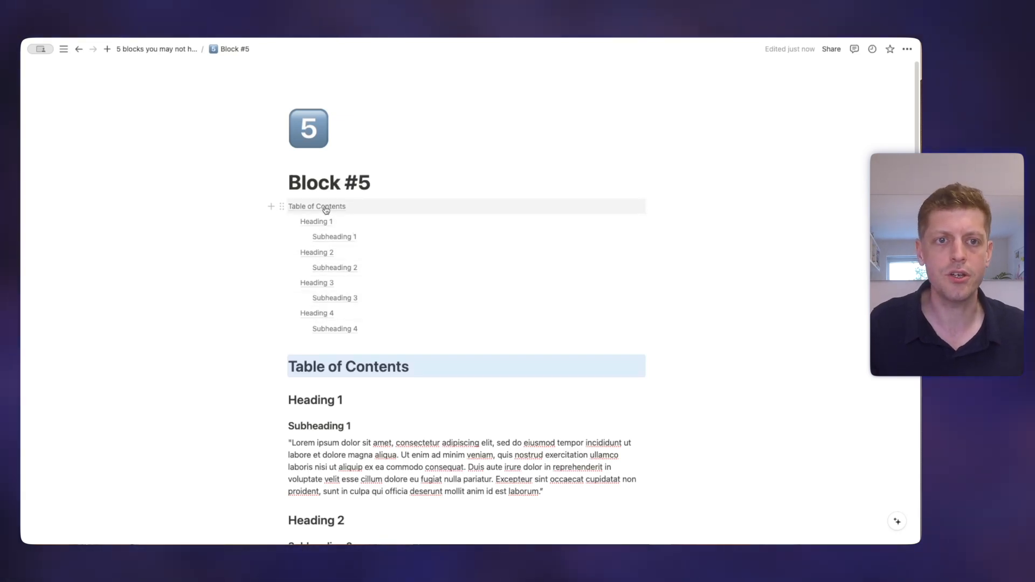
pyautogui.scroll(-3)
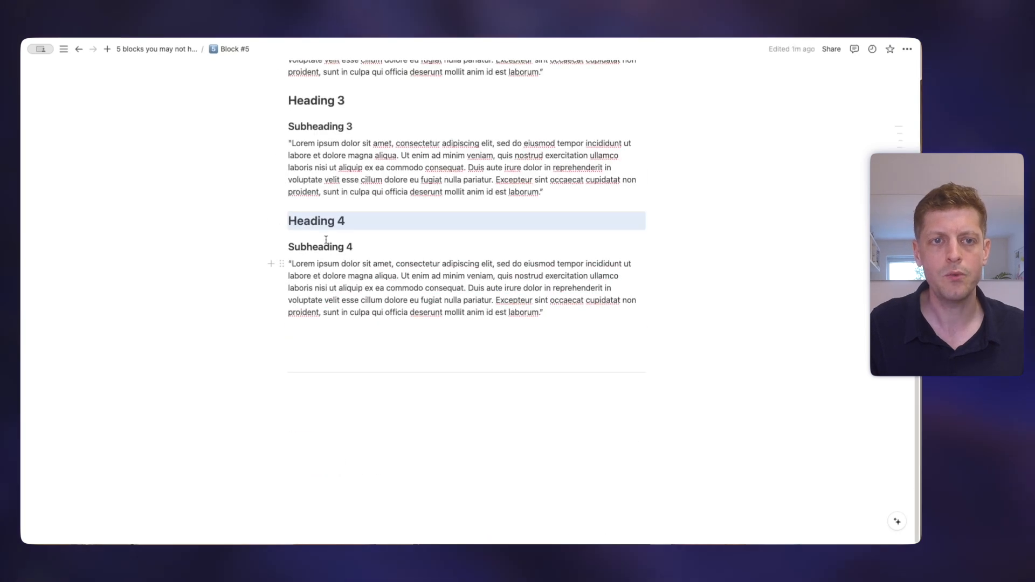
pyautogui.scroll(3)
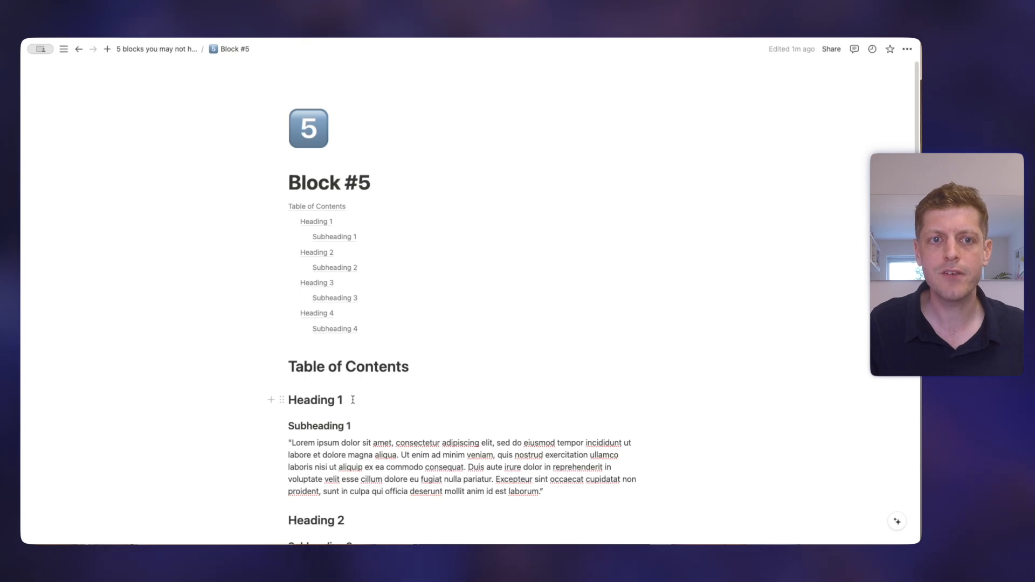
# Rename Heading 1 to Heading A and Subheading 4 to Subheading *, then select the ToC block
pyautogui.click(344, 400)
pyautogui.write('A')
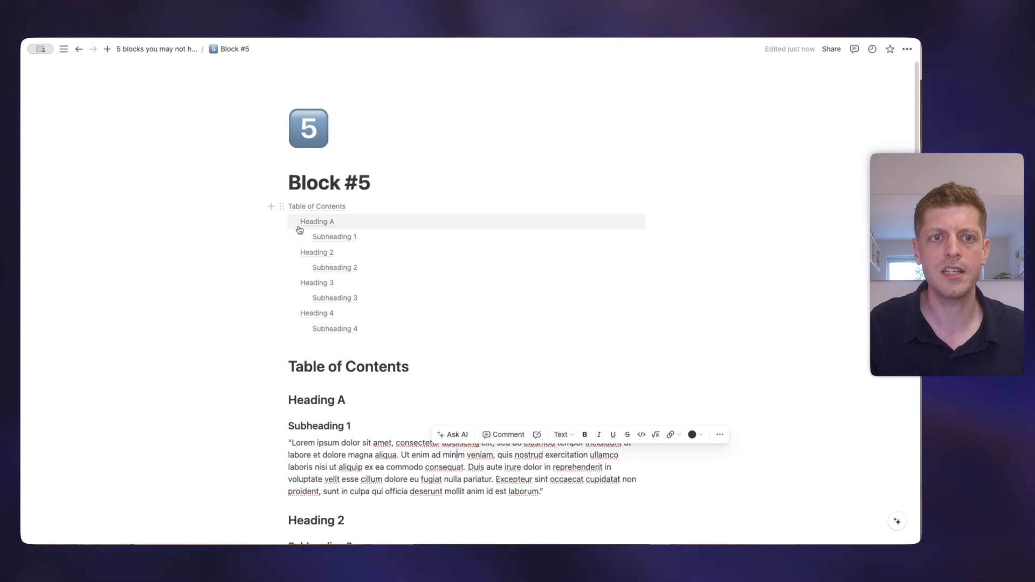
pyautogui.scroll(-3)
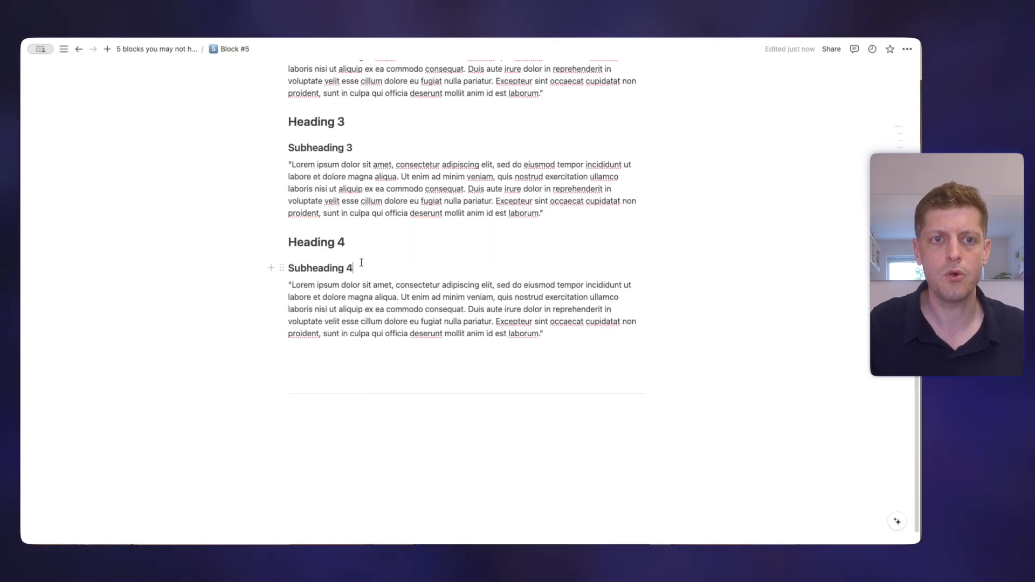
pyautogui.press('backspace')
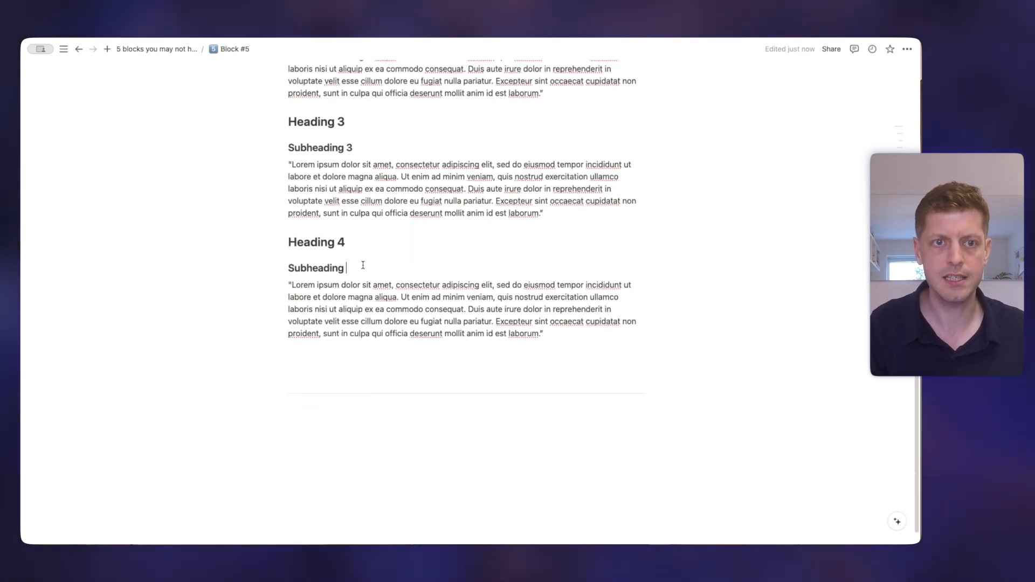
pyautogui.write('*')
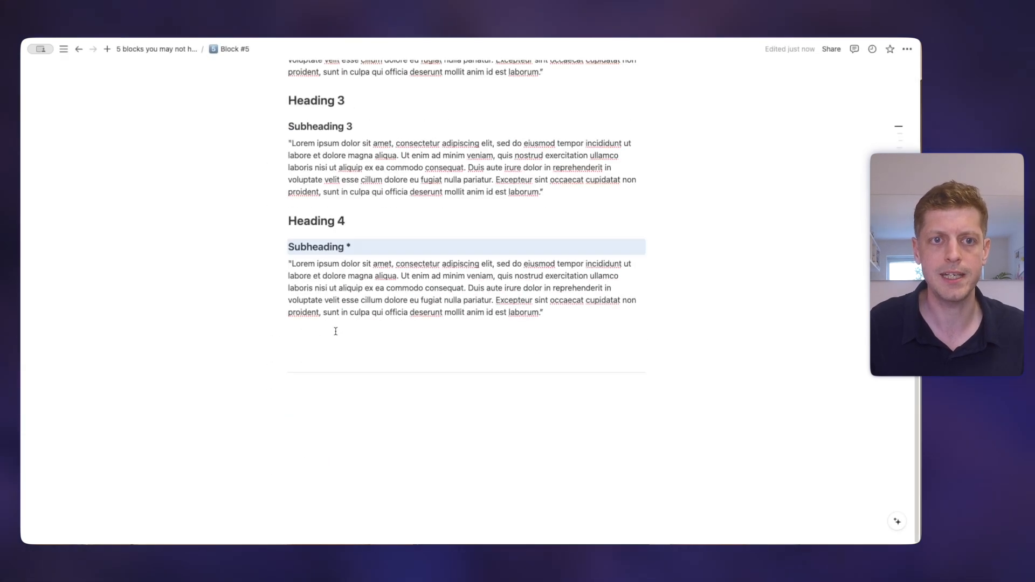
pyautogui.scroll(3)
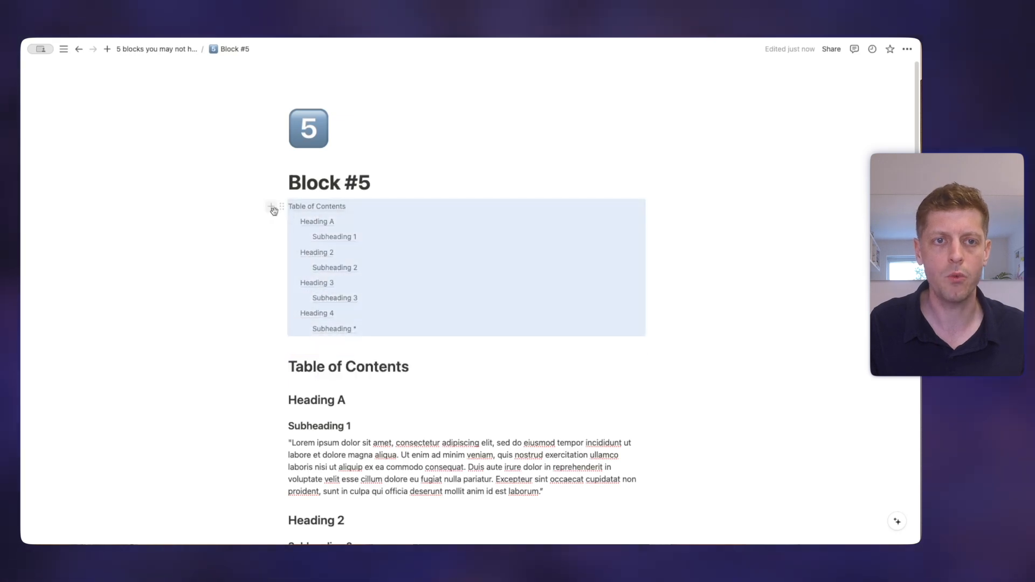
pyautogui.click(279, 206)
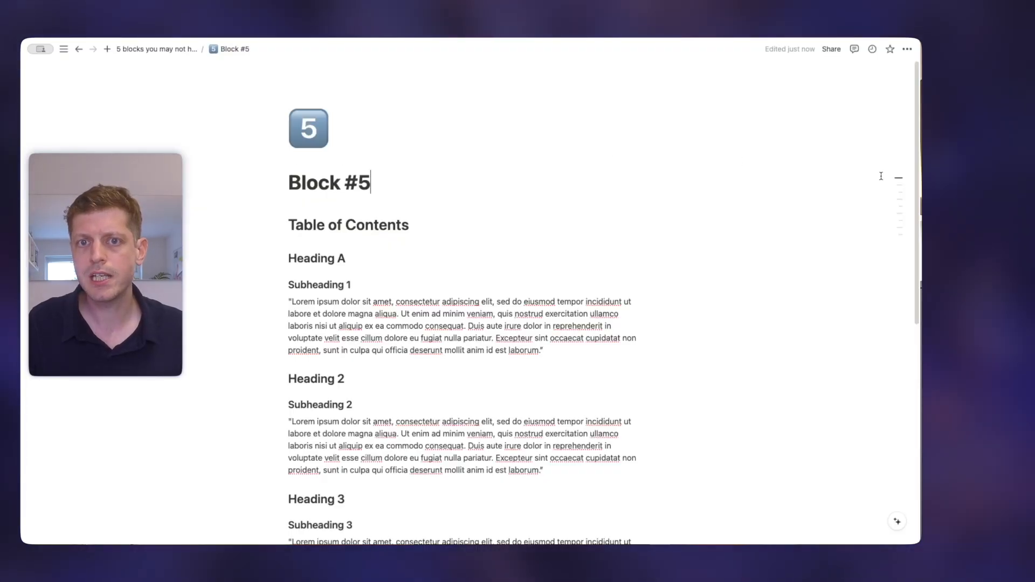
pyautogui.moveTo(874, 182)
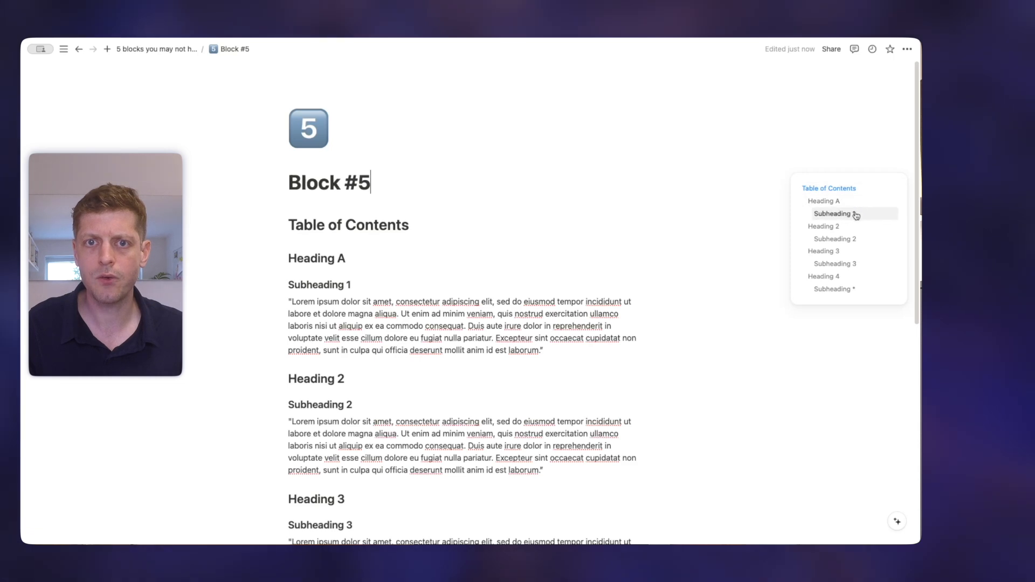
pyautogui.moveTo(838, 276)
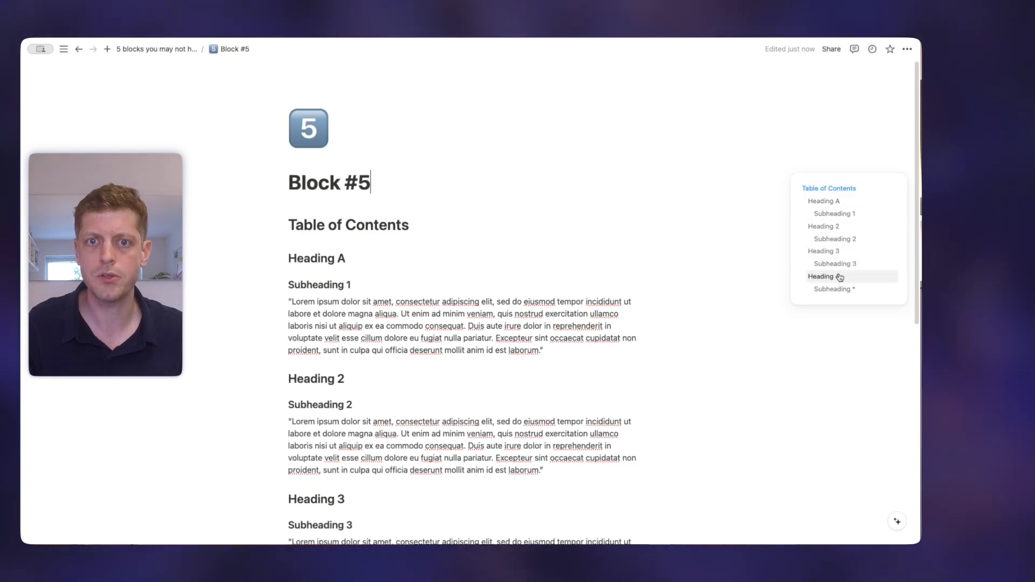
# Use the floating page outline to jump to Heading 4, then back to Heading 2
pyautogui.click(823, 276)
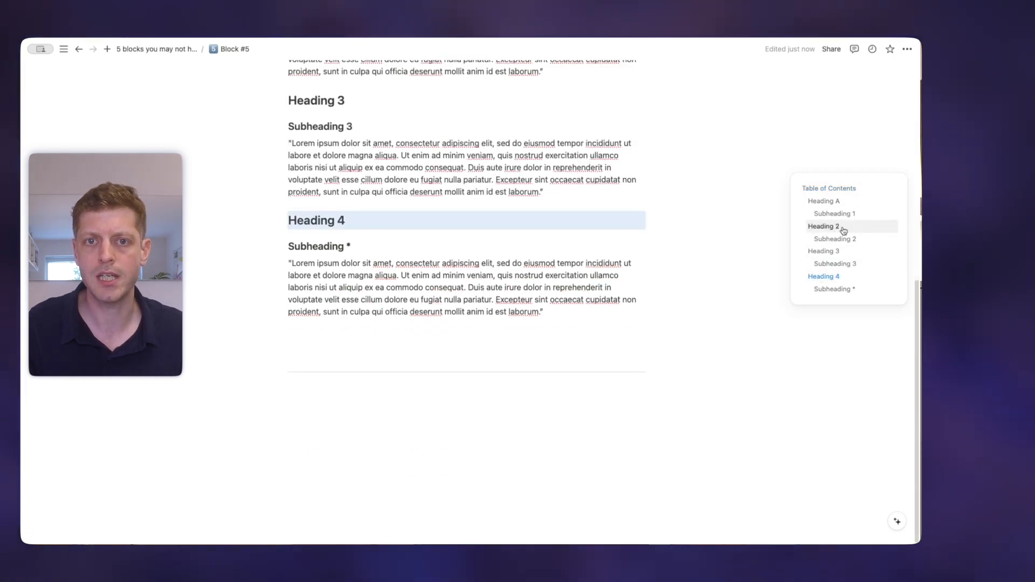
pyautogui.click(823, 226)
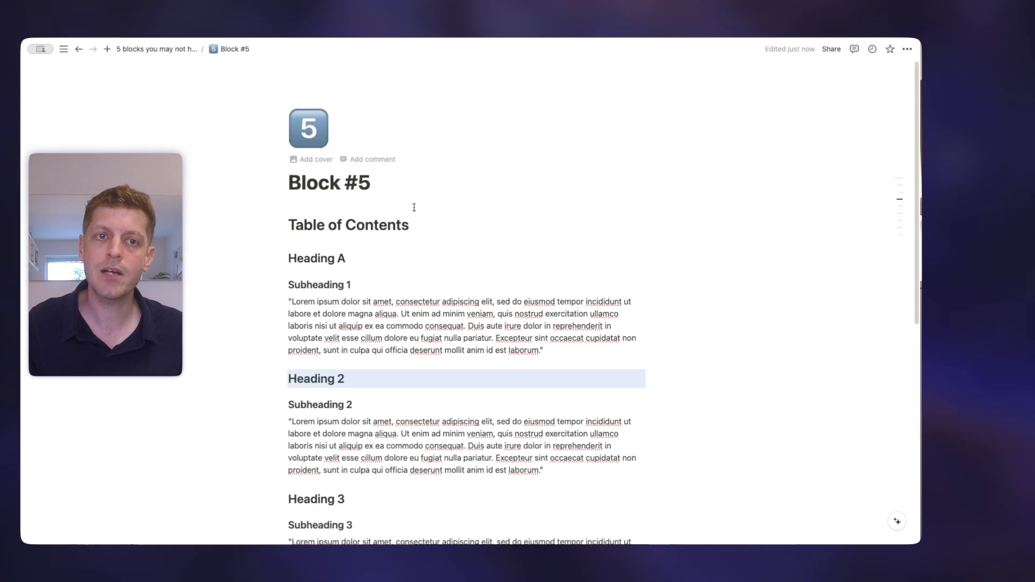
pyautogui.click(370, 183)
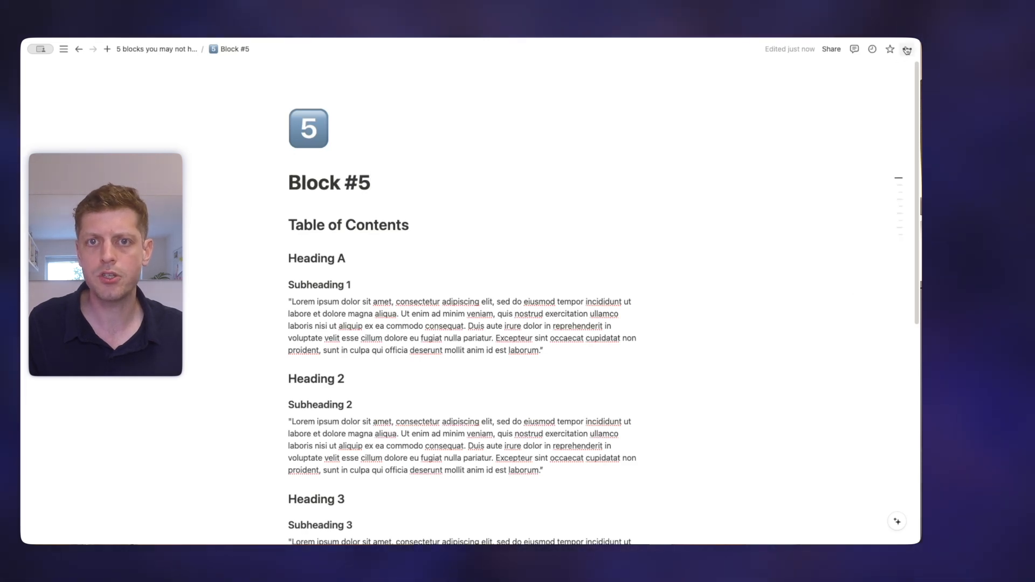
# Turn off the floating page outline and insert a Table of contents block via /toc
pyautogui.click(907, 49)
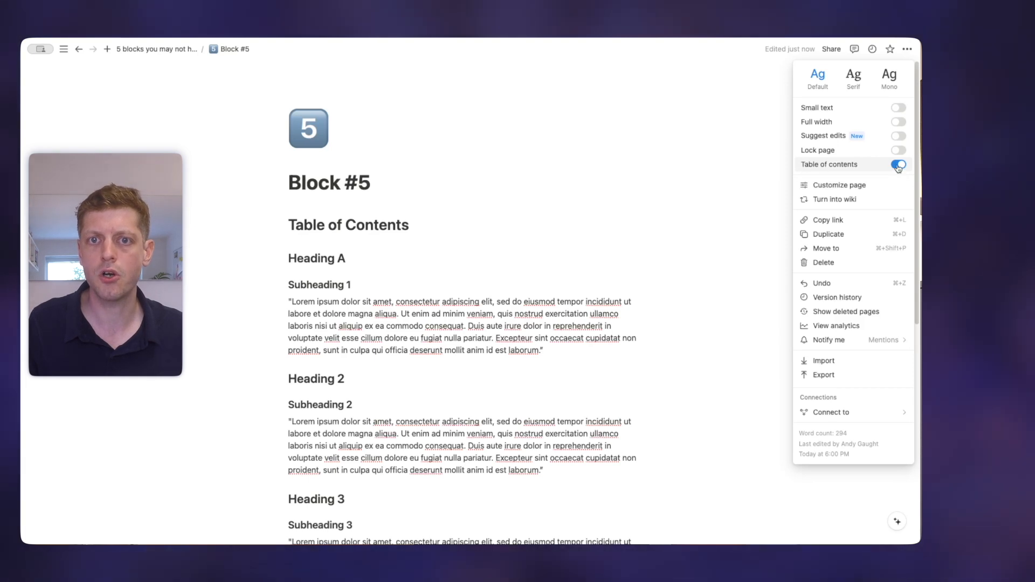
pyautogui.click(897, 164)
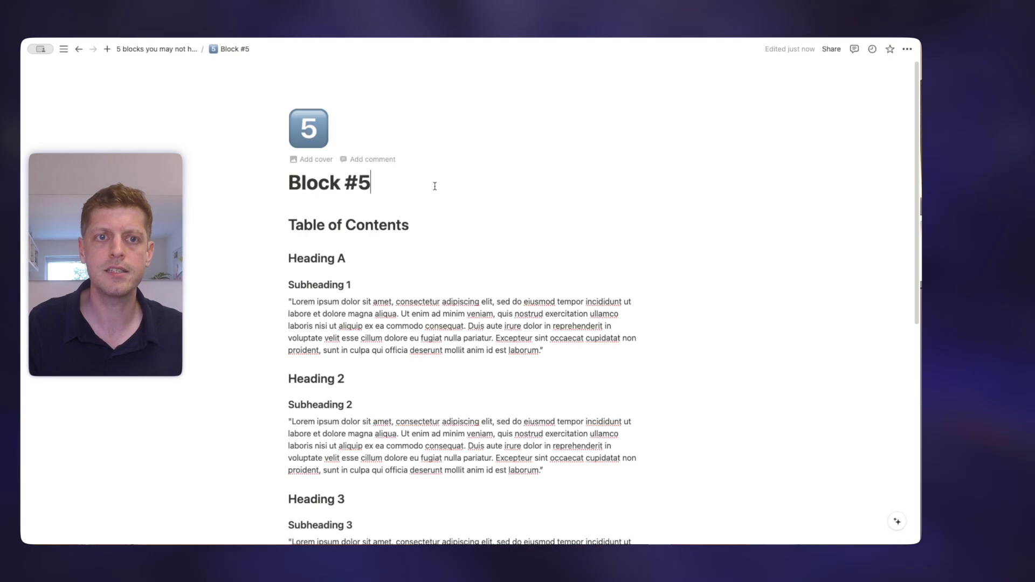
pyautogui.write('/toc')
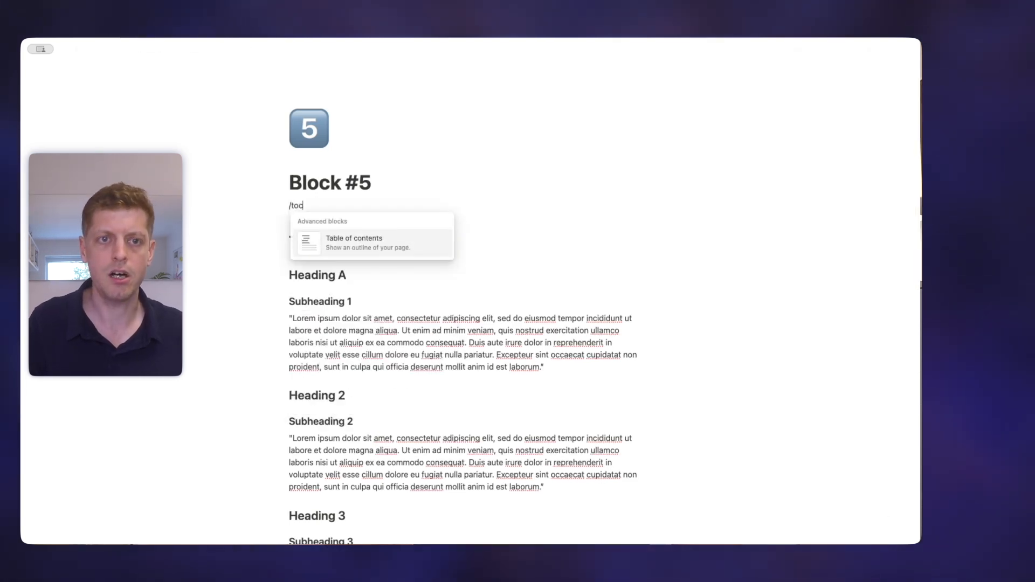
pyautogui.click(353, 239)
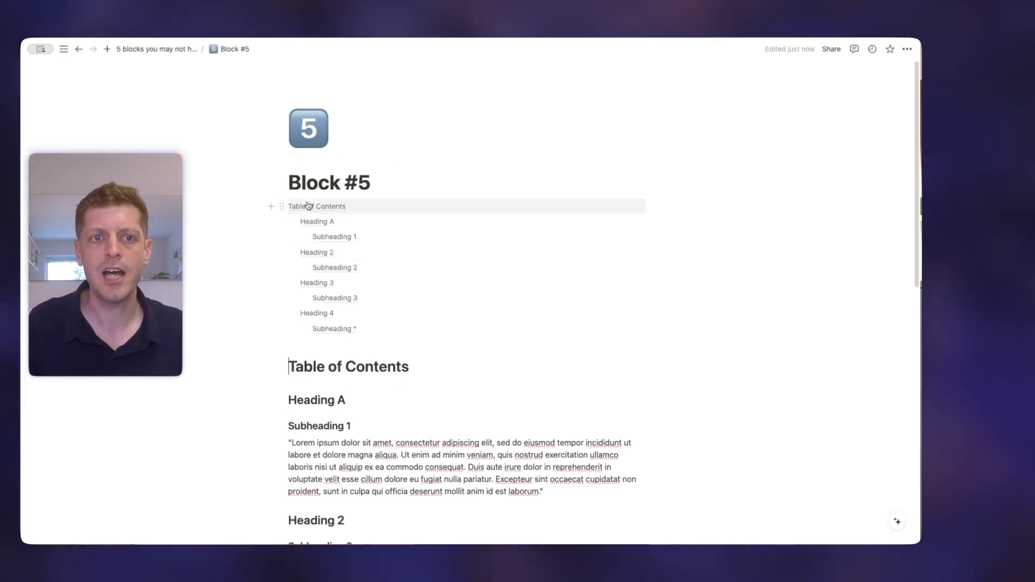
pyautogui.scroll(-3)
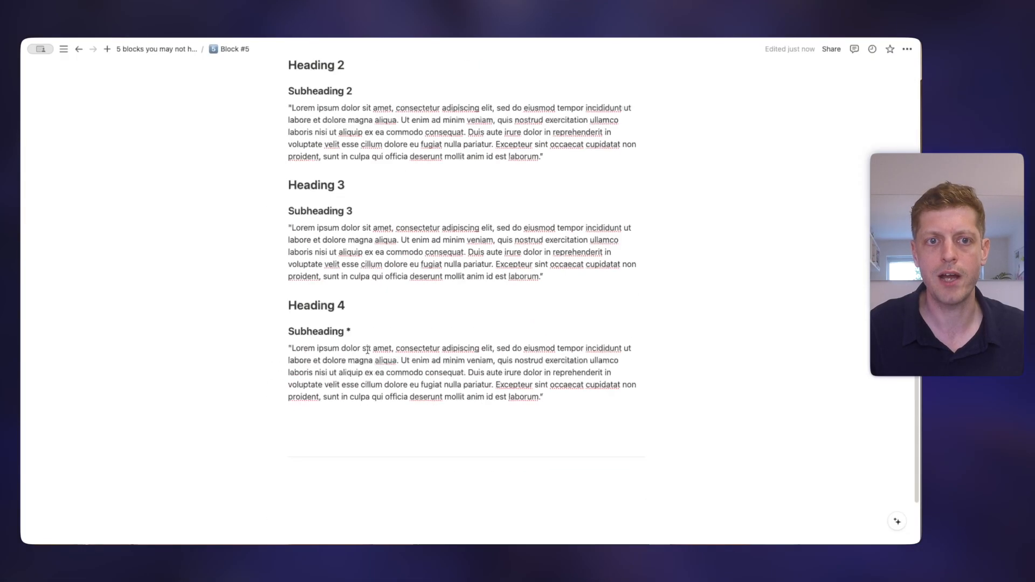
pyautogui.scroll(3)
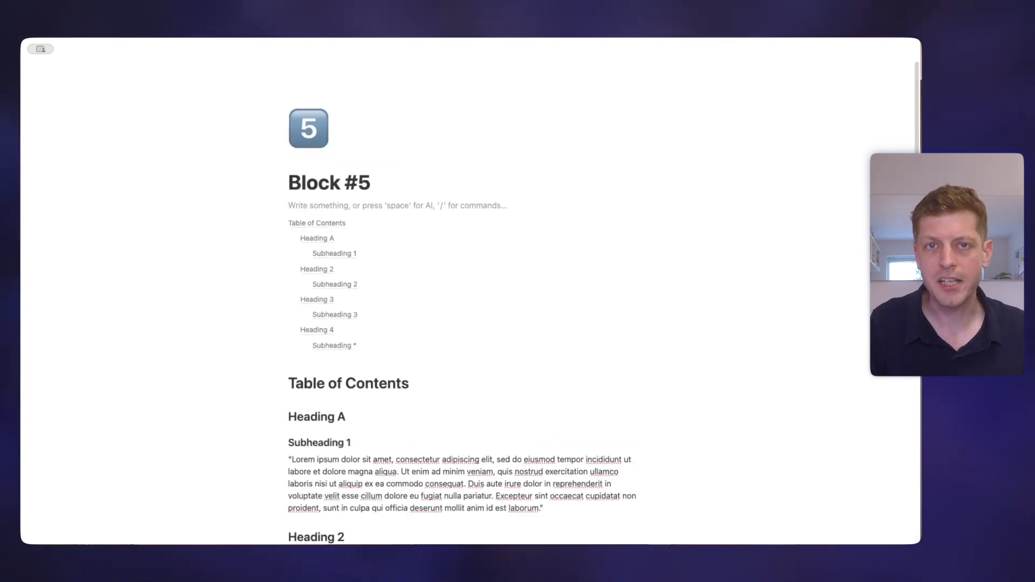
# Nest the table of contents in a new toggle named 'ToC', leaving it collapsed
pyautogui.write('/toggle')
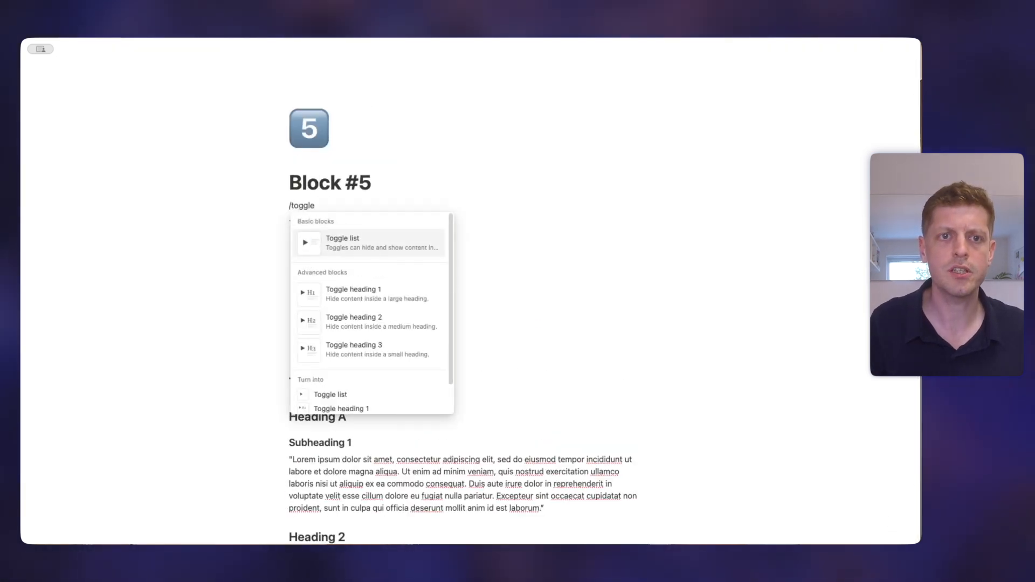
pyautogui.click(343, 242)
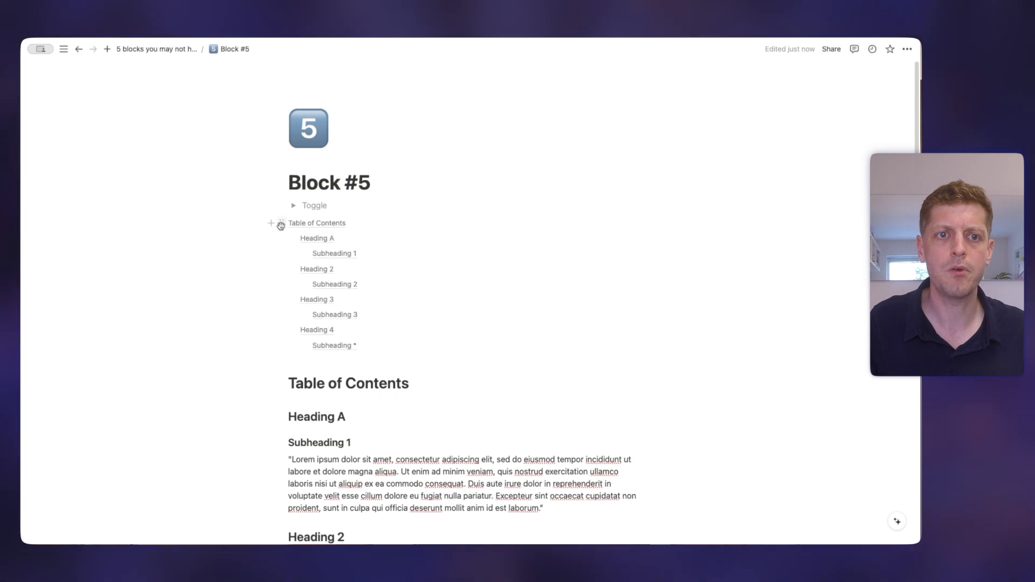
pyautogui.click(294, 205)
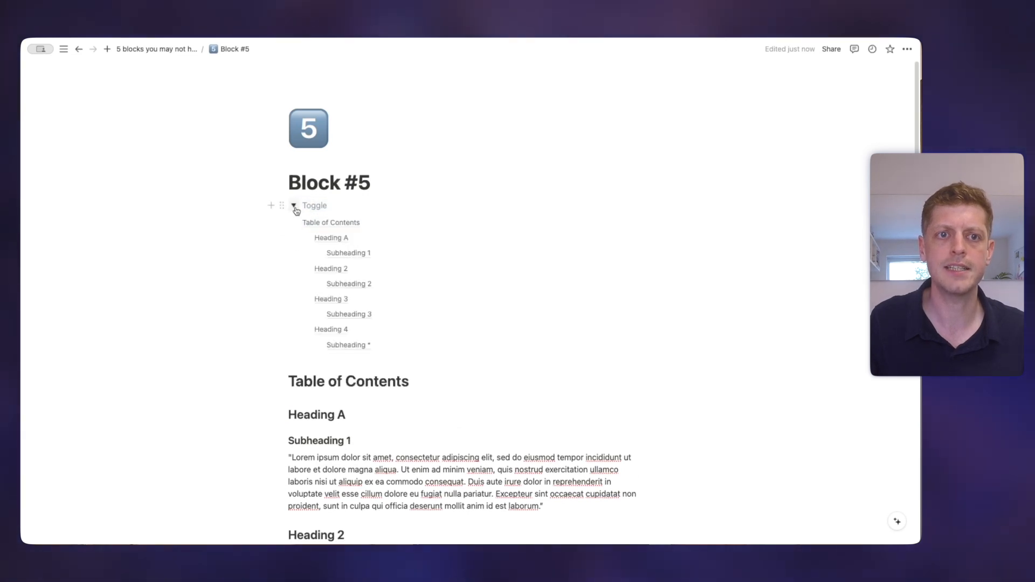
pyautogui.click(294, 205)
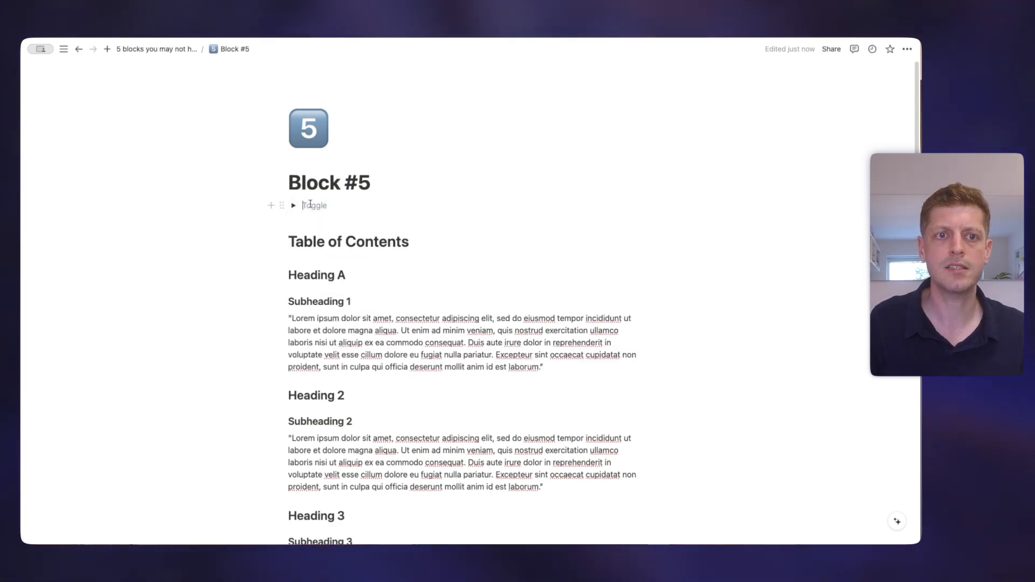
pyautogui.write('ToC')
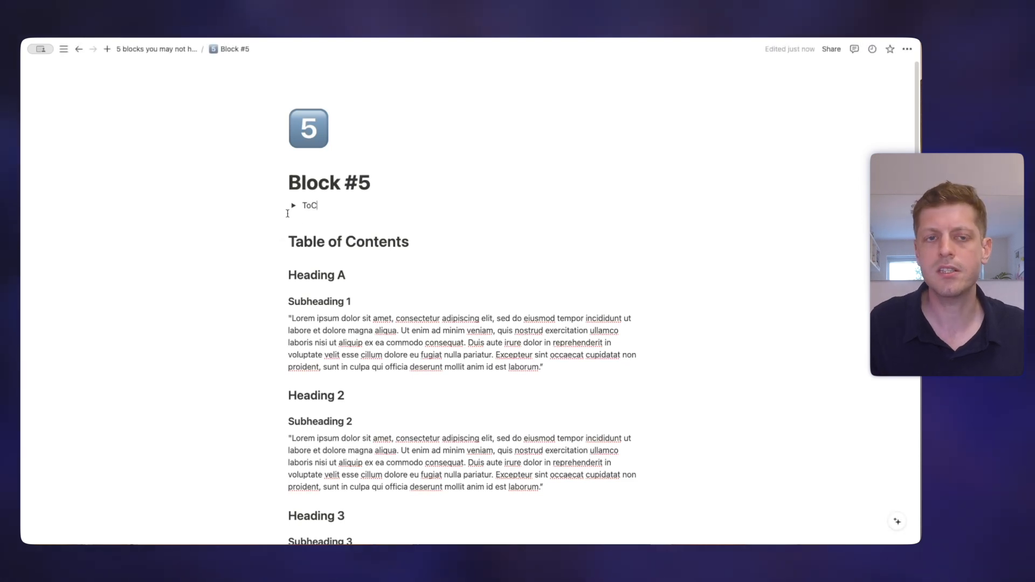
pyautogui.click(294, 205)
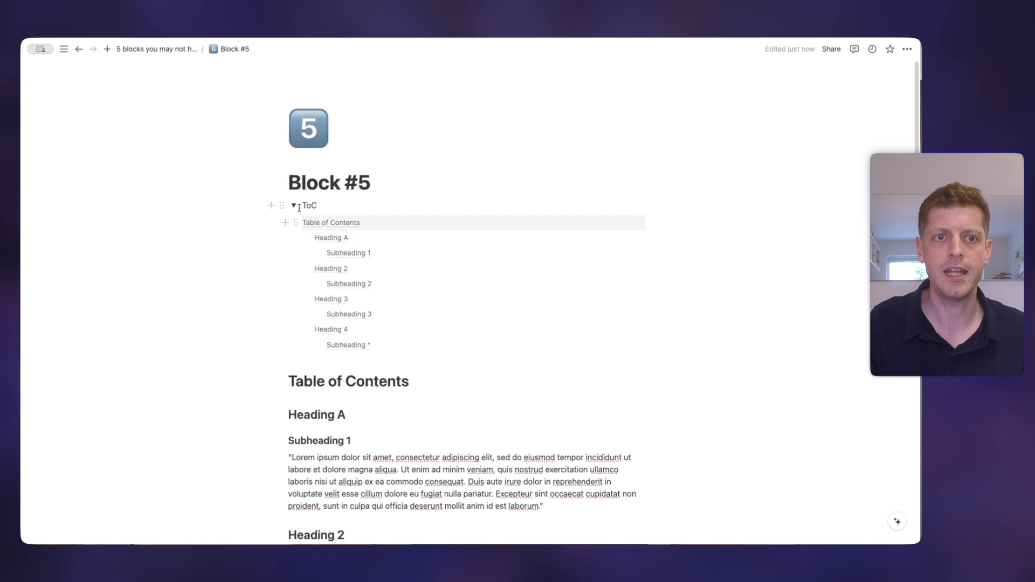
pyautogui.click(294, 205)
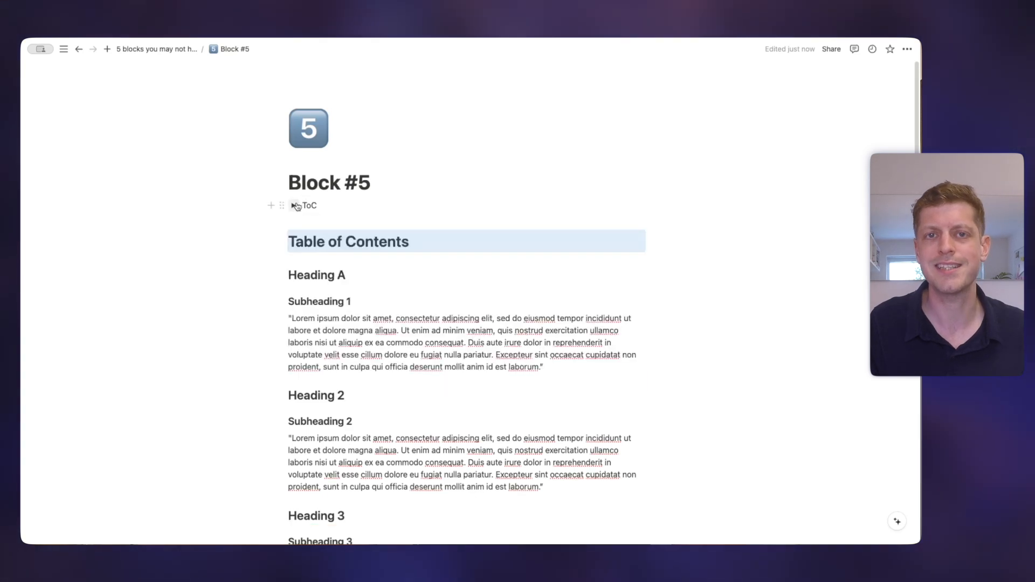